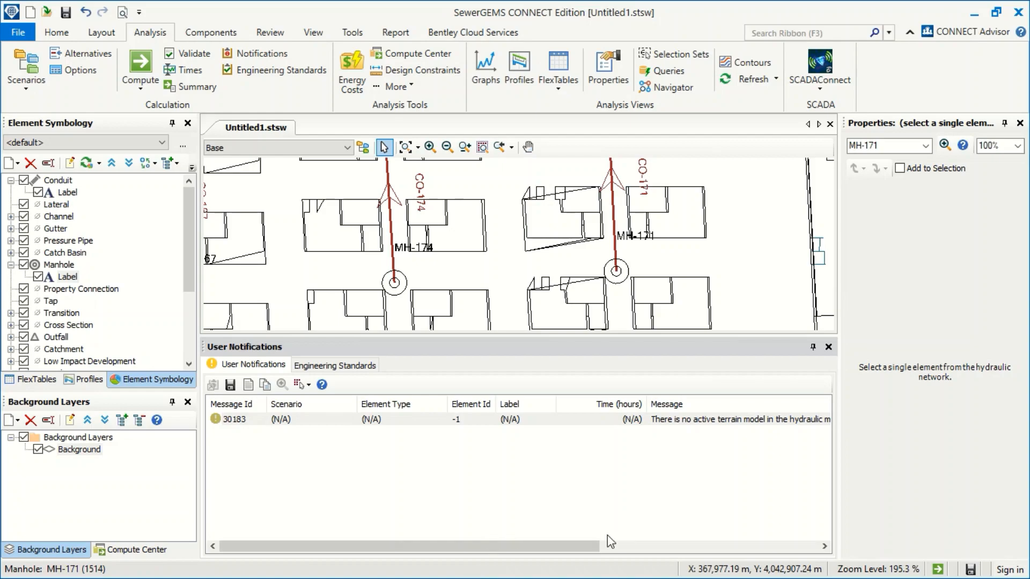
Zoom out from the View ribbon so the whole sewer network layout is visible.
scroll("right", 3)
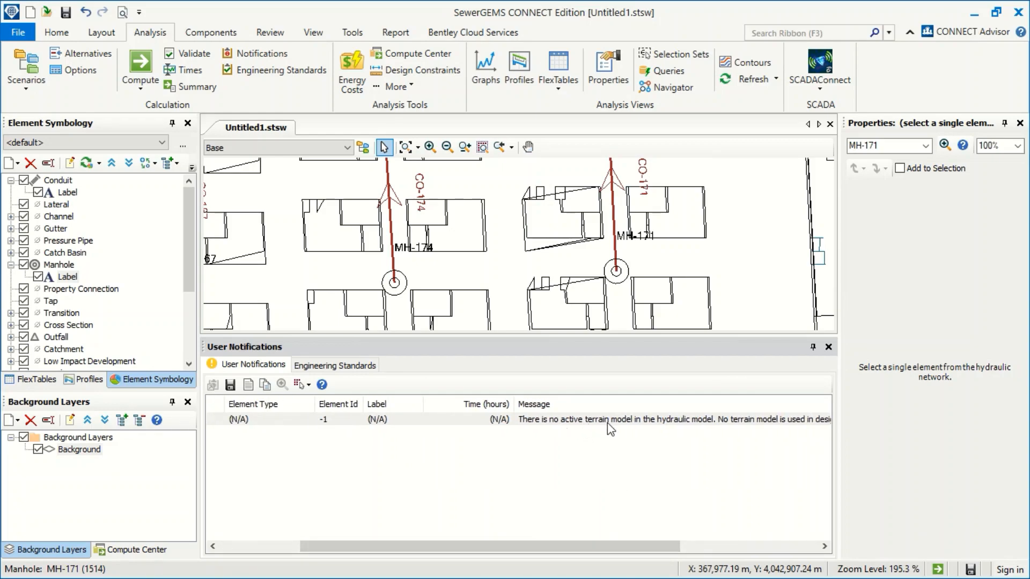
mouse_move(661, 534)
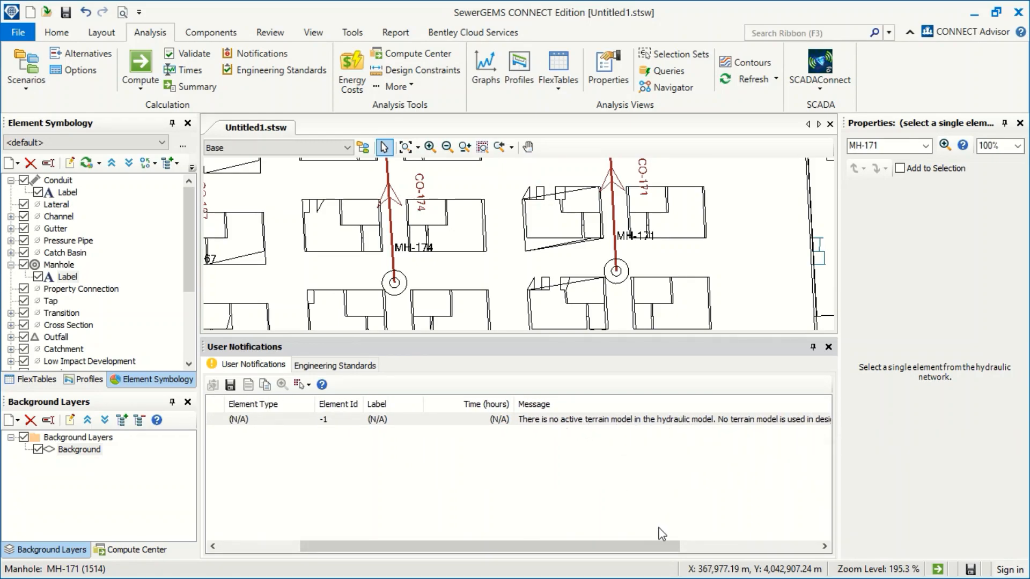
left_click(312, 32)
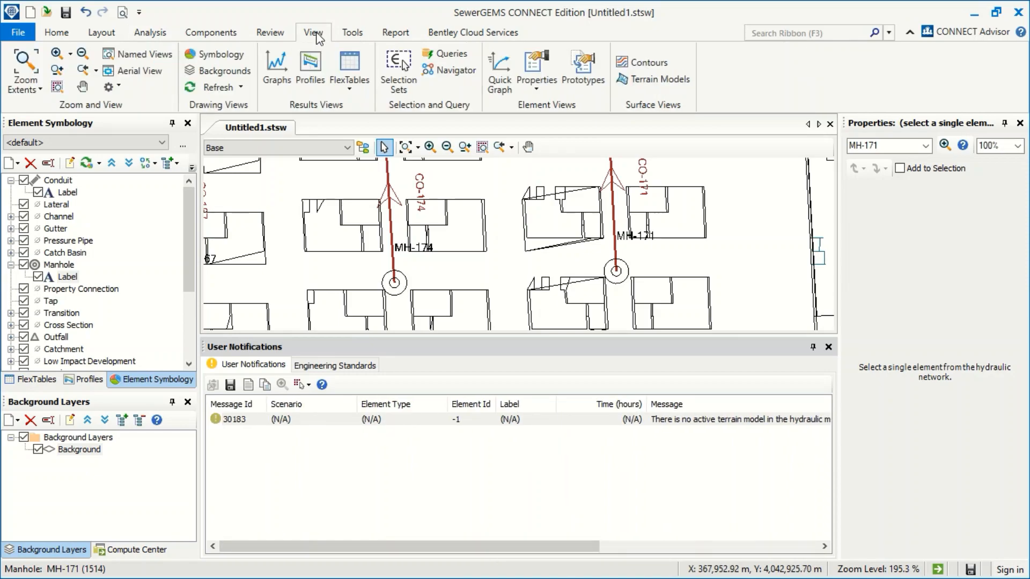
mouse_move(652, 79)
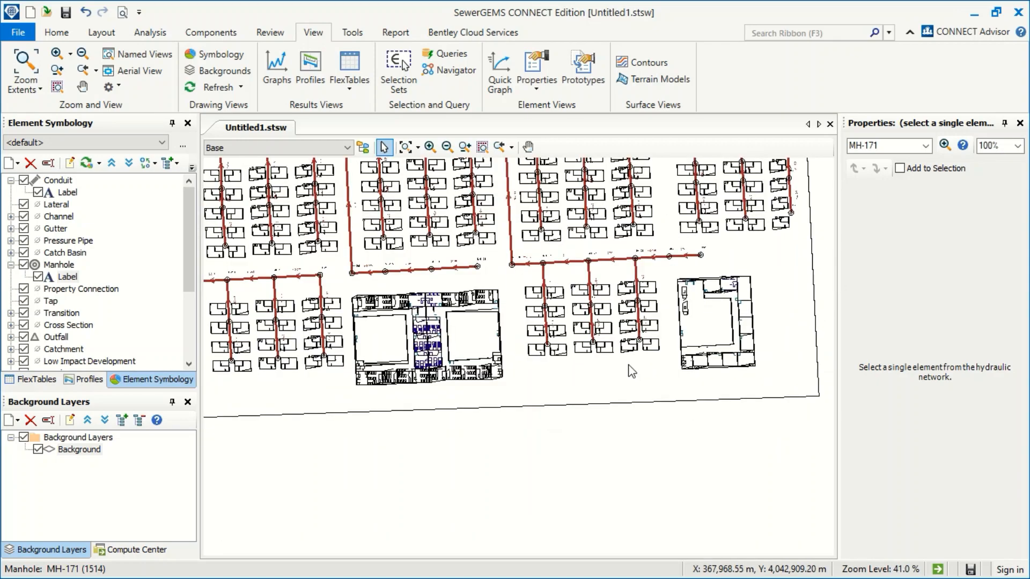
scroll("down", 3)
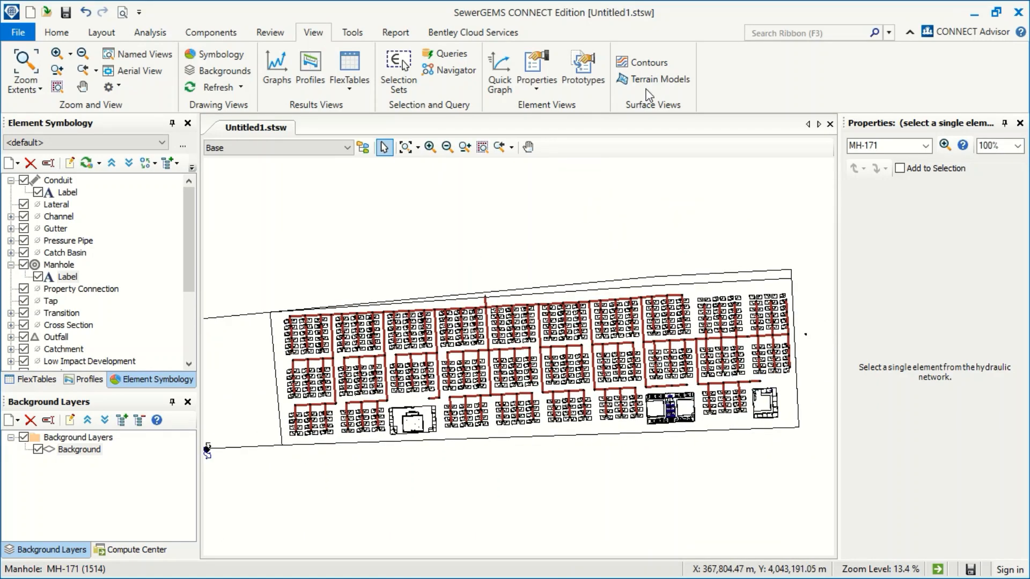
Create a new terrain model sourced from the LandXML file Surface.xml.
left_click(658, 79)
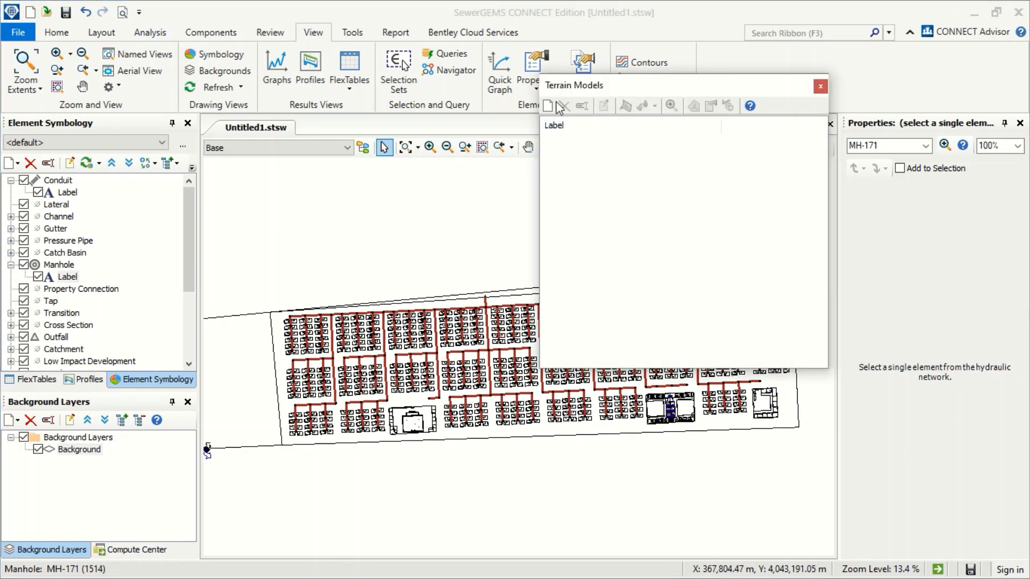
left_click(548, 106)
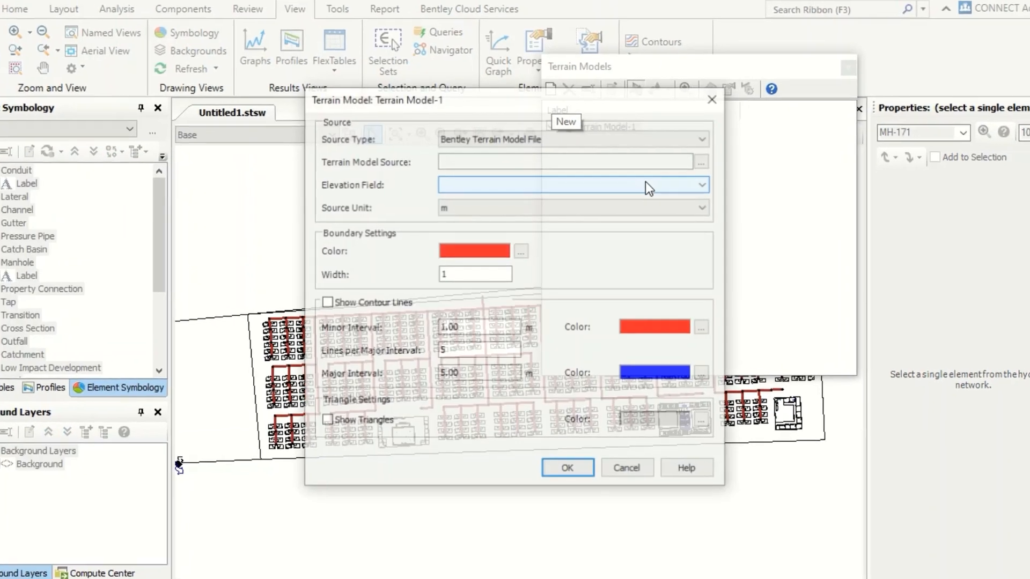
left_click(700, 138)
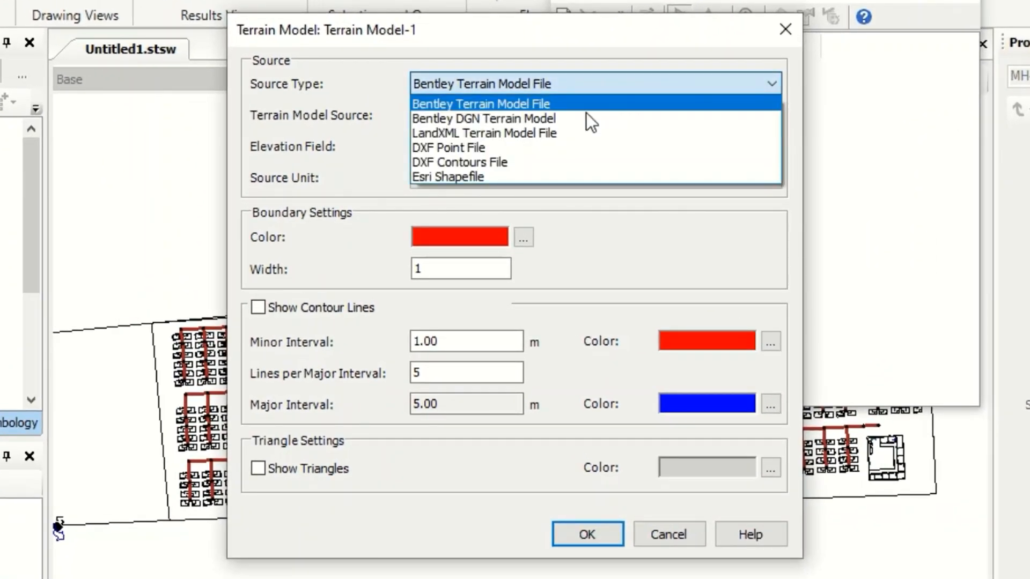
mouse_move(549, 132)
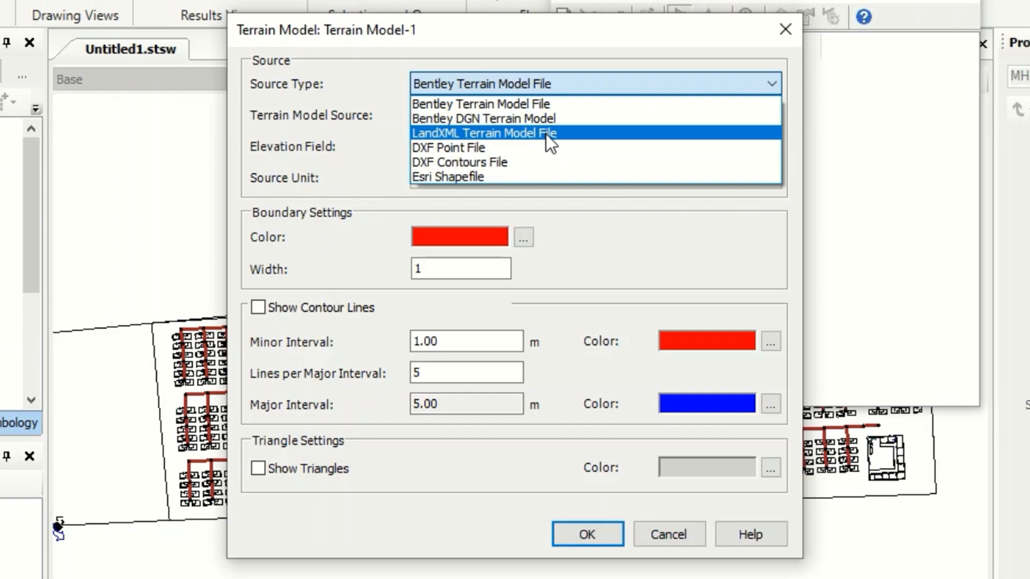
left_click(483, 133)
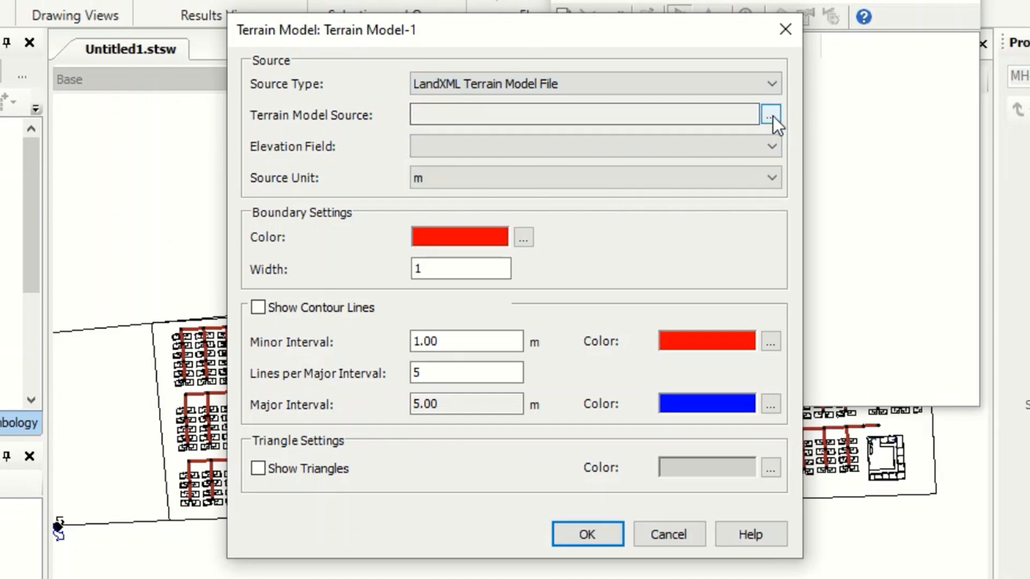
left_click(770, 115)
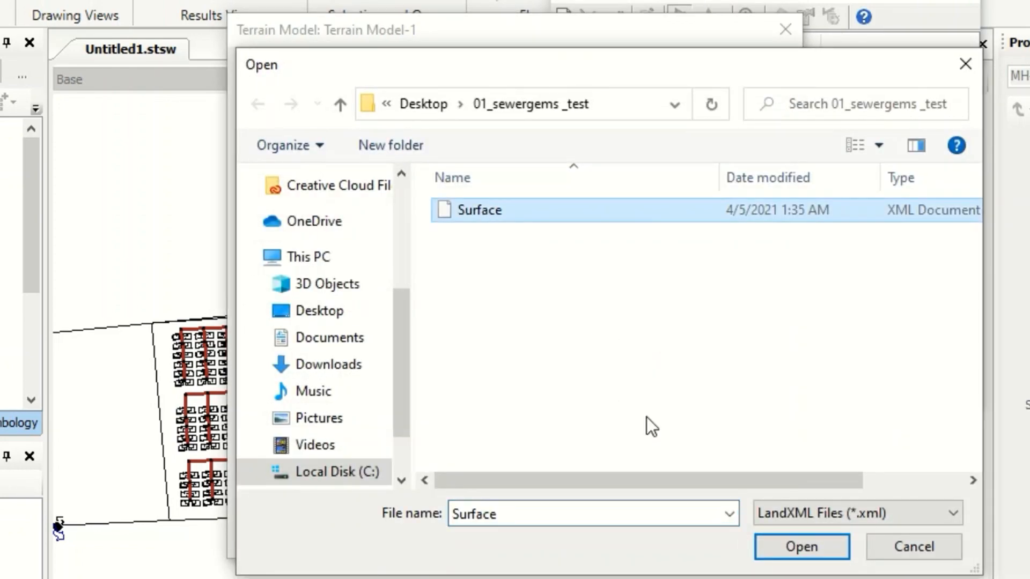
left_click(800, 546)
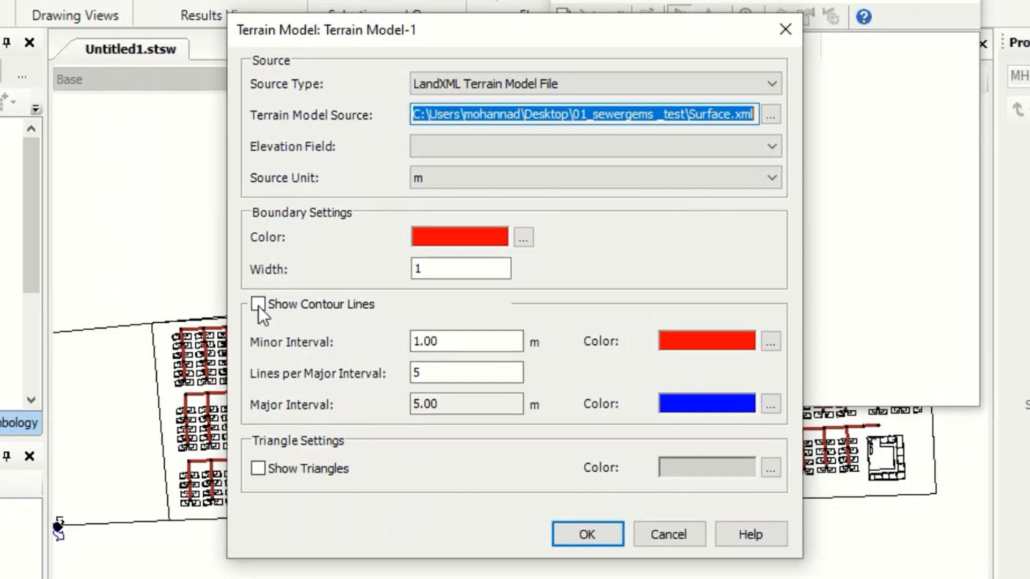
Show contour lines with a 0.5 m minor interval and confirm the terrain model.
left_click(258, 304)
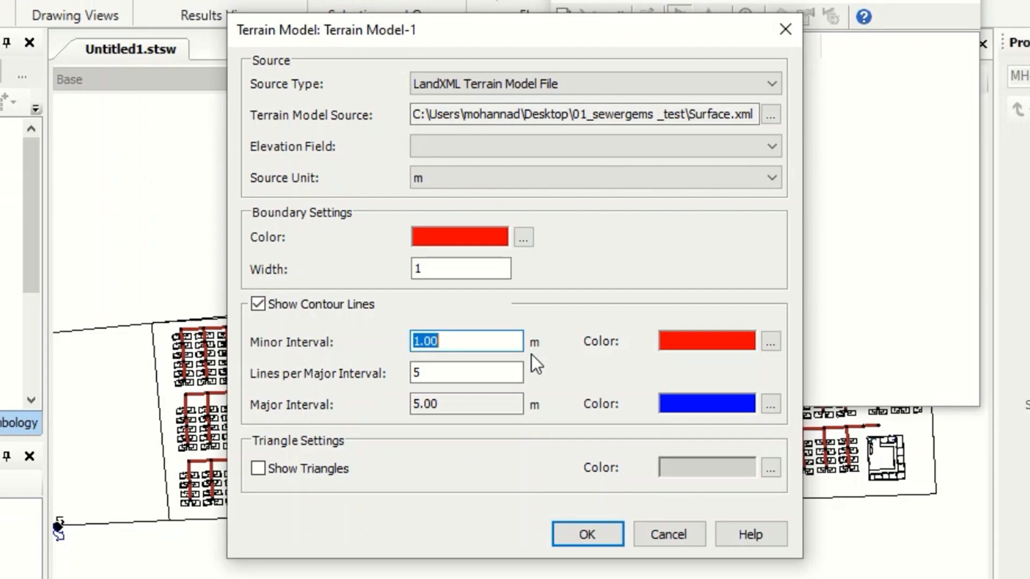
type("0")
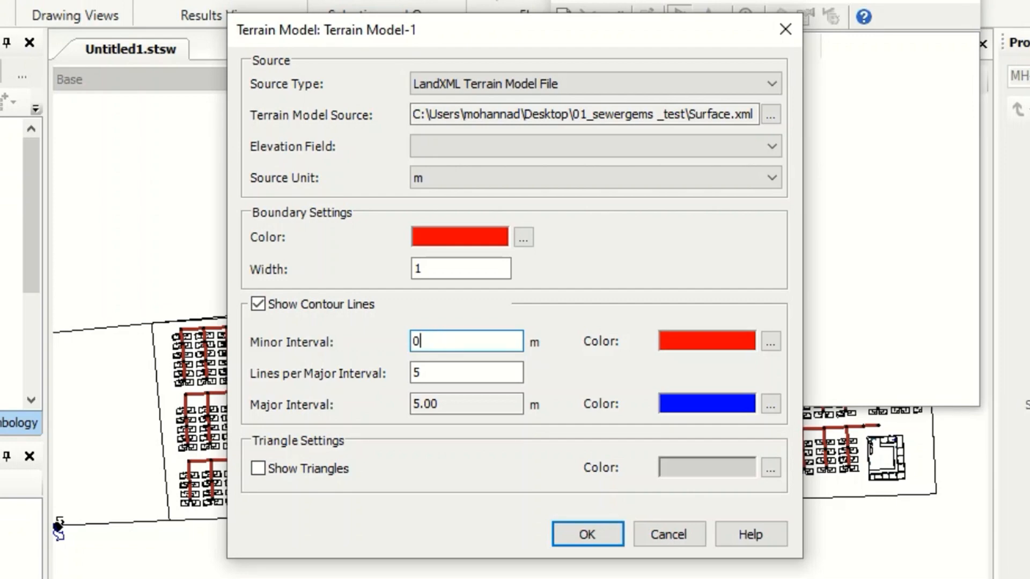
type(".50")
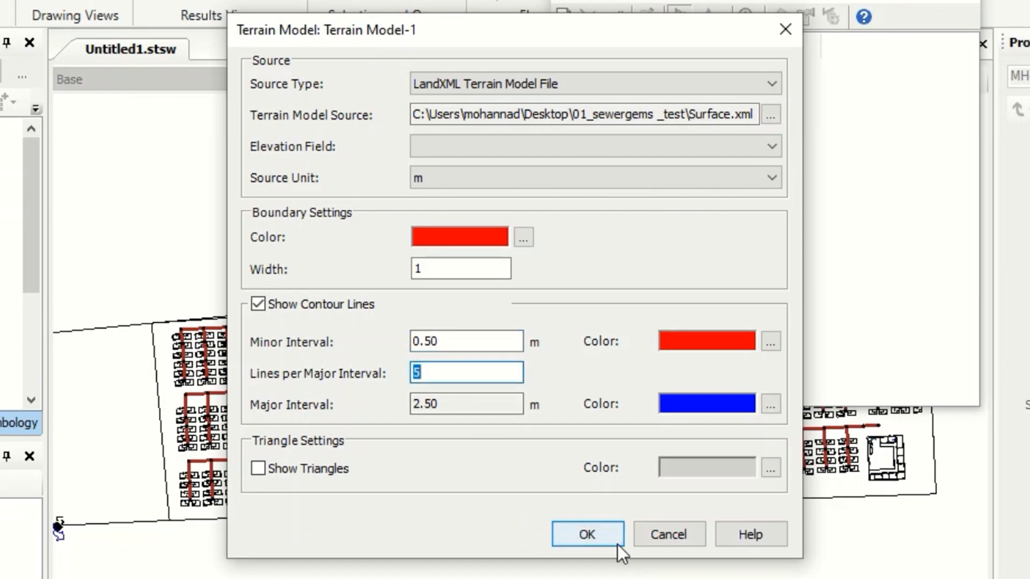
left_click(586, 533)
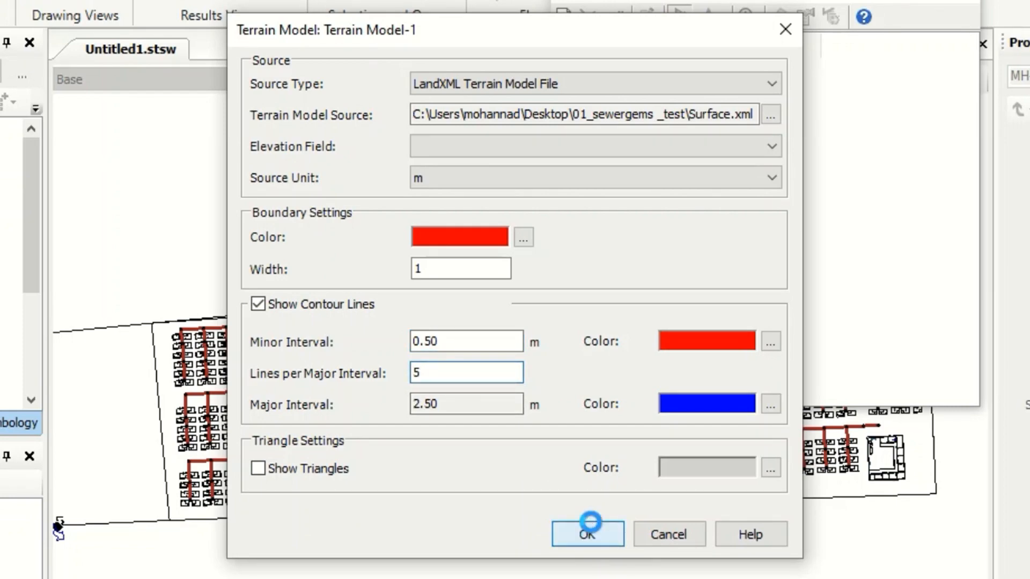
left_click(586, 534)
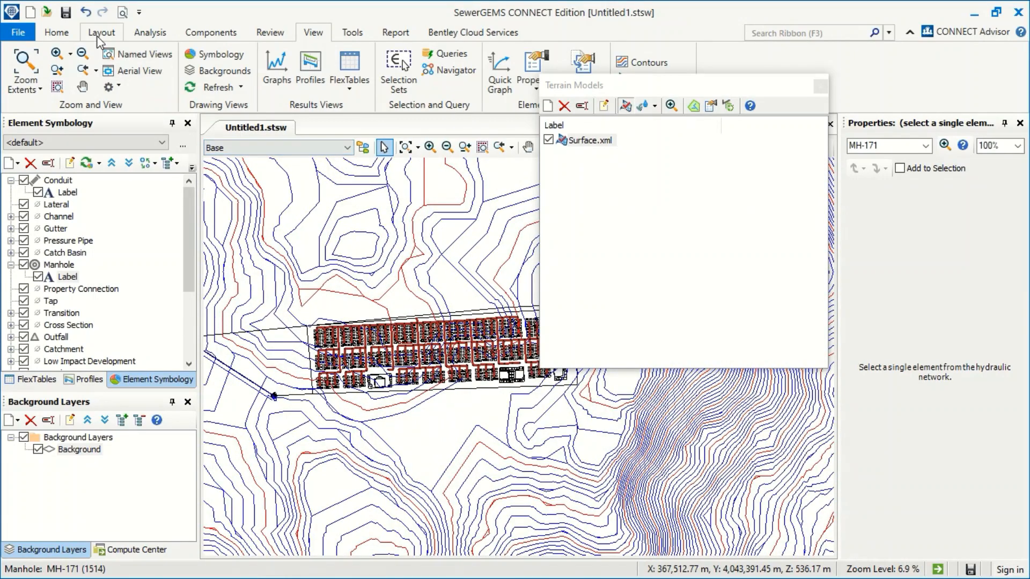
Compute the Base scenario from the Analysis ribbon.
left_click(149, 32)
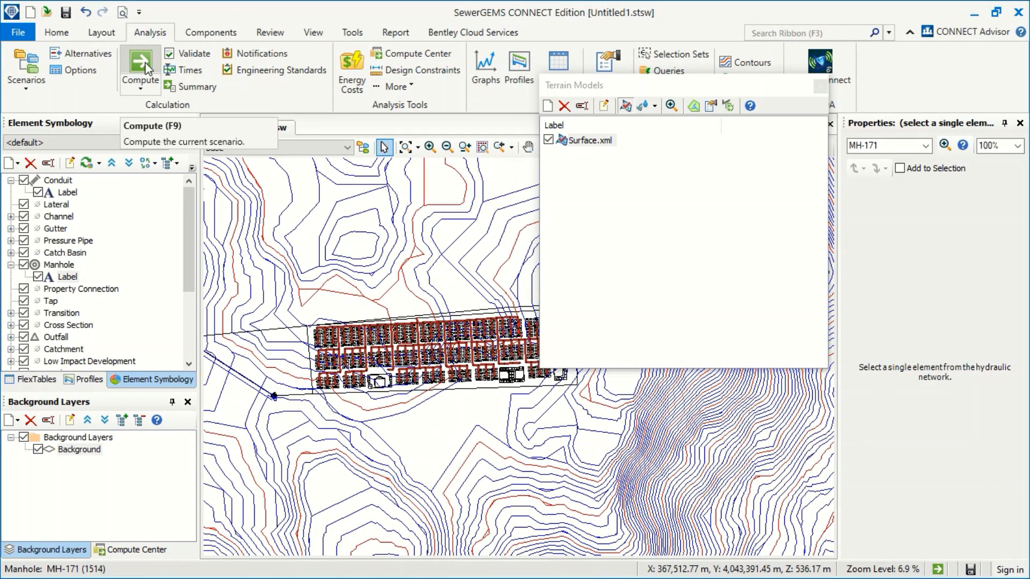
left_click(139, 65)
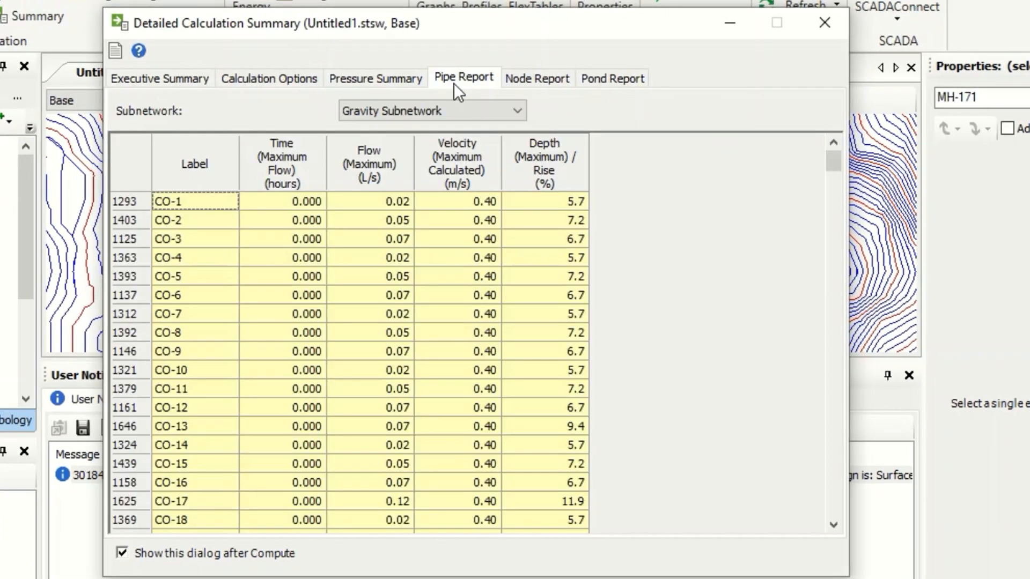
Scroll through the pipe report's flows, velocities and depths, then close the summary.
scroll("down", 3)
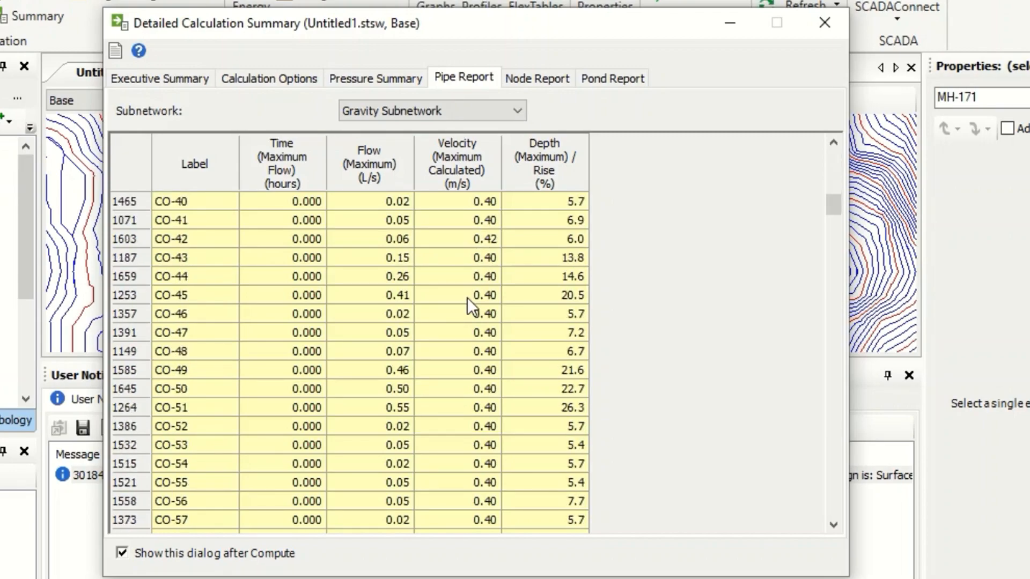
scroll("up", 3)
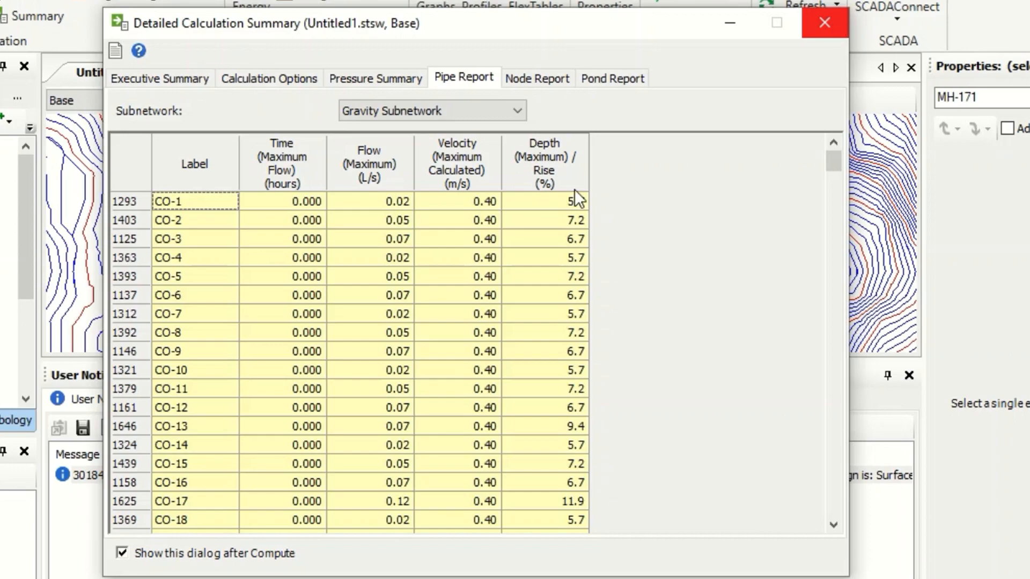
scroll("down", 3)
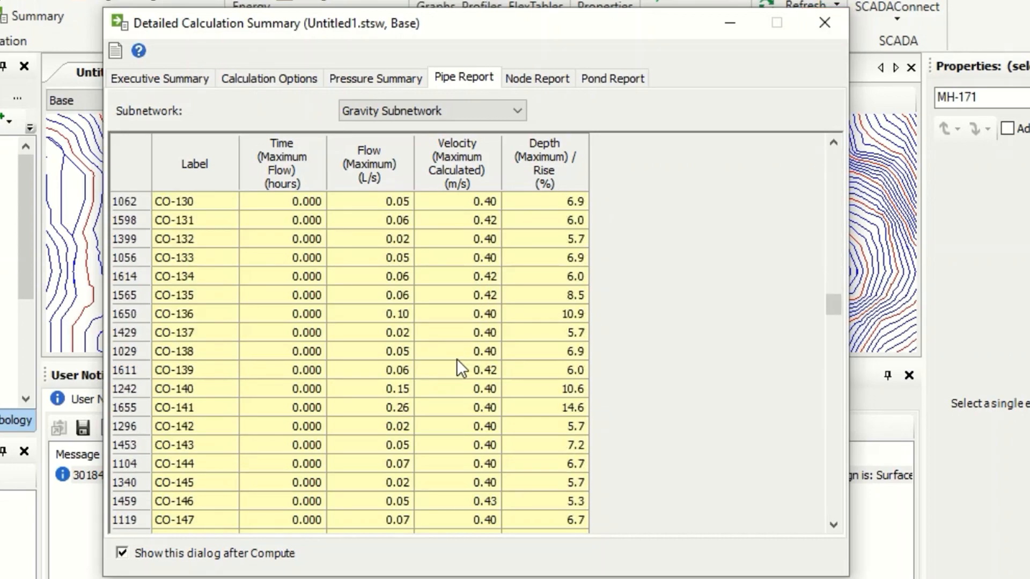
scroll("down", 3)
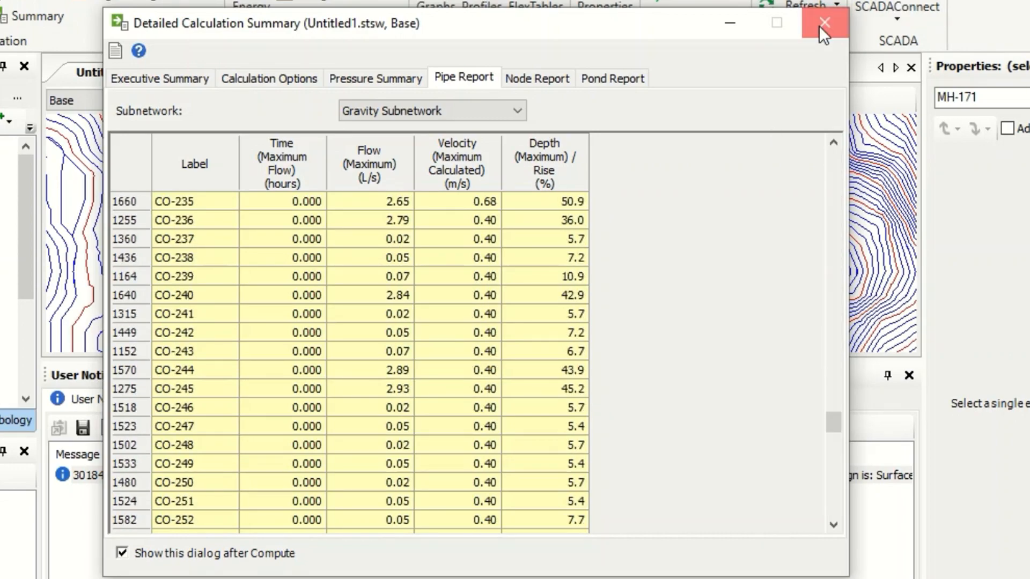
left_click(824, 23)
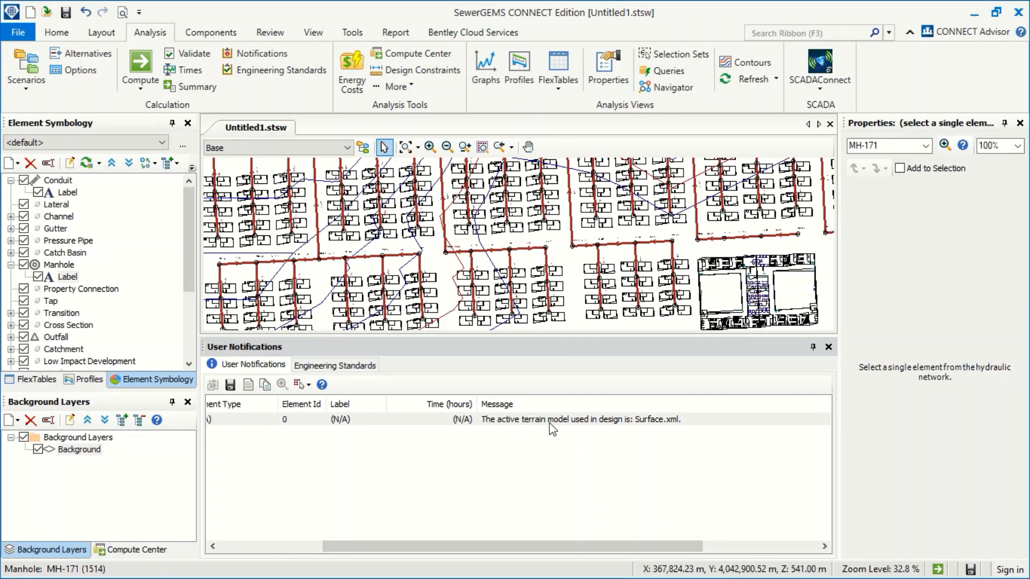
mouse_move(678, 430)
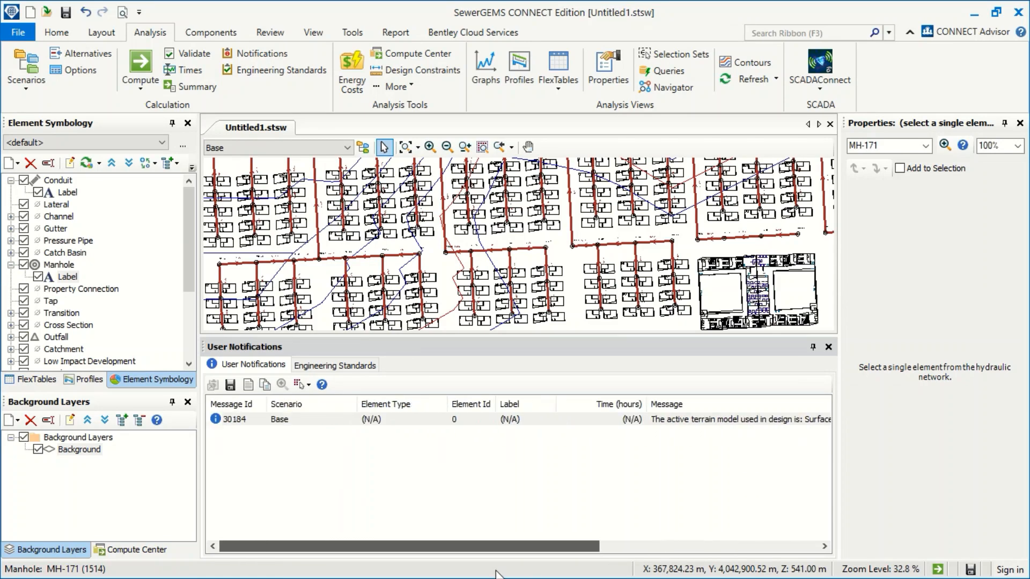
mouse_move(318, 512)
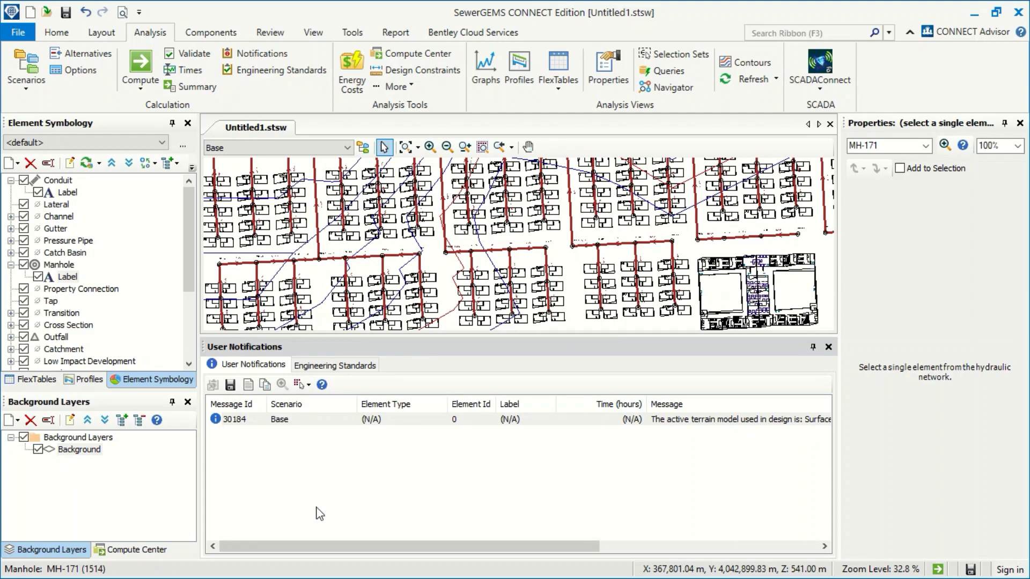
mouse_move(817, 367)
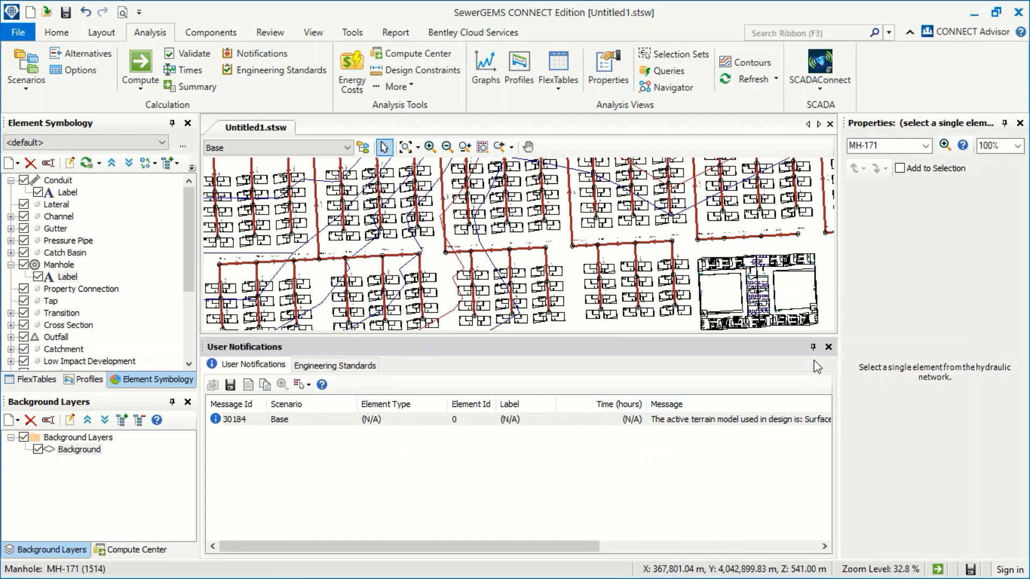
mouse_move(829, 347)
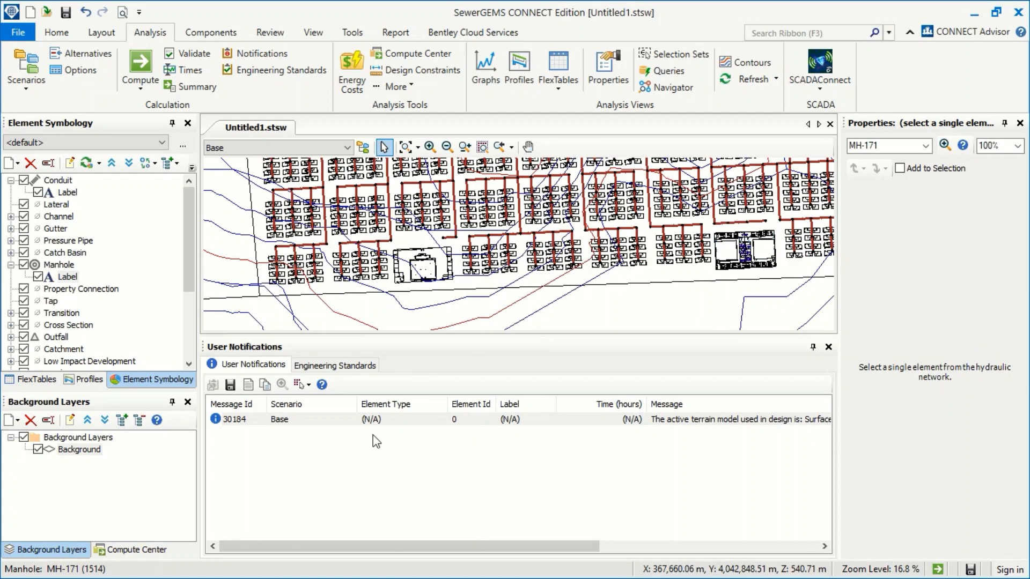
mouse_move(363, 456)
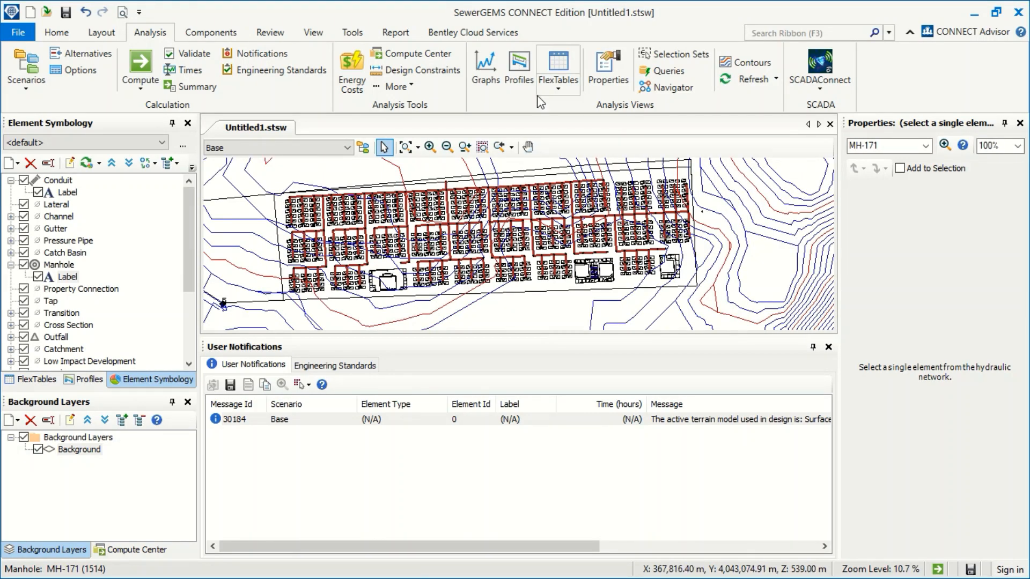
Open the Profiles manager and list the New profile creation options.
left_click(82, 380)
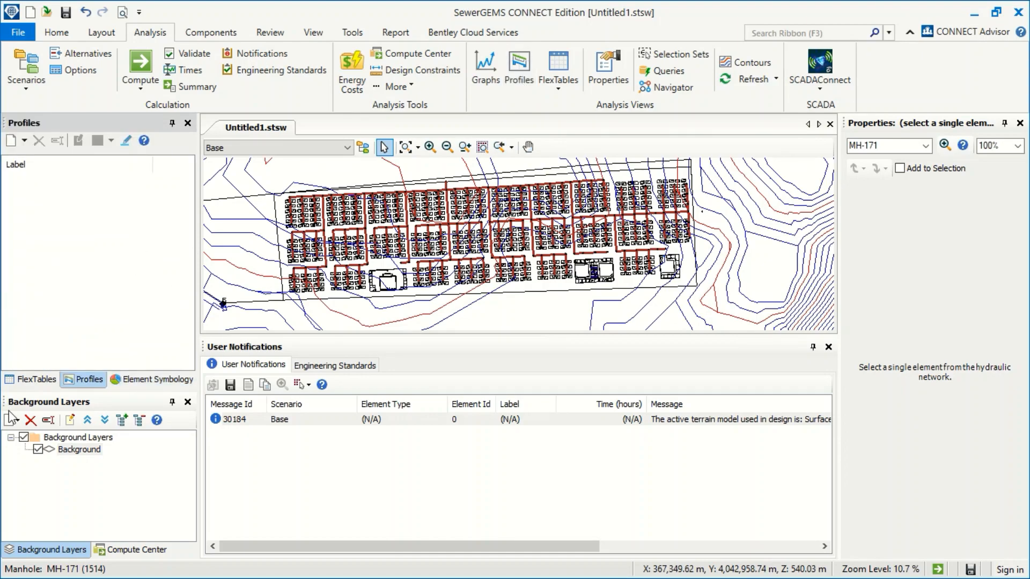
mouse_move(98, 129)
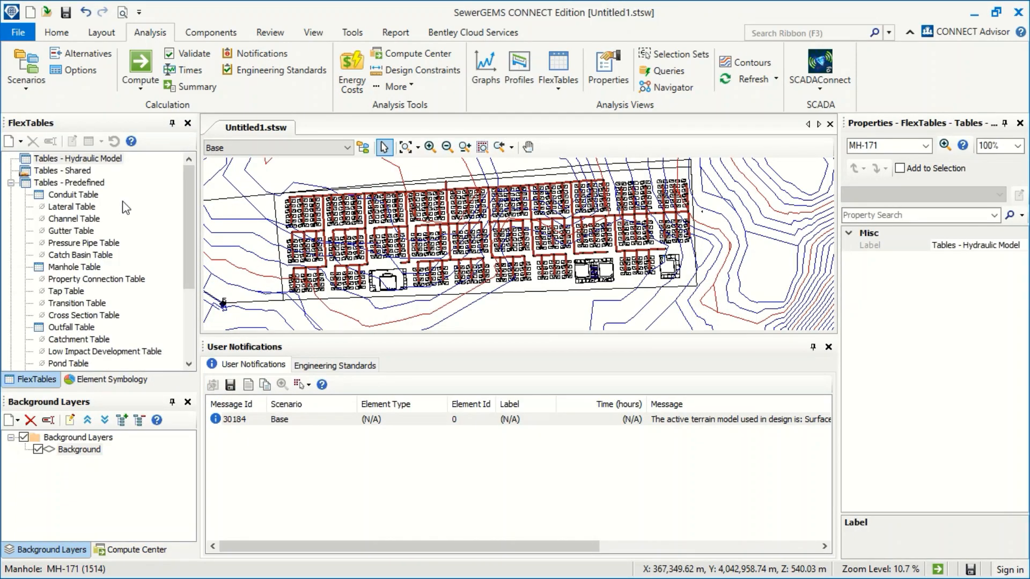
left_click(518, 69)
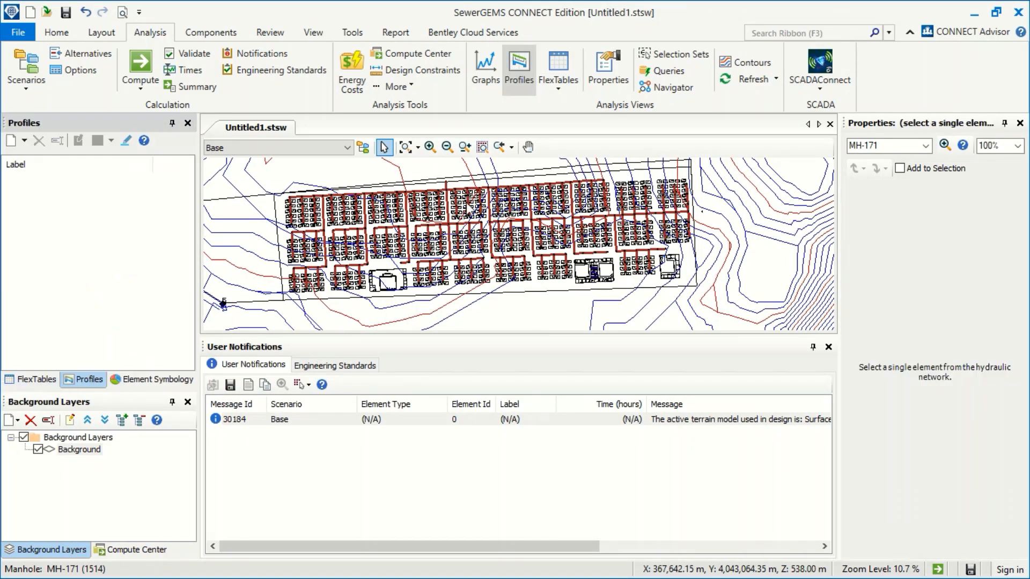
mouse_move(424, 107)
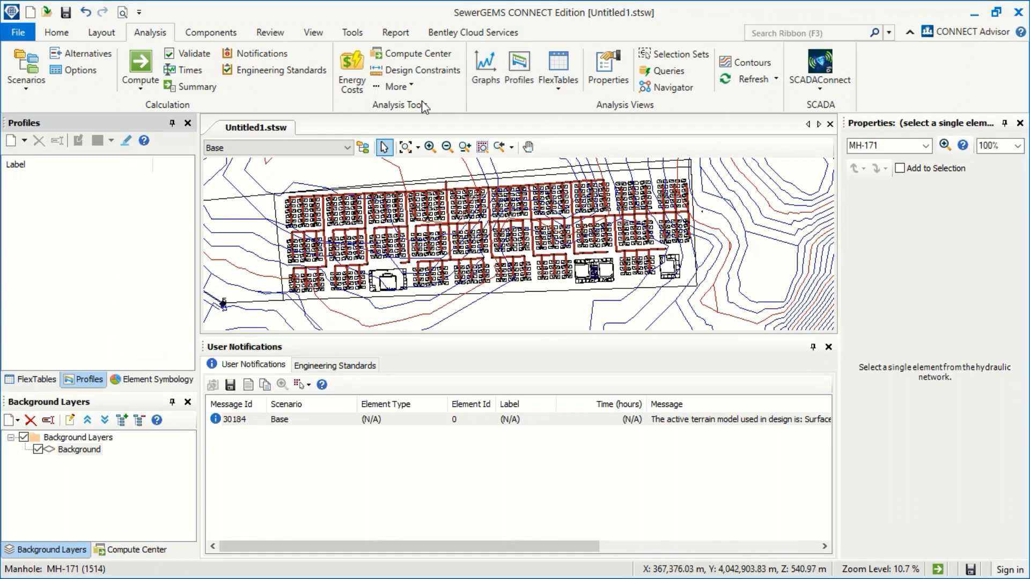
mouse_move(27, 147)
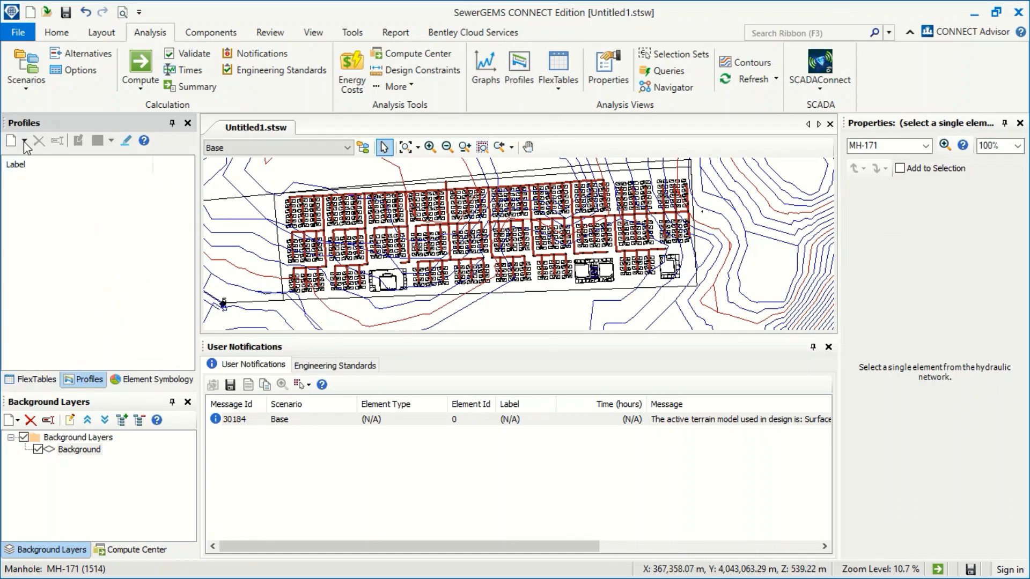
left_click(24, 141)
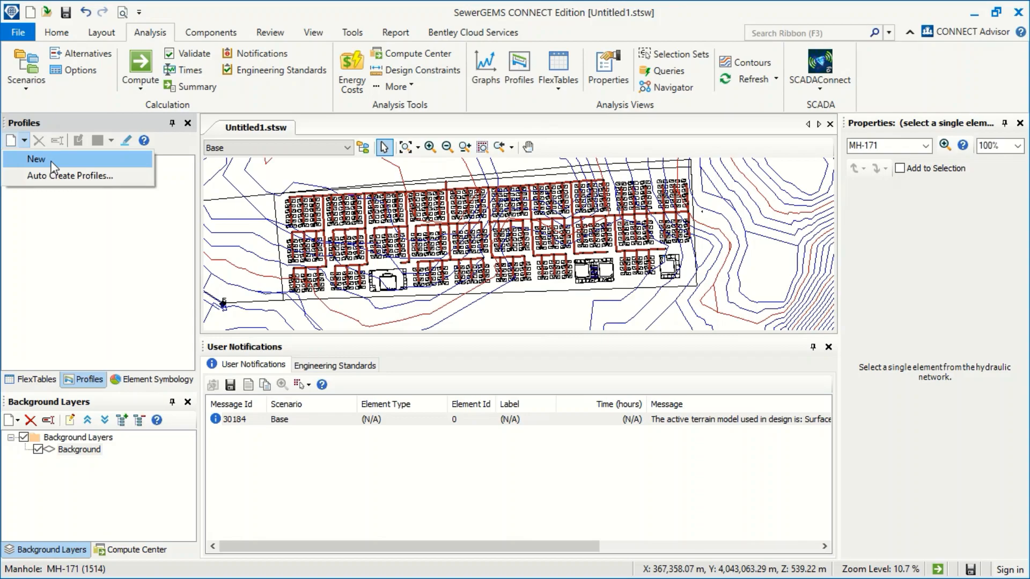
Select the profile path from MH-188 downstream in the drawing and open Profile - 1.
left_click(36, 159)
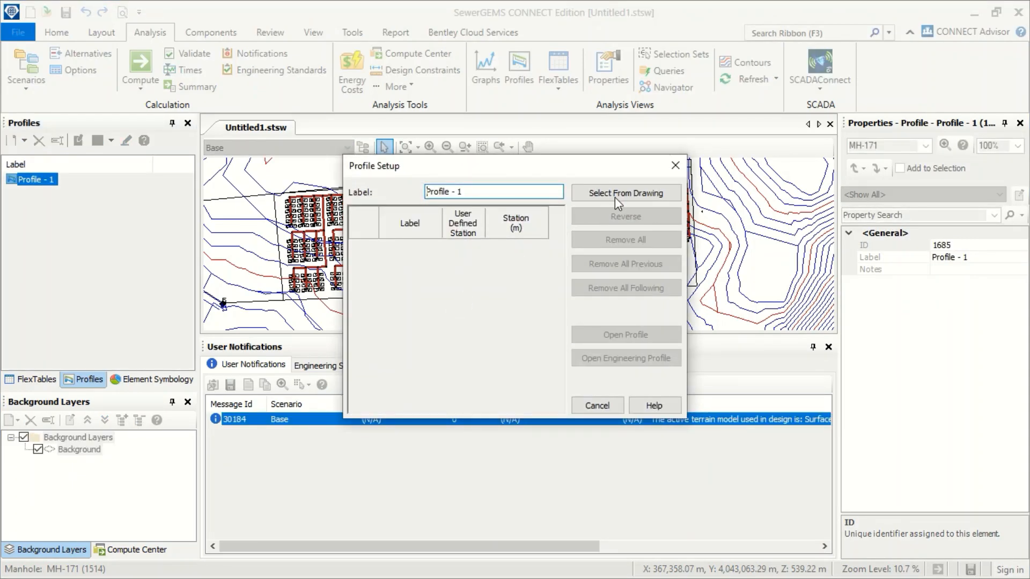
left_click(624, 193)
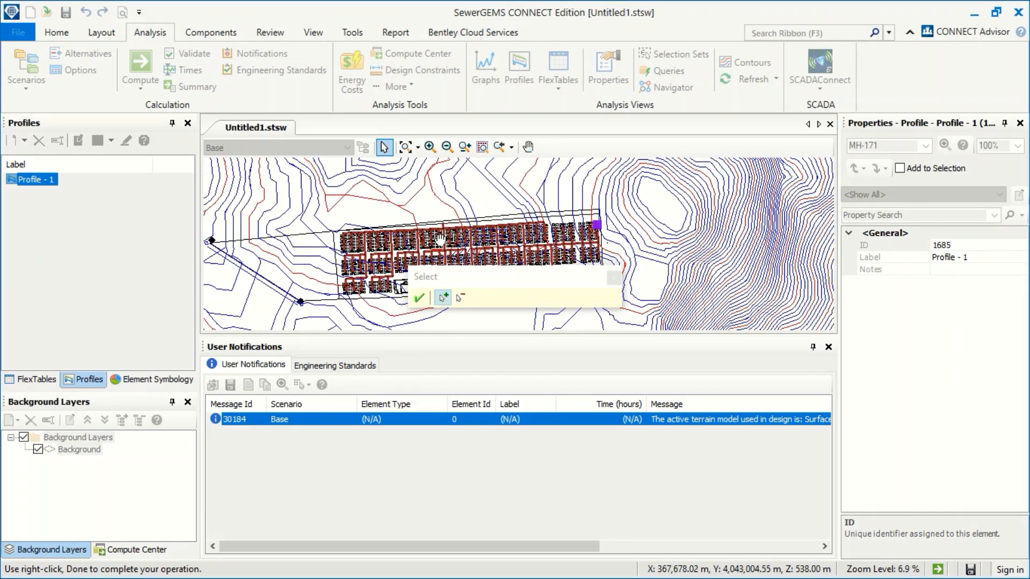
scroll("up", 3)
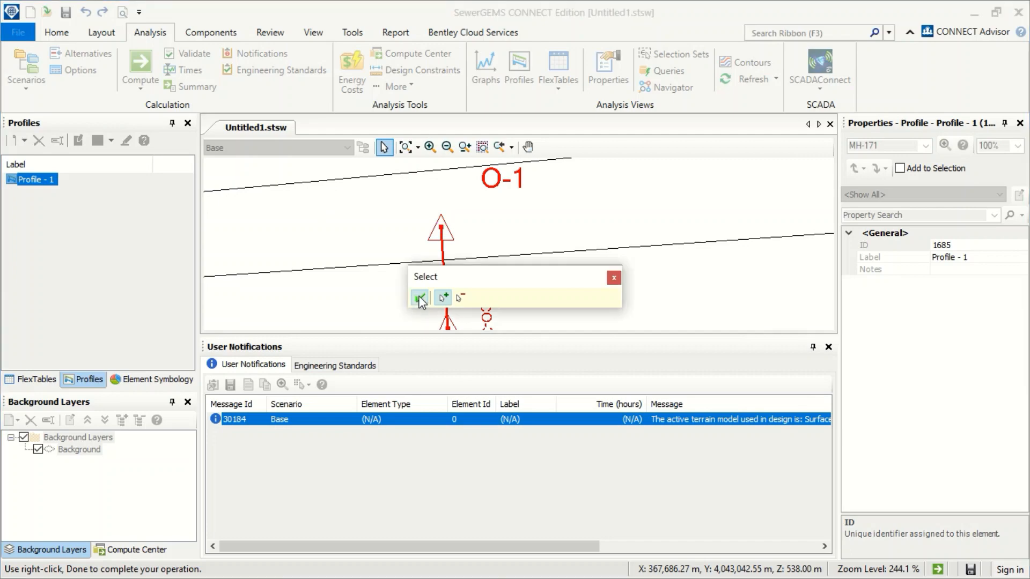
left_click(420, 298)
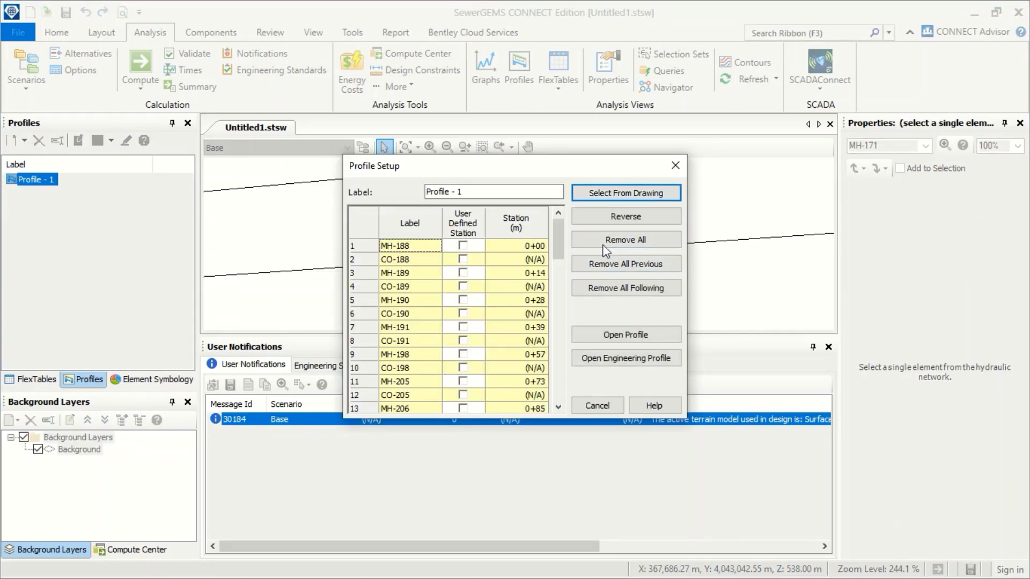
mouse_move(625, 335)
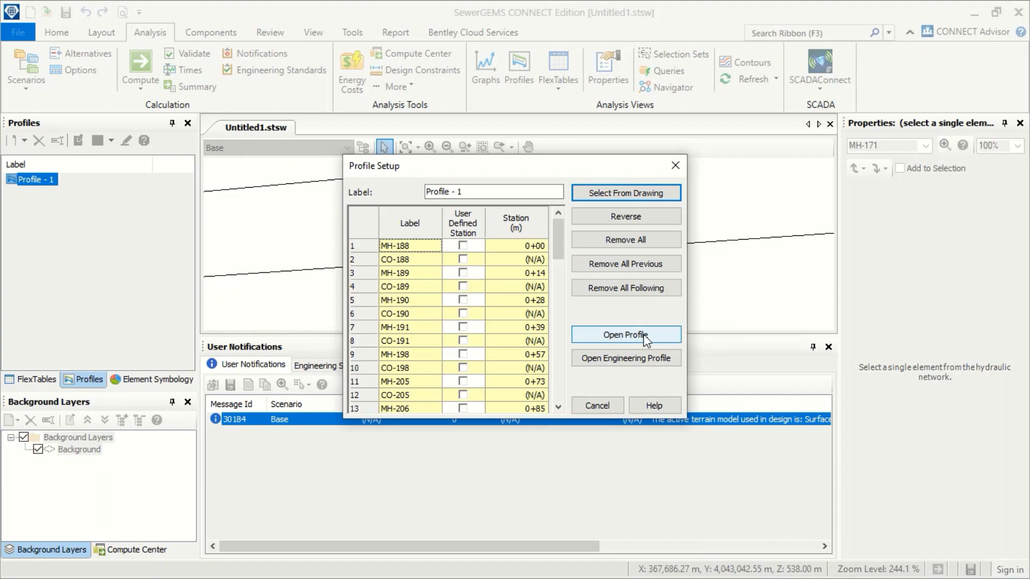
left_click(624, 335)
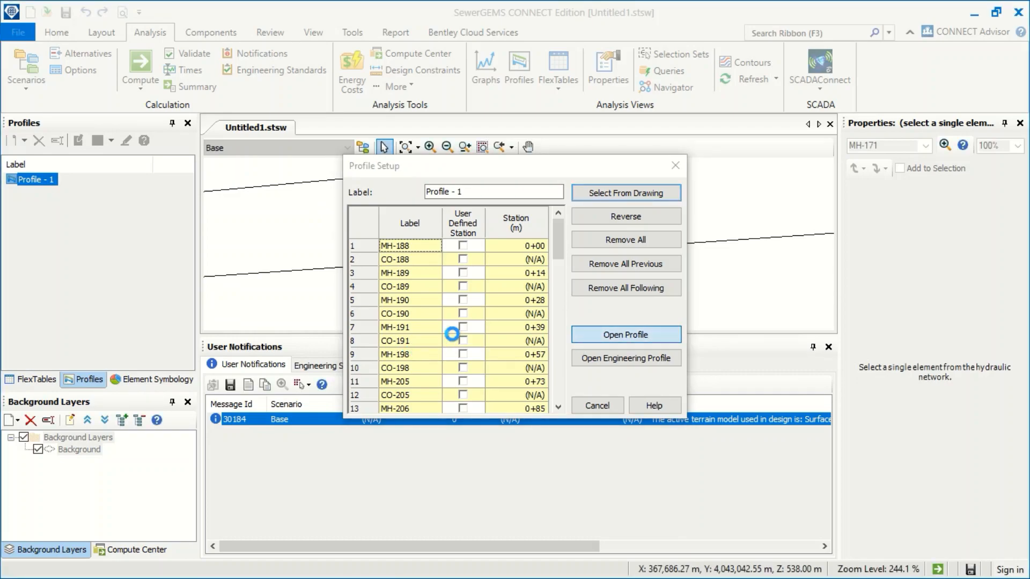
Maximize Profile - 1's graph with annotation labels and the profile annotation table shown.
left_click(625, 334)
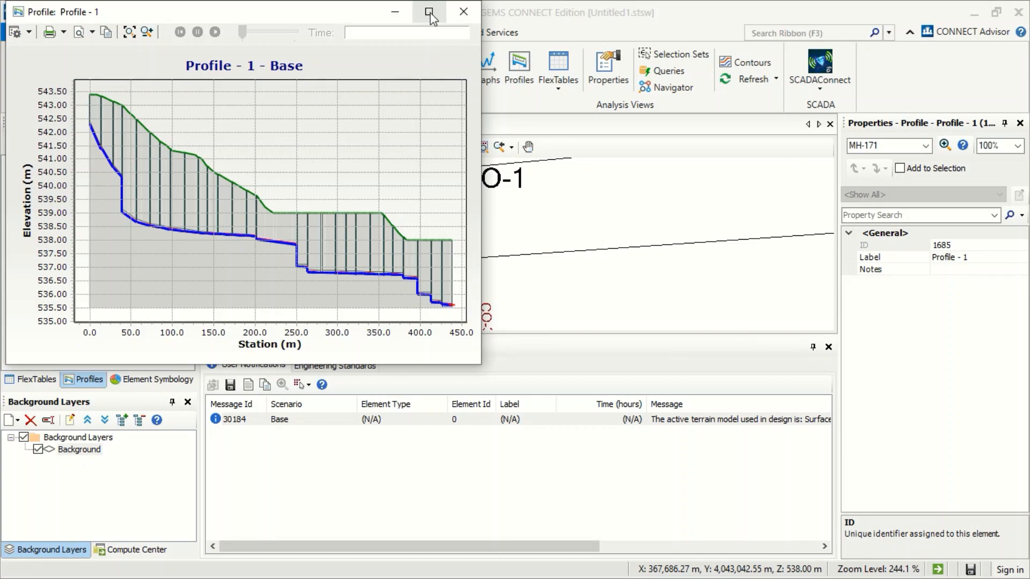
left_click(429, 12)
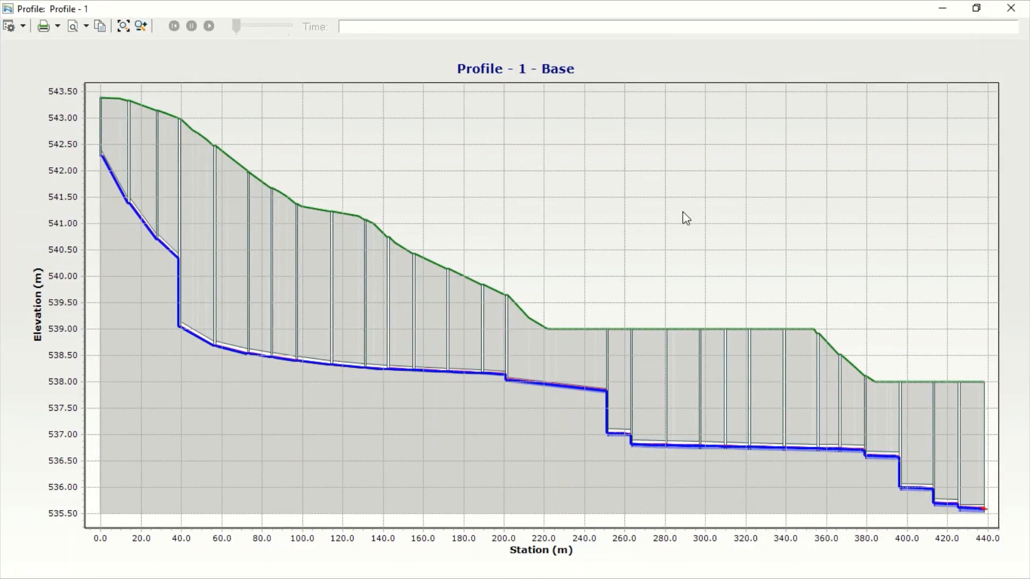
mouse_move(152, 188)
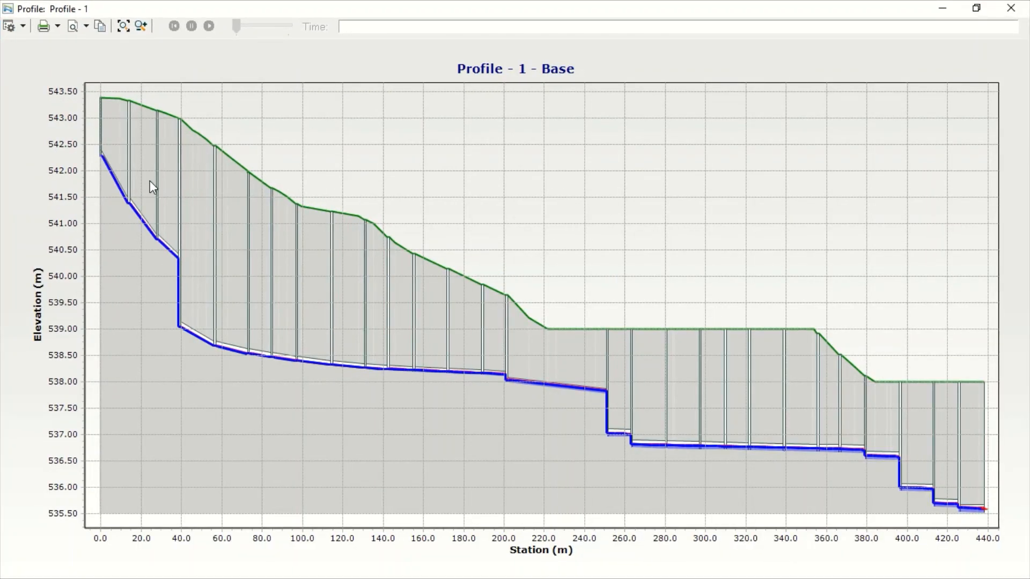
mouse_move(30, 61)
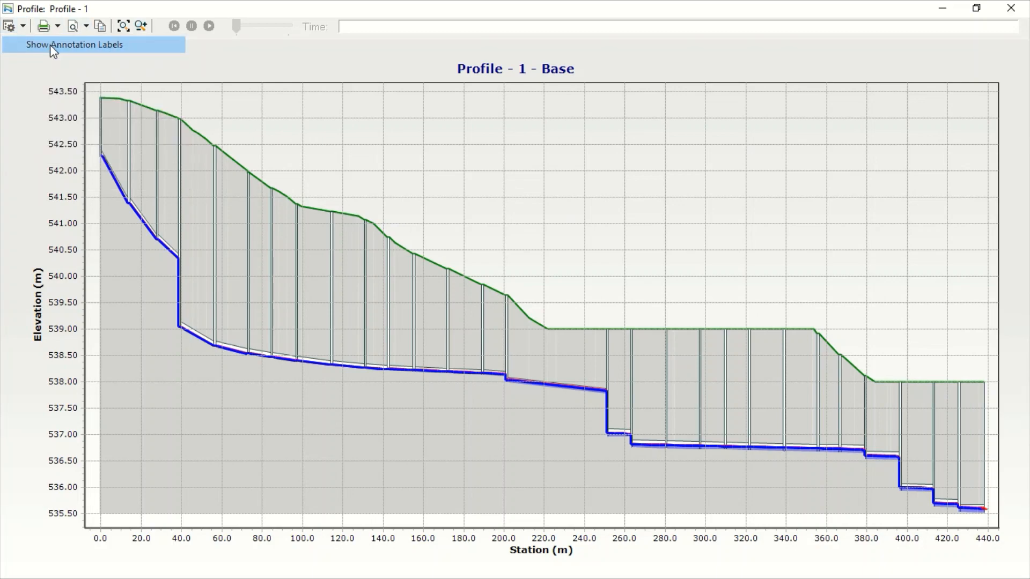
left_click(74, 44)
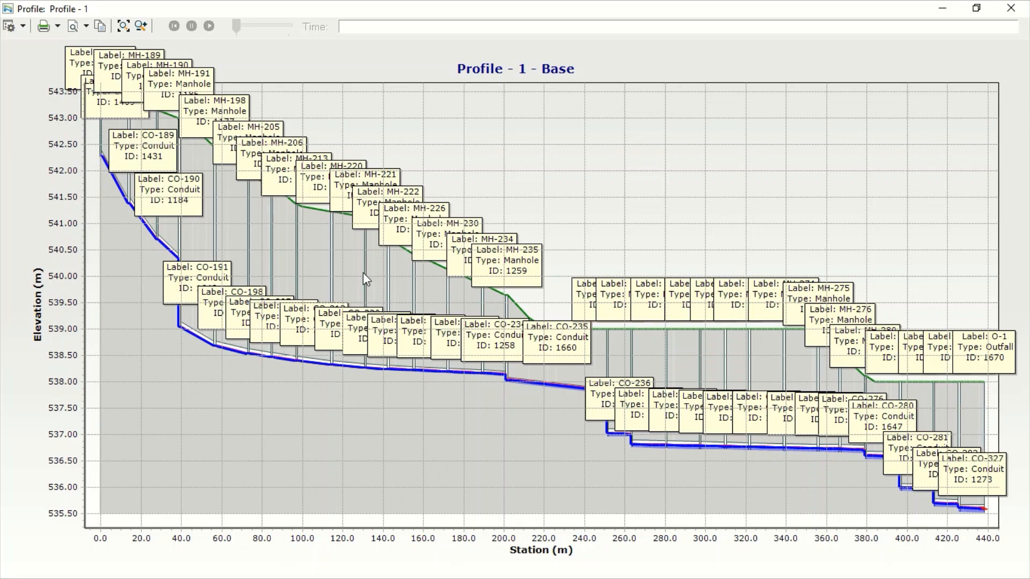
mouse_move(910, 344)
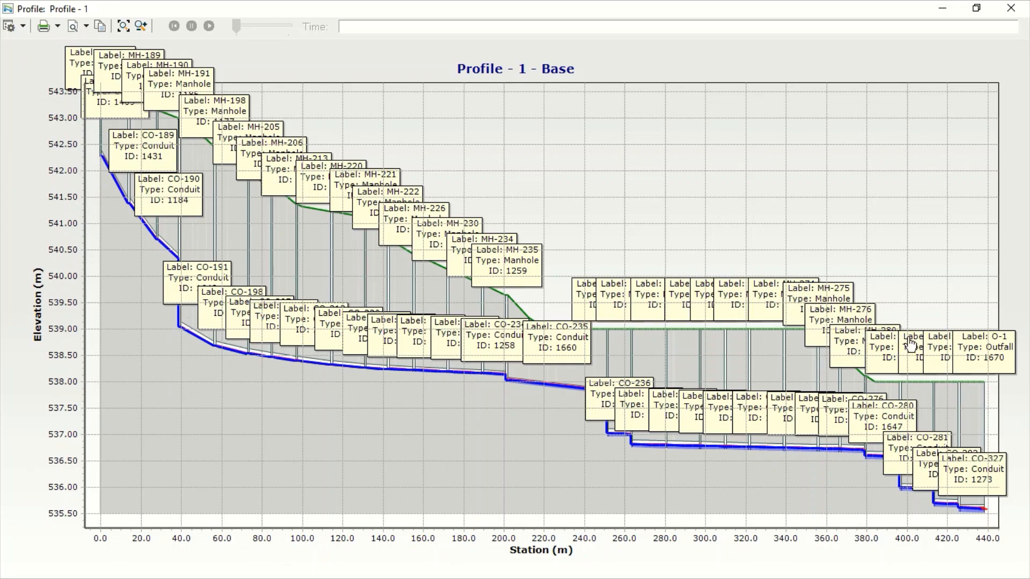
left_click(9, 25)
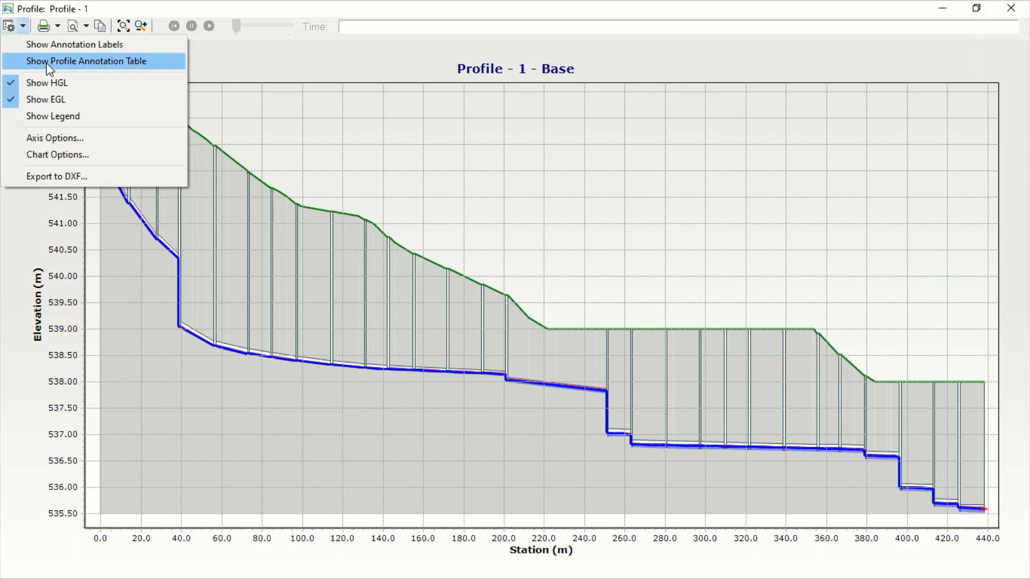
left_click(85, 60)
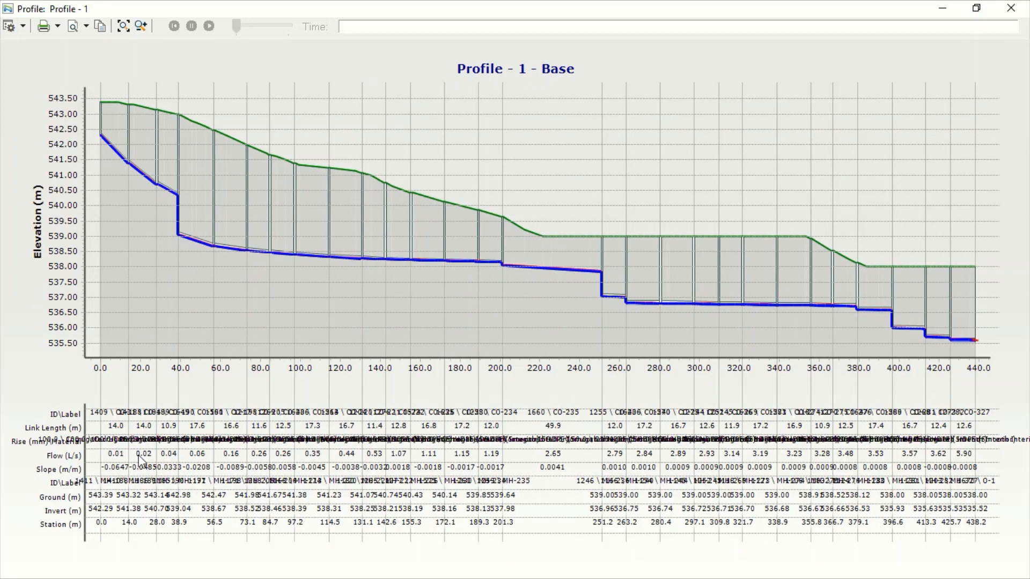
left_click(24, 26)
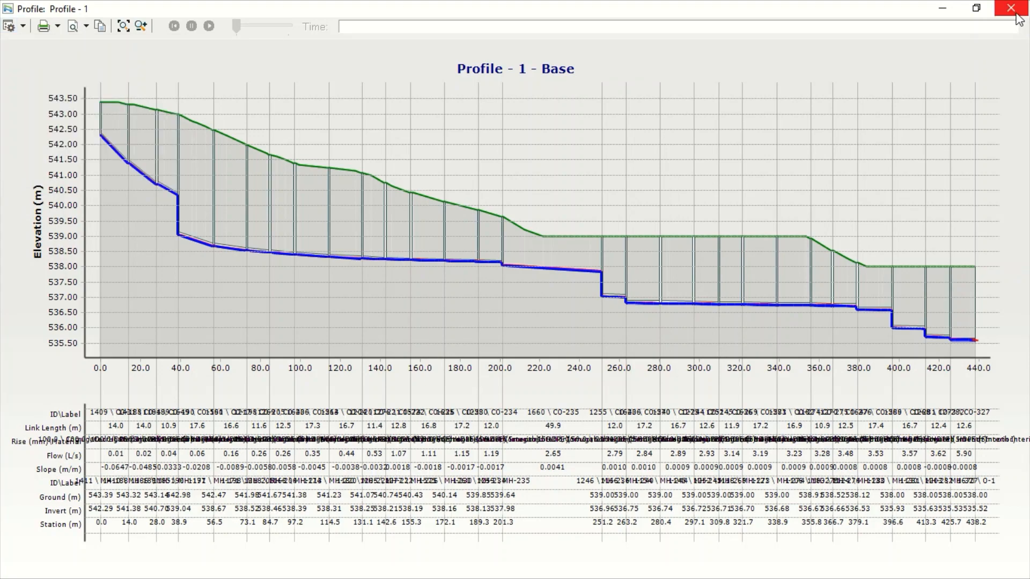
View Profile - 1 as an engineering profile with conduit annotations hidden.
left_click(1018, 9)
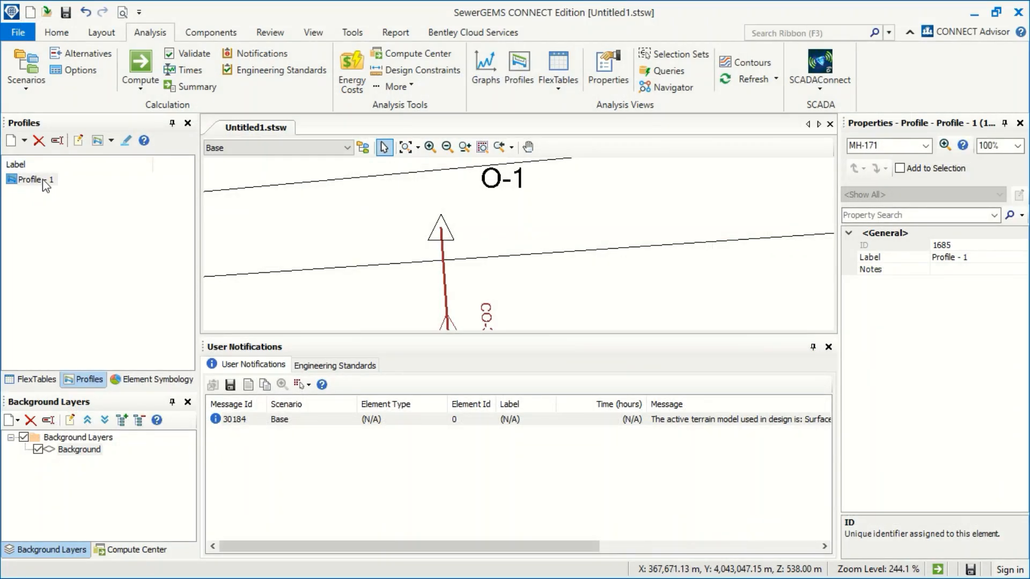
right_click(30, 178)
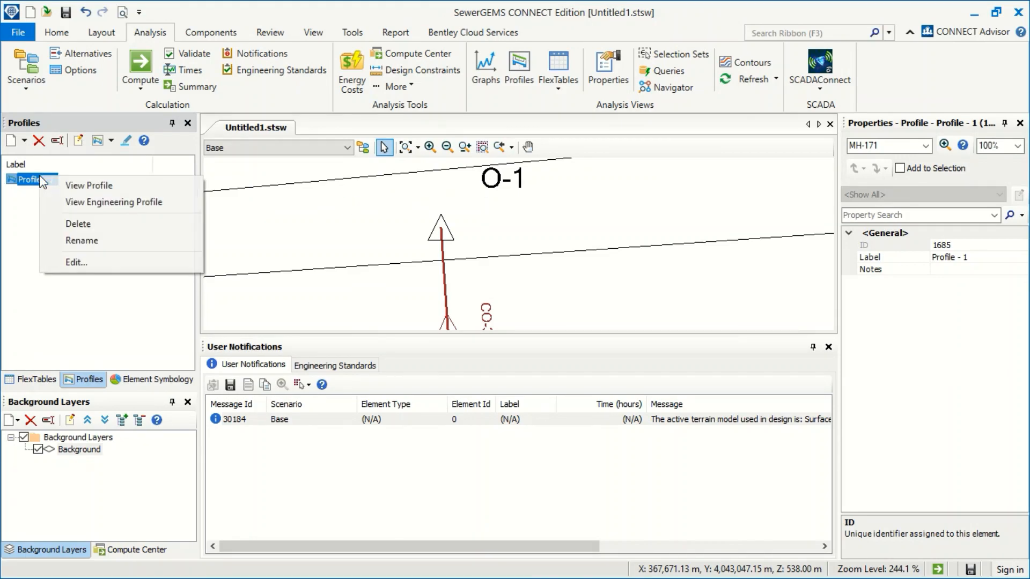
mouse_move(125, 201)
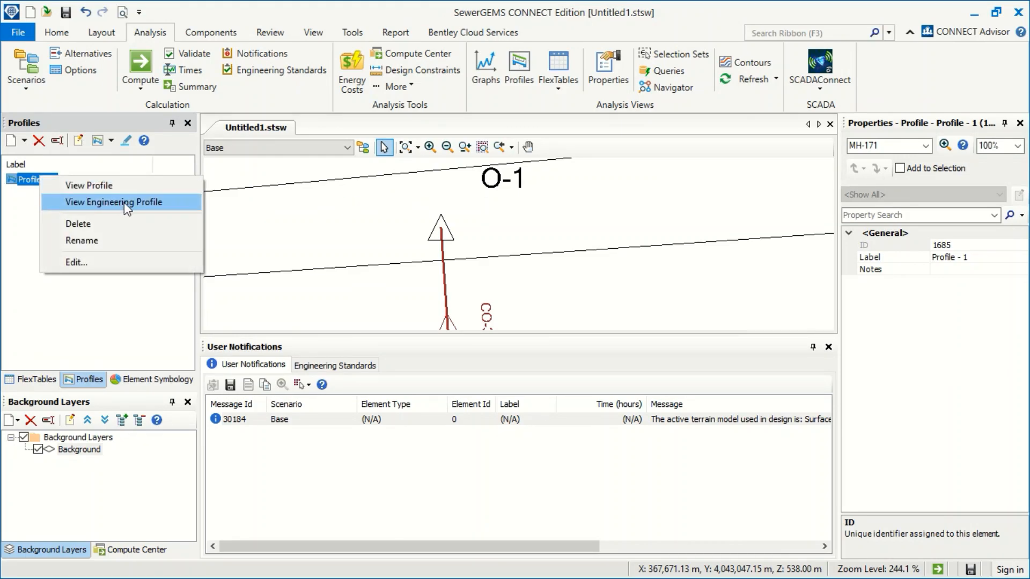
left_click(113, 202)
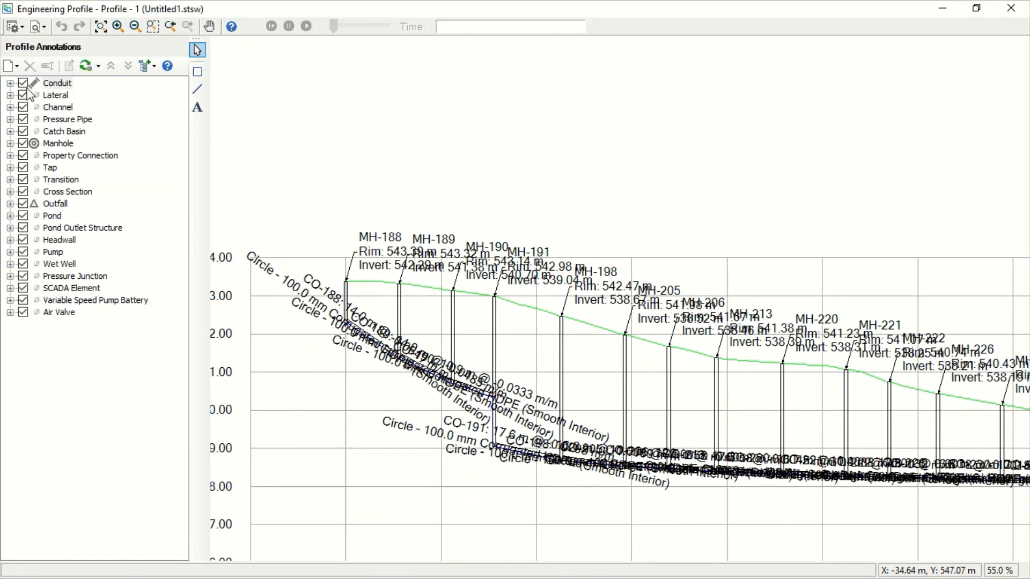
left_click(24, 82)
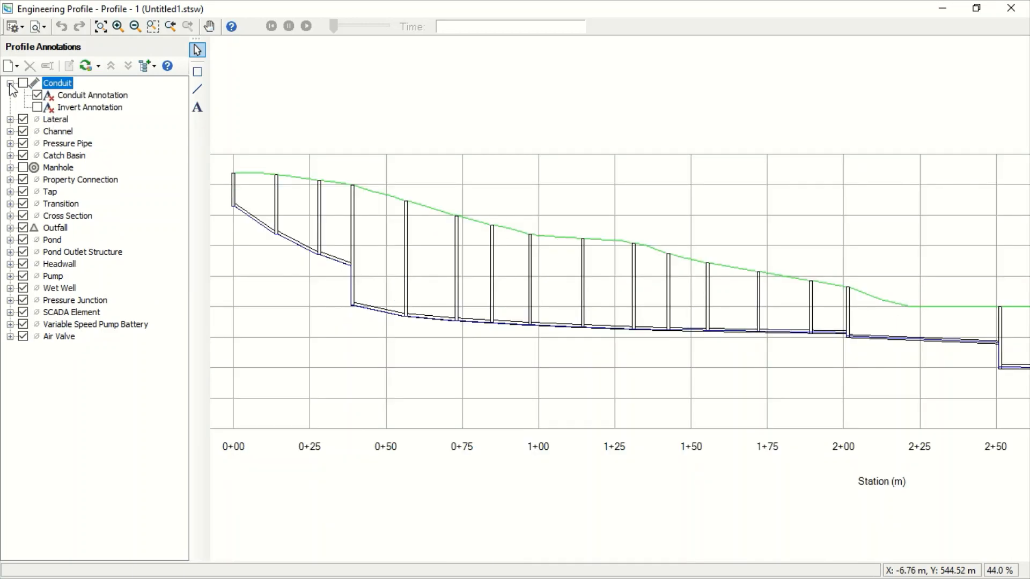
Add a conduit Diameter annotation with prefix D=, Y offset -2 and height multiplier 0.5.
right_click(58, 82)
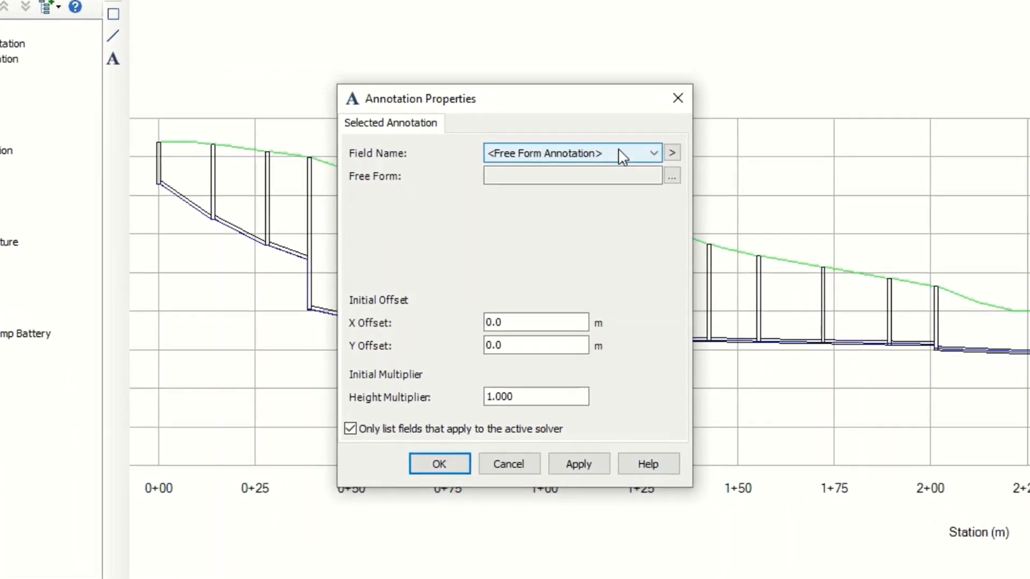
left_click(652, 153)
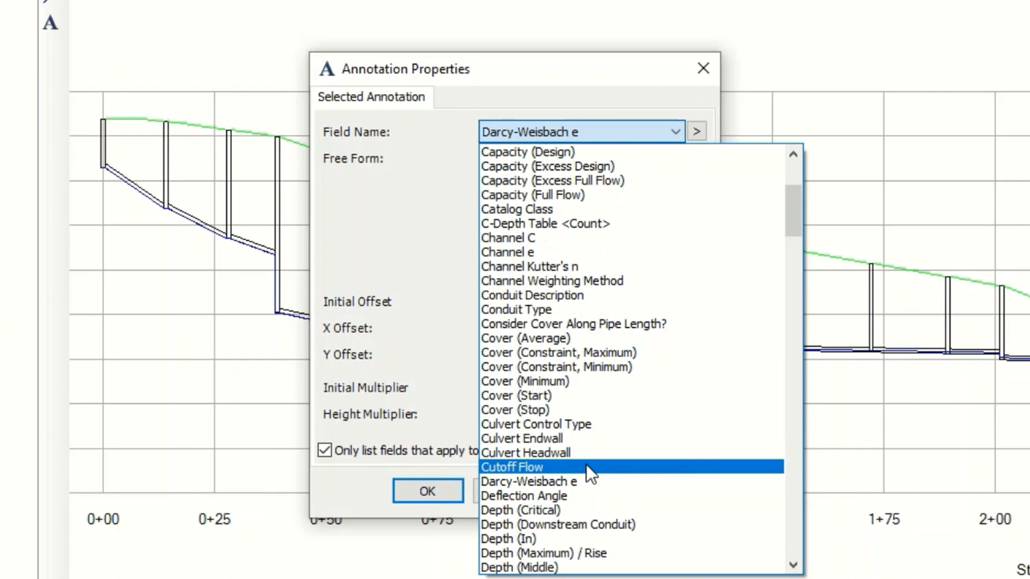
scroll("down", 3)
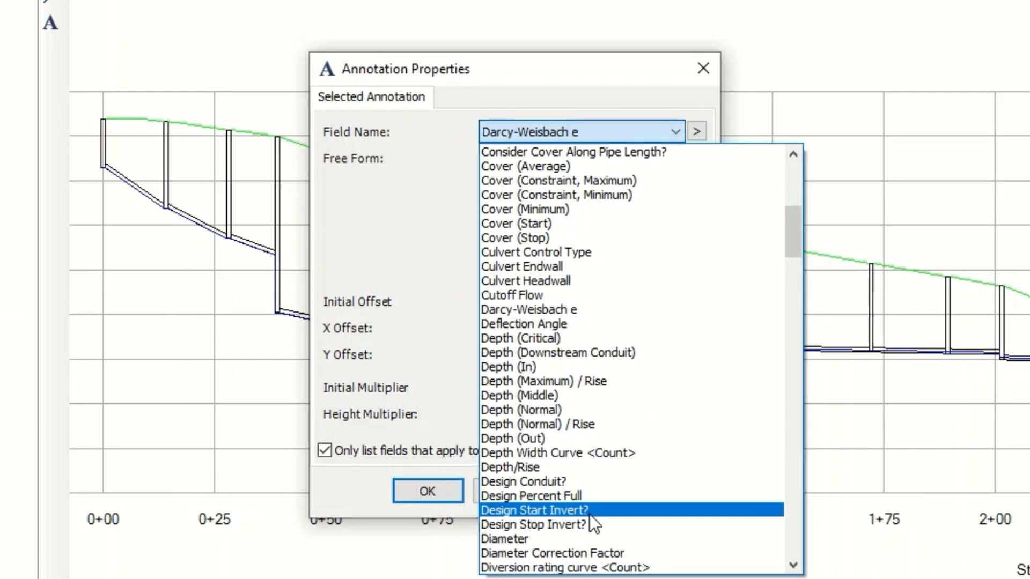
left_click(505, 538)
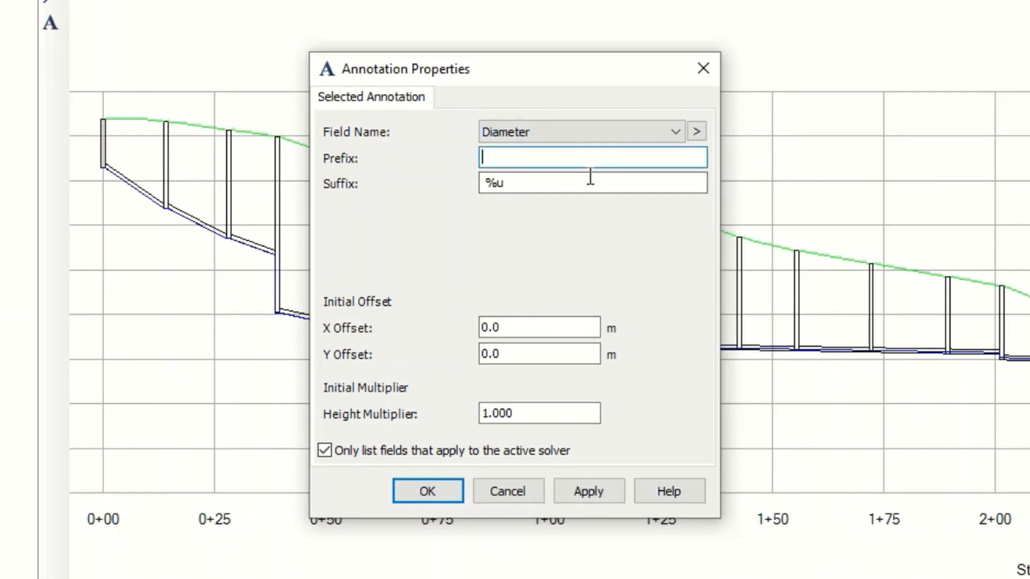
type("D=")
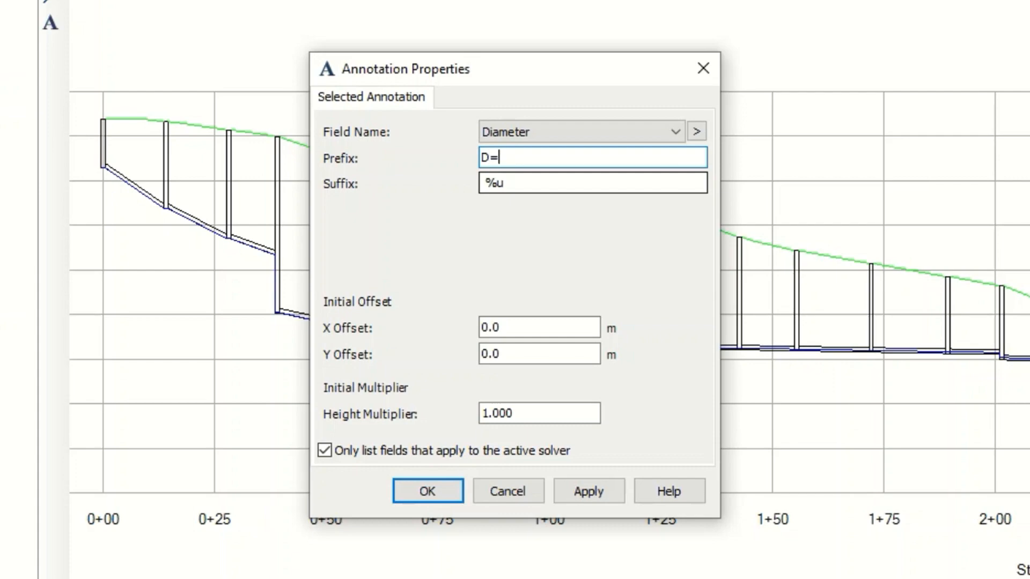
mouse_move(557, 328)
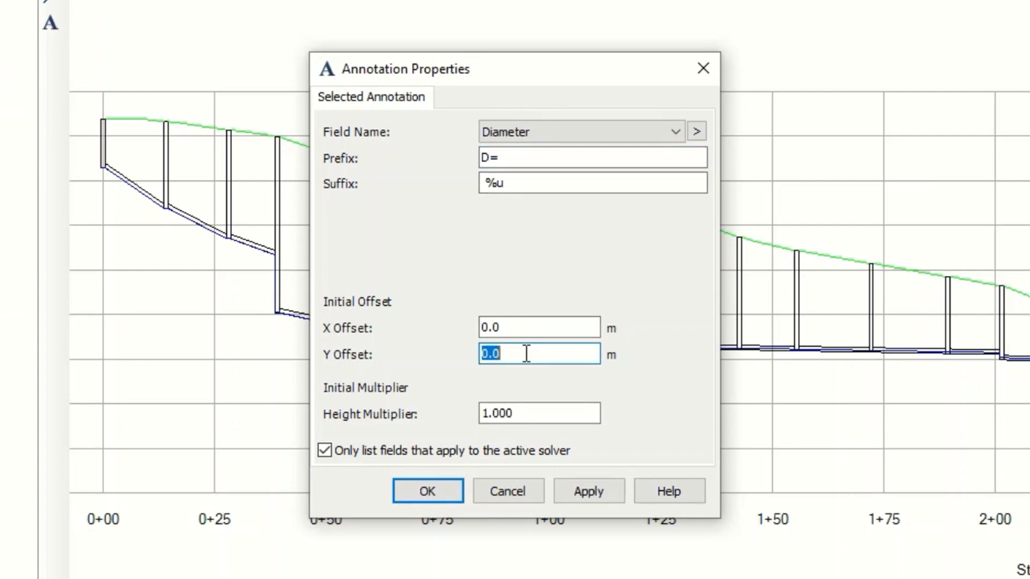
type("-2")
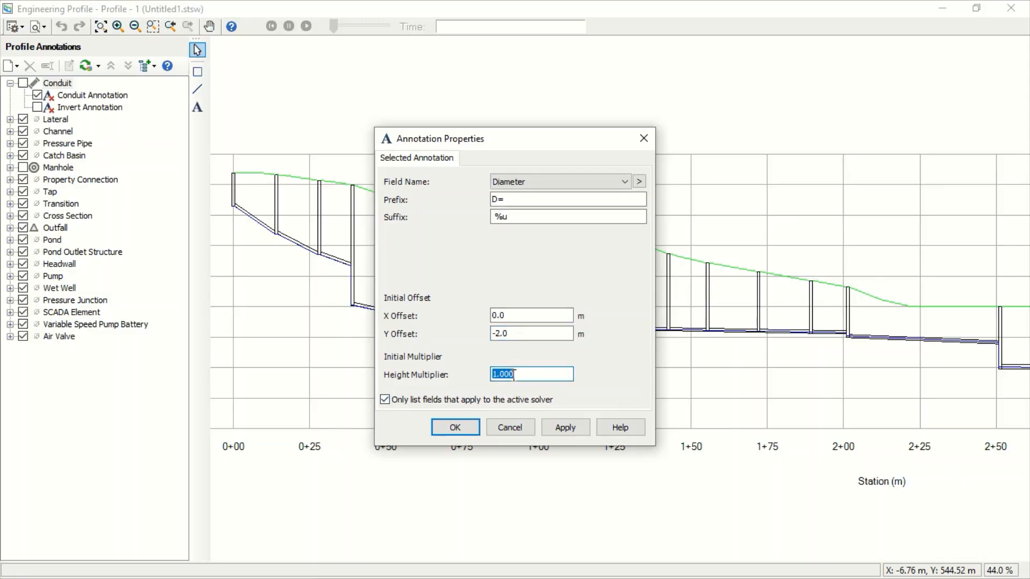
type("0.5")
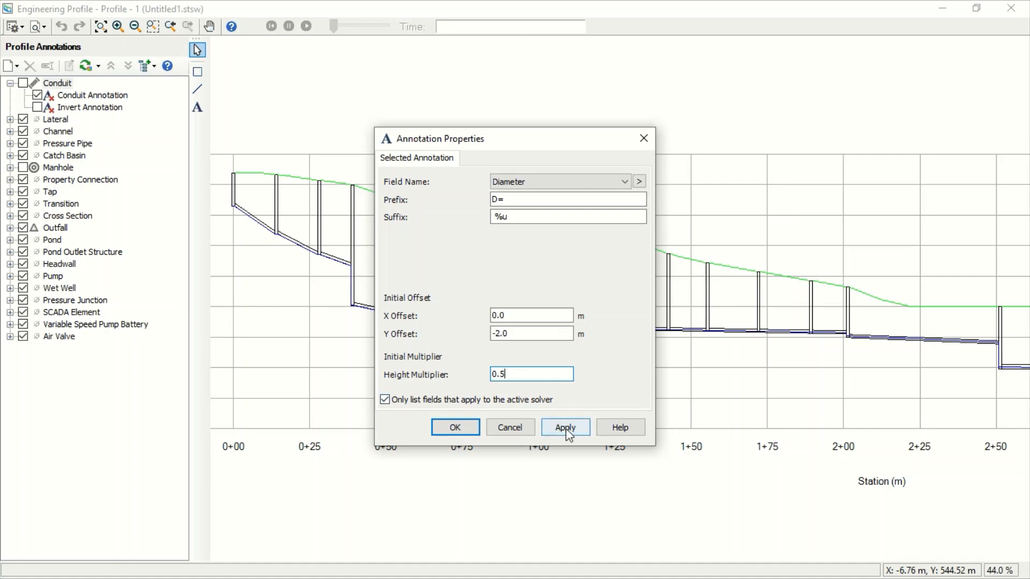
left_click(564, 427)
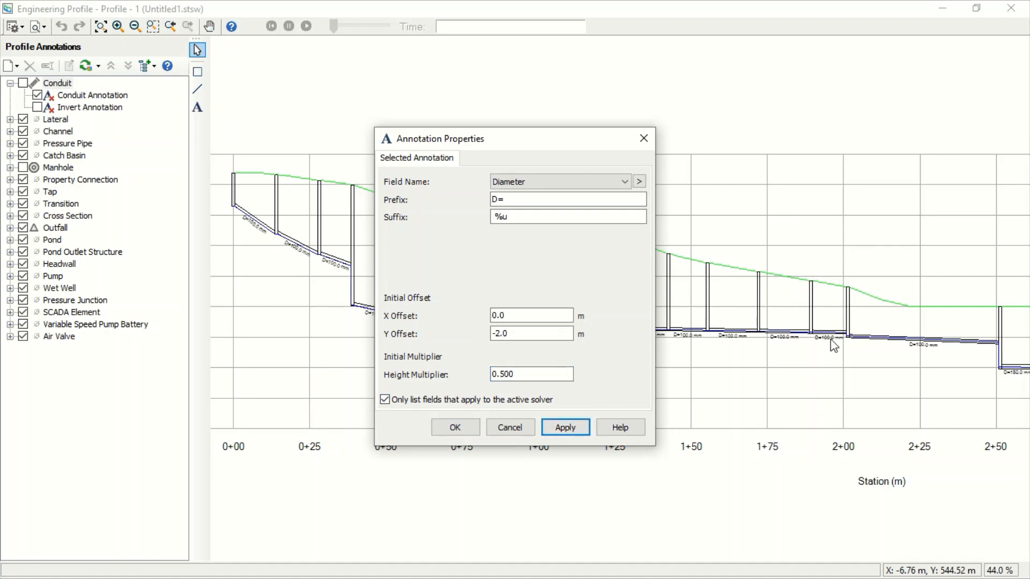
left_click(454, 427)
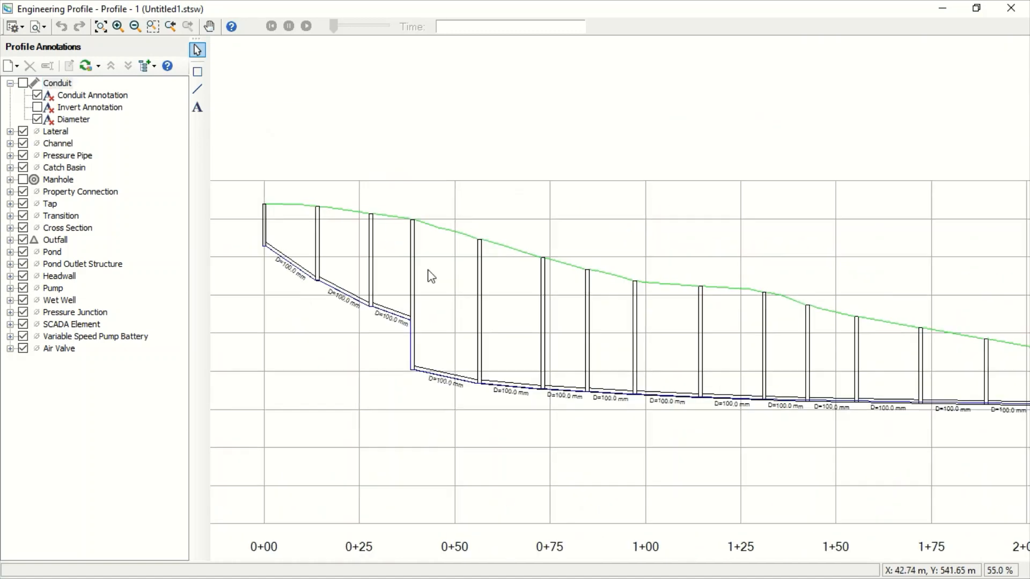
Add a manhole Depth (Structure) annotation with prefix H= and height multiplier 0.5.
scroll("up", 3)
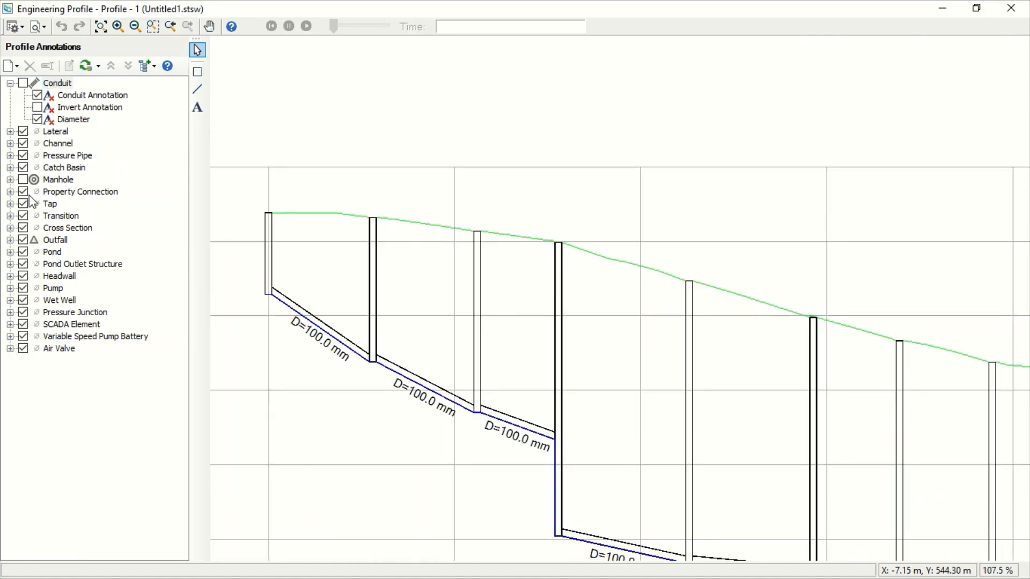
left_click(10, 179)
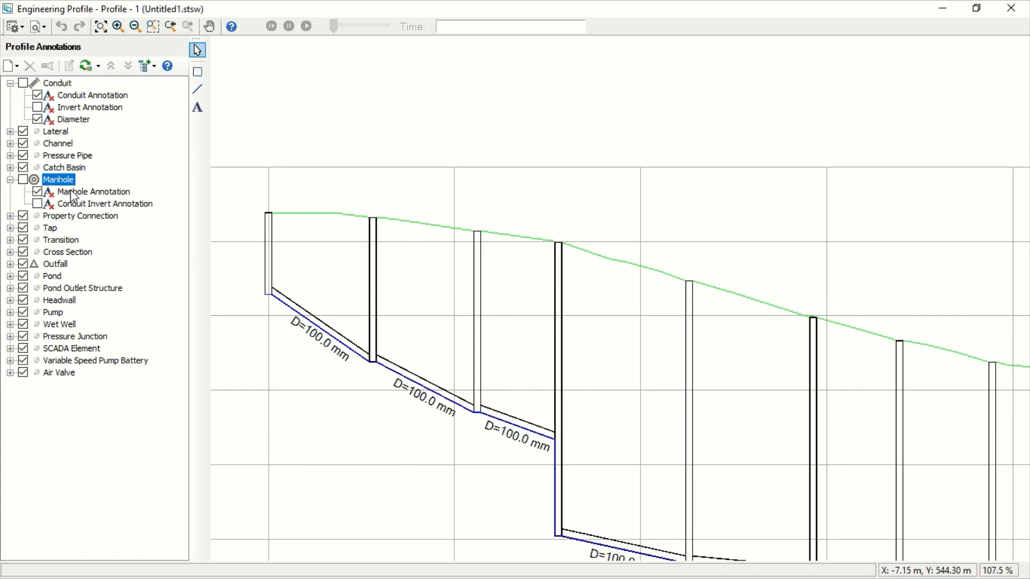
mouse_move(305, 212)
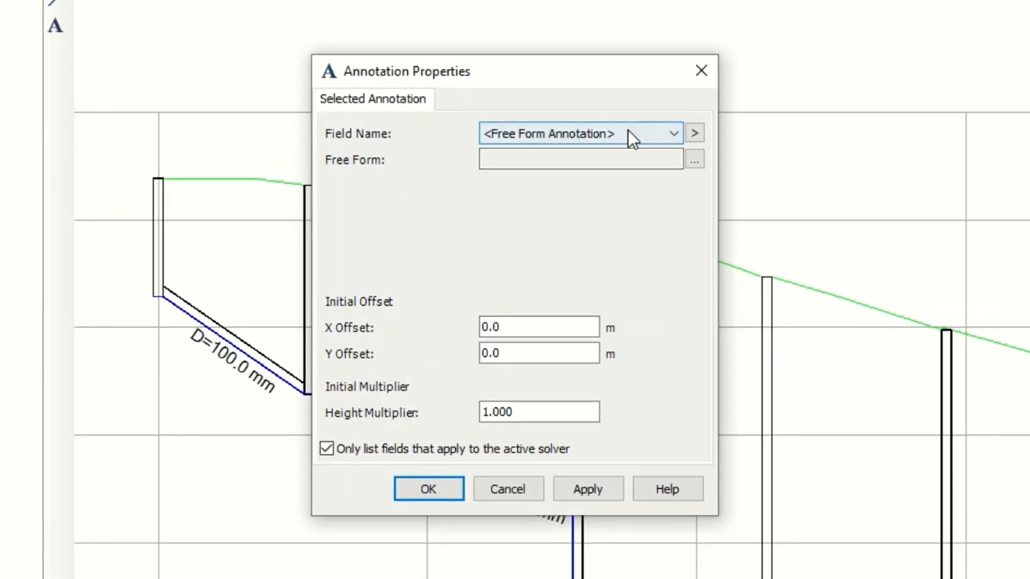
left_click(672, 133)
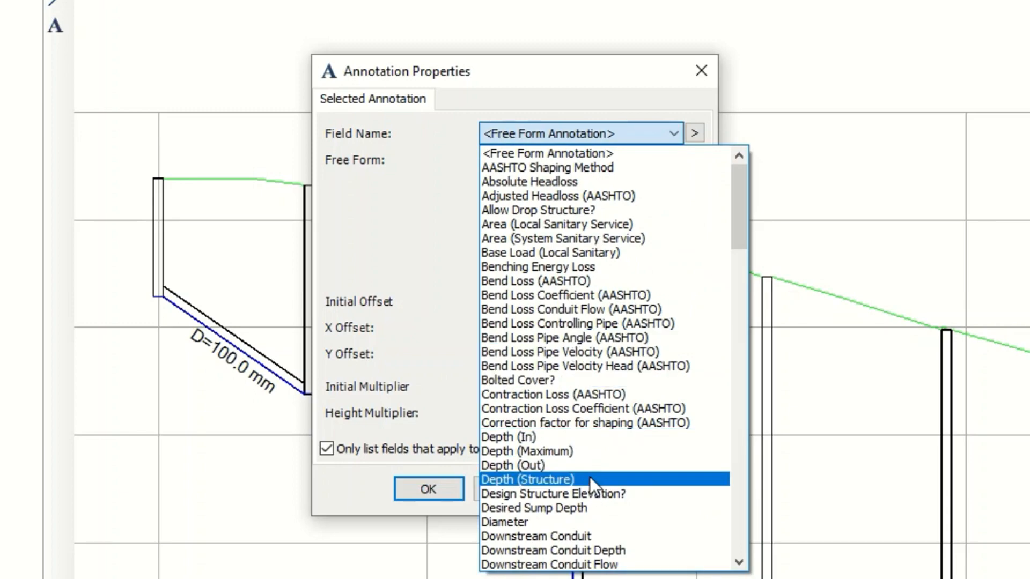
left_click(527, 479)
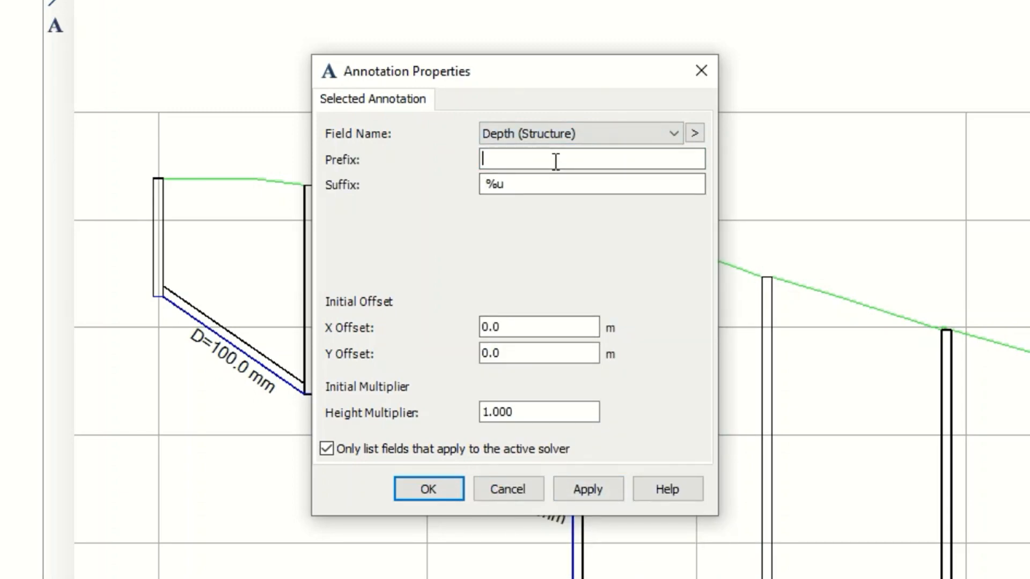
type("H")
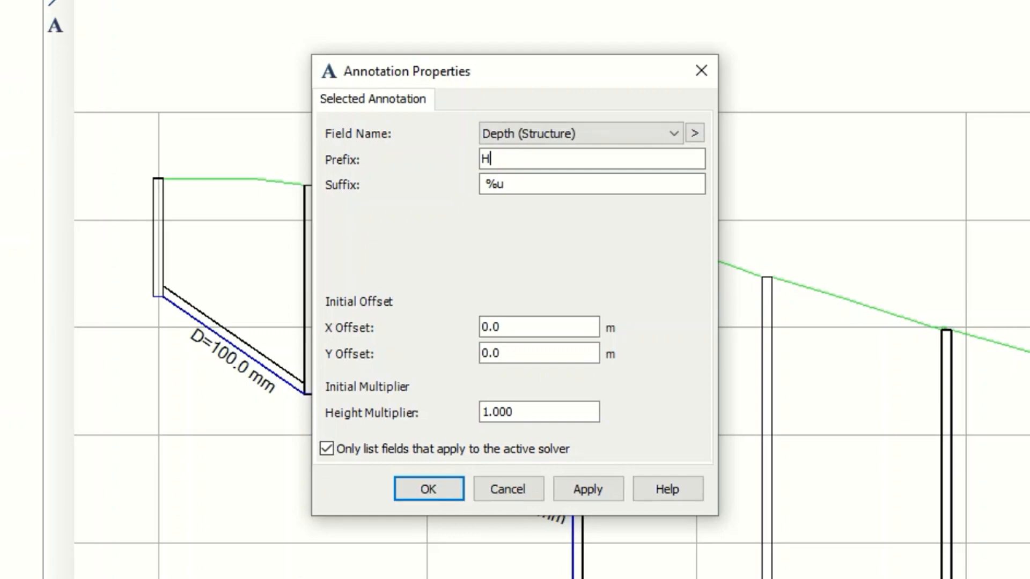
type("=")
left_click(539, 412)
type("0.")
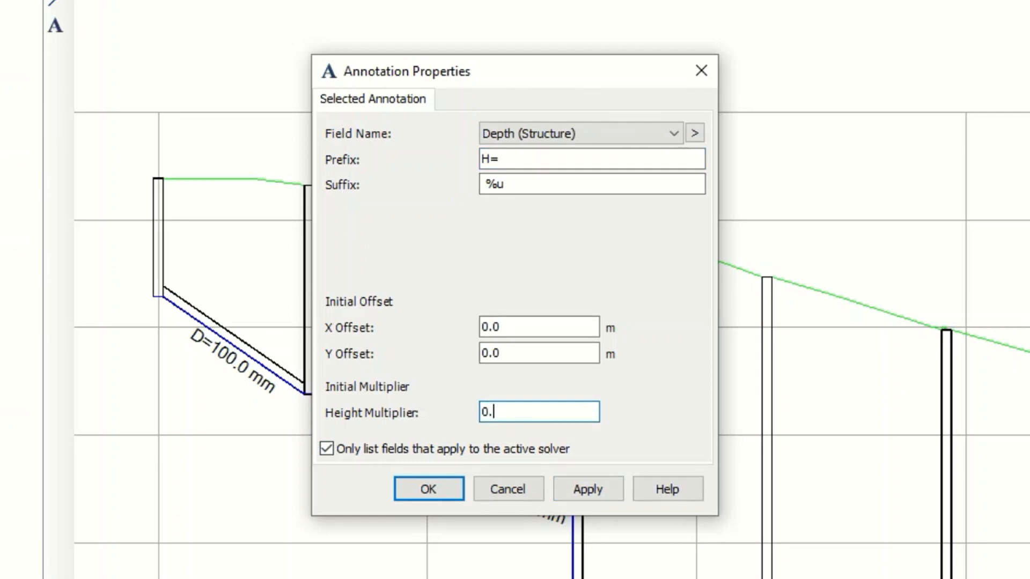
left_click(586, 489)
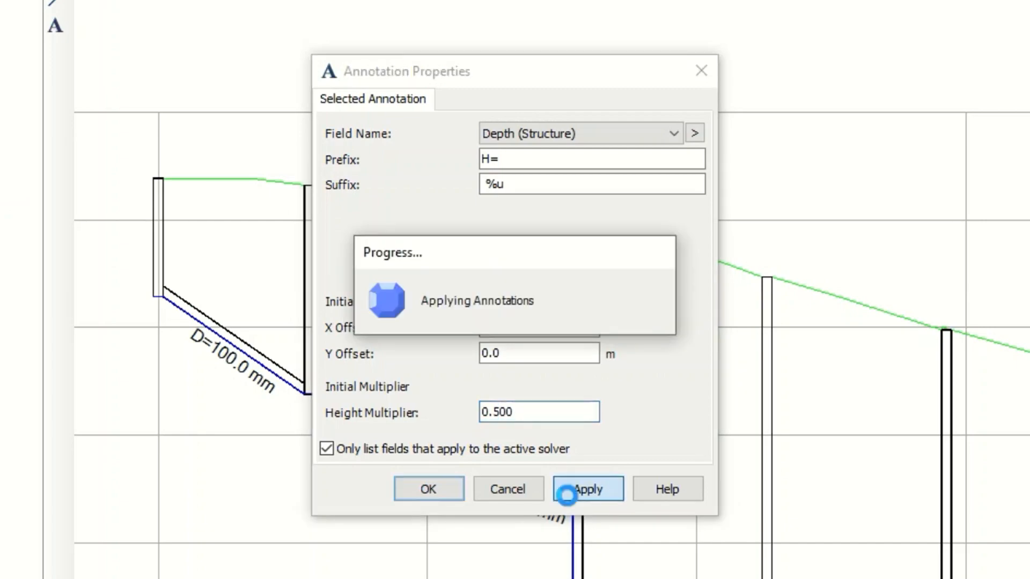
left_click(586, 489)
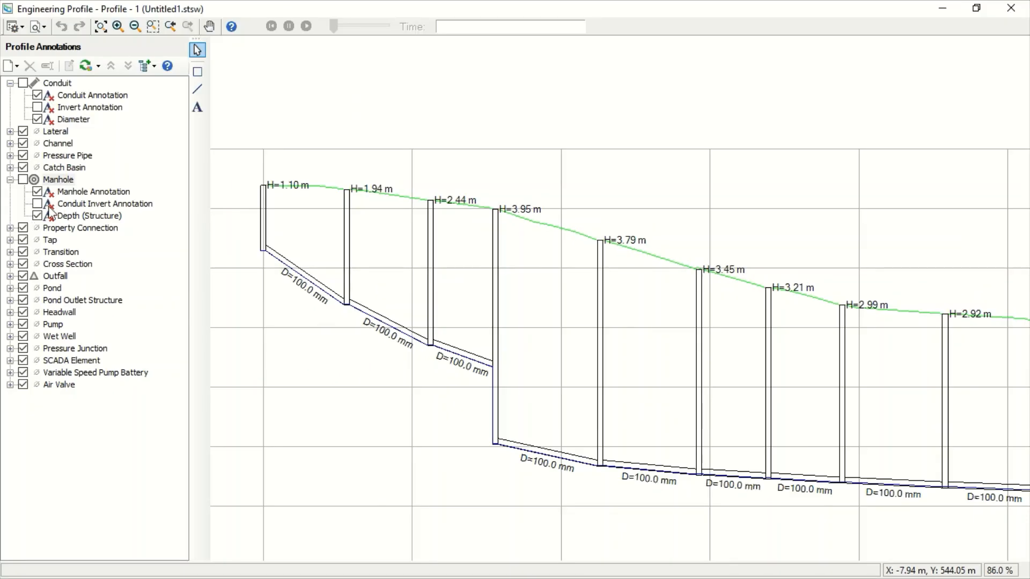
Add a Conduit Invert Annotation on the manholes with a reduced height multiplier, default manhole label off.
right_click(105, 204)
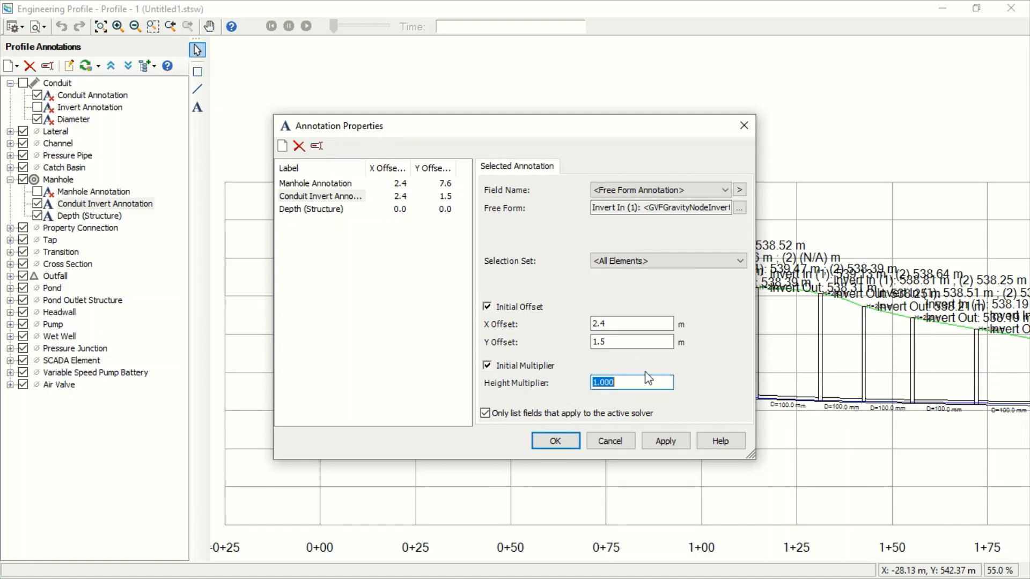
type("0.")
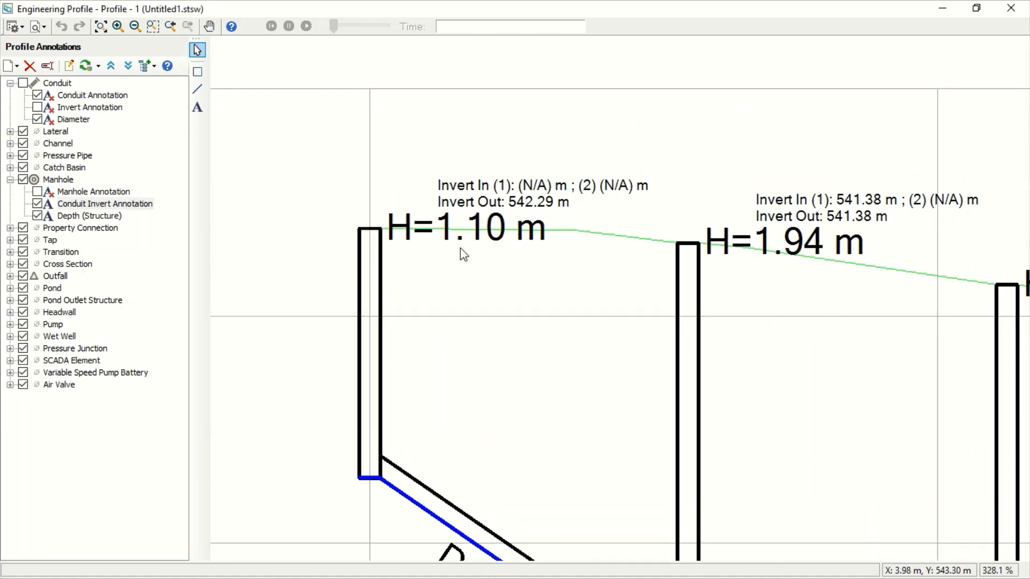
scroll("up", 3)
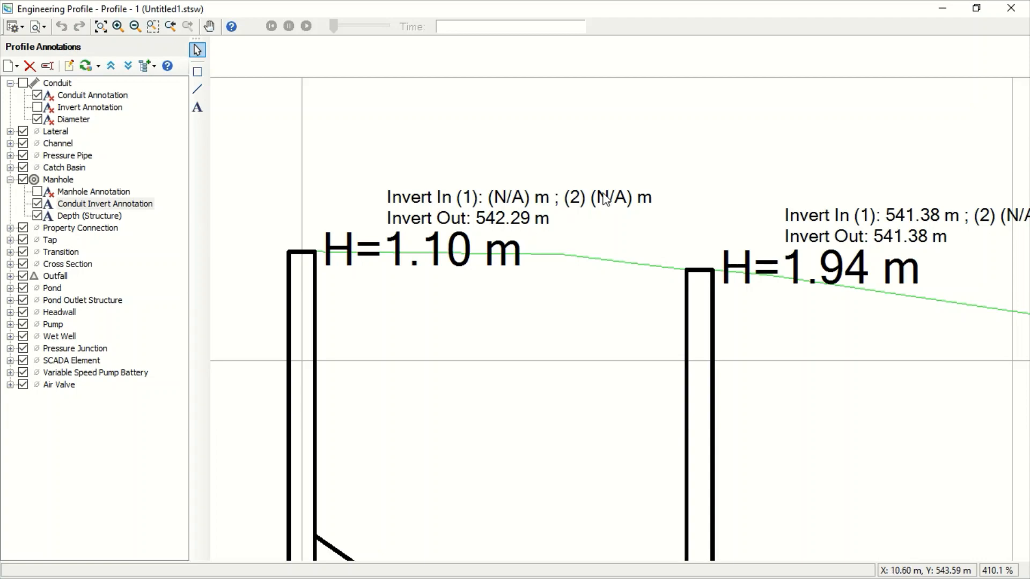
mouse_move(610, 210)
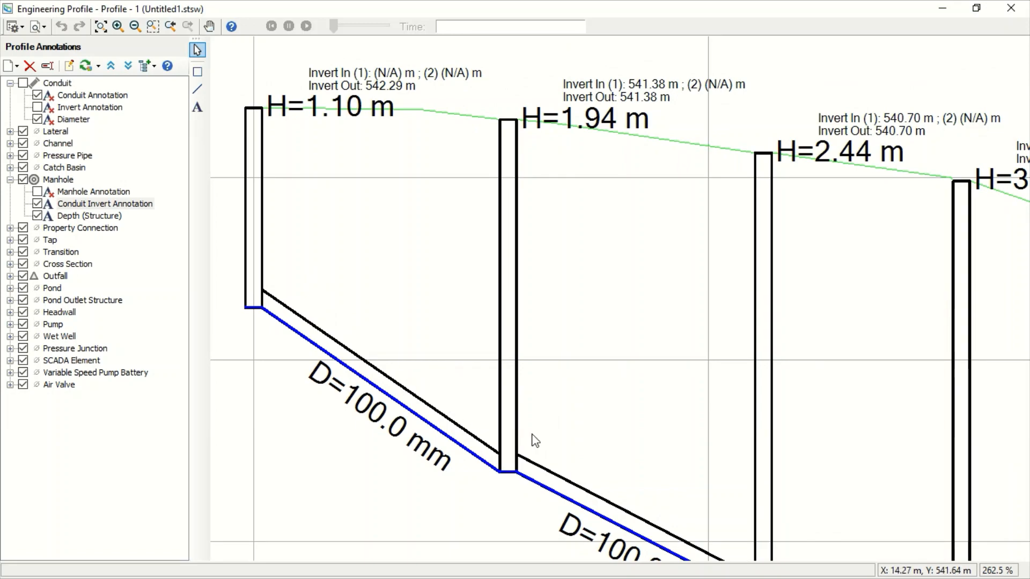
scroll("up", 3)
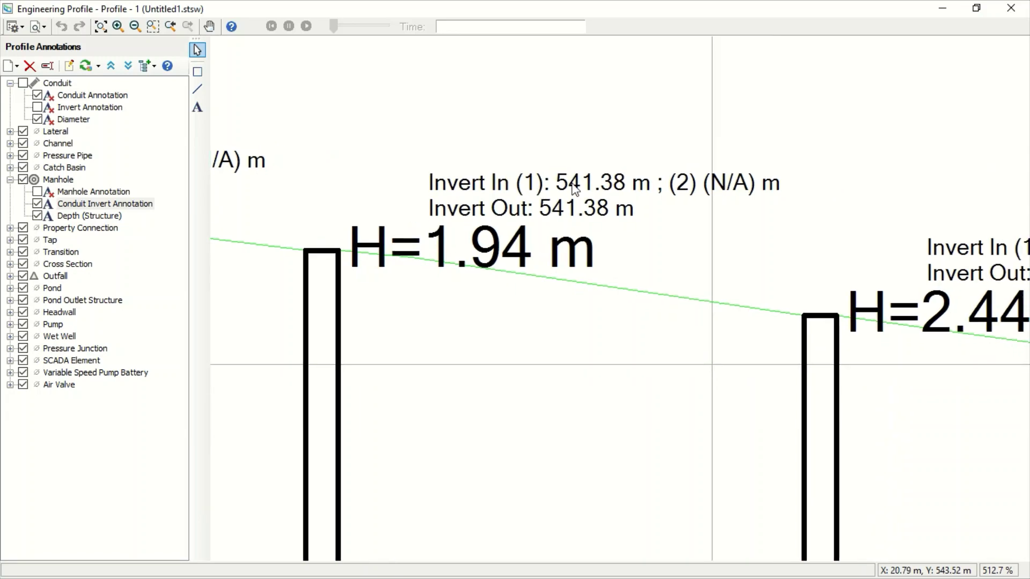
mouse_move(509, 226)
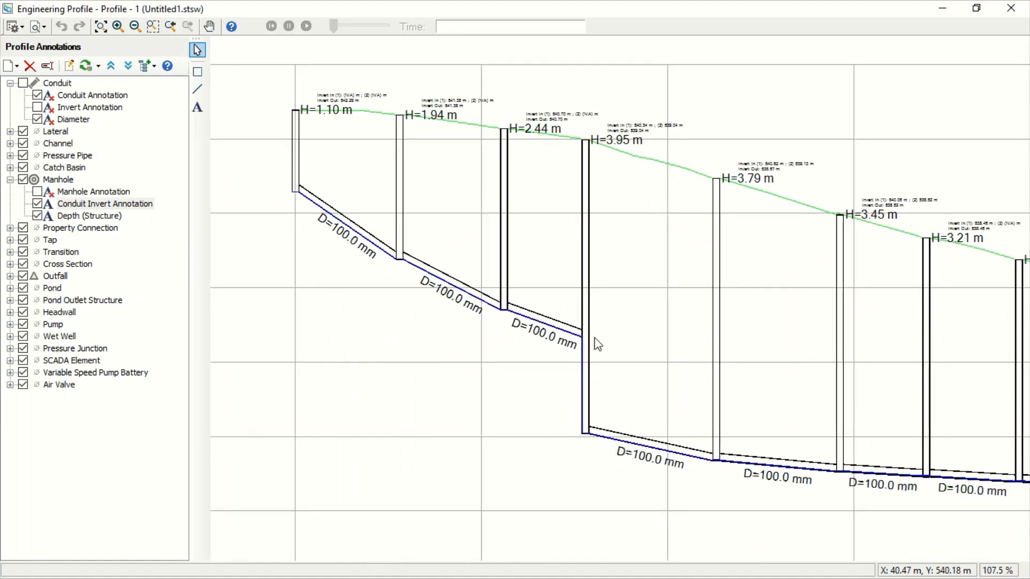
scroll("up", 3)
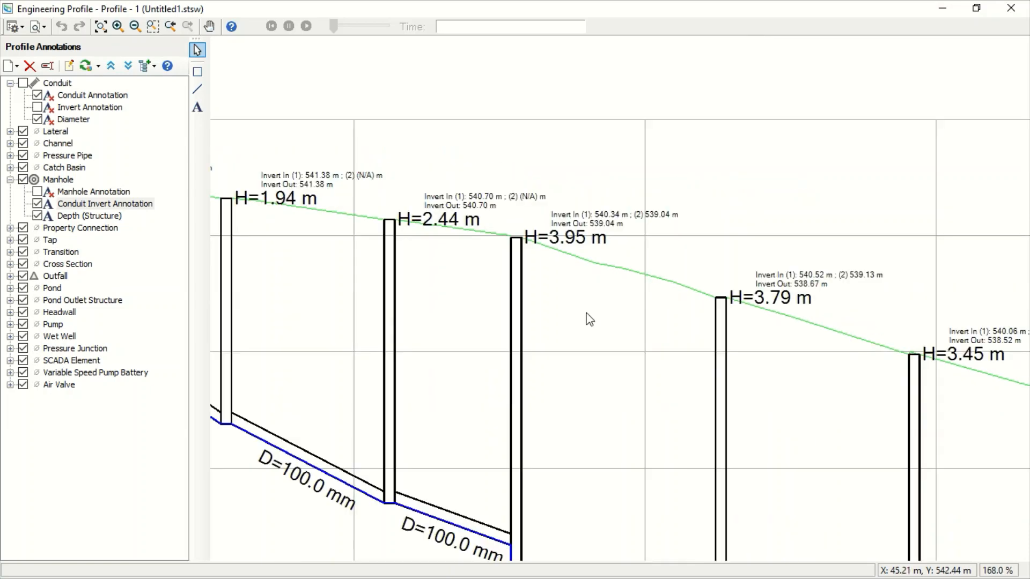
scroll("up", 3)
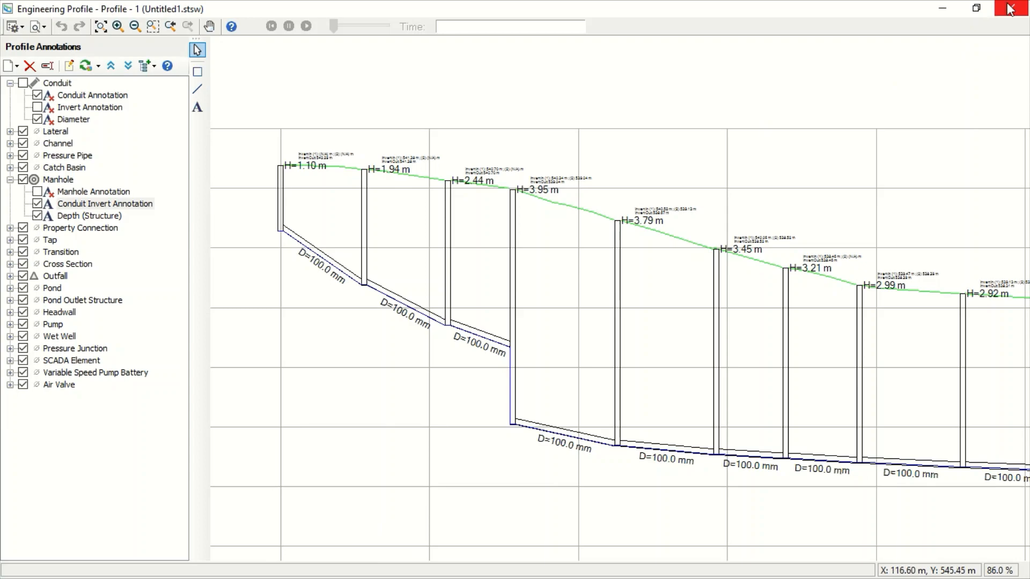
Close the engineering profile and delete Profile - 1 from the Profiles list, confirming Yes.
left_click(1021, 8)
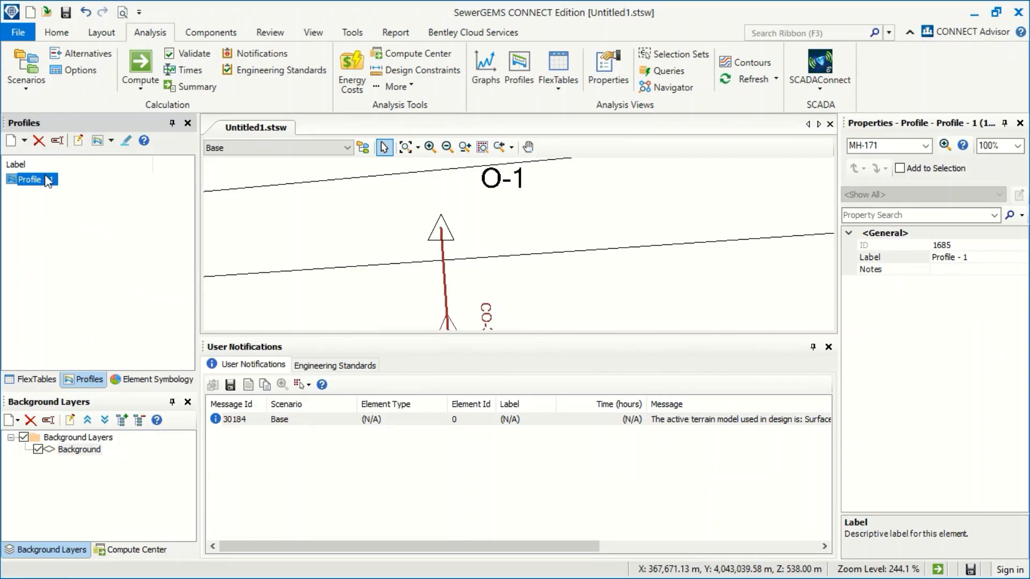
mouse_move(49, 187)
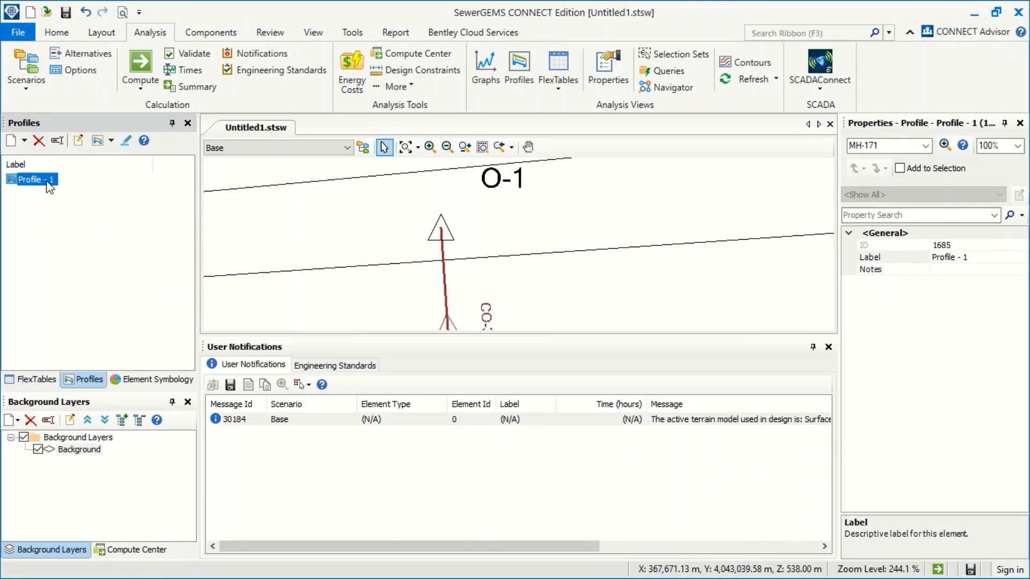
left_click(38, 141)
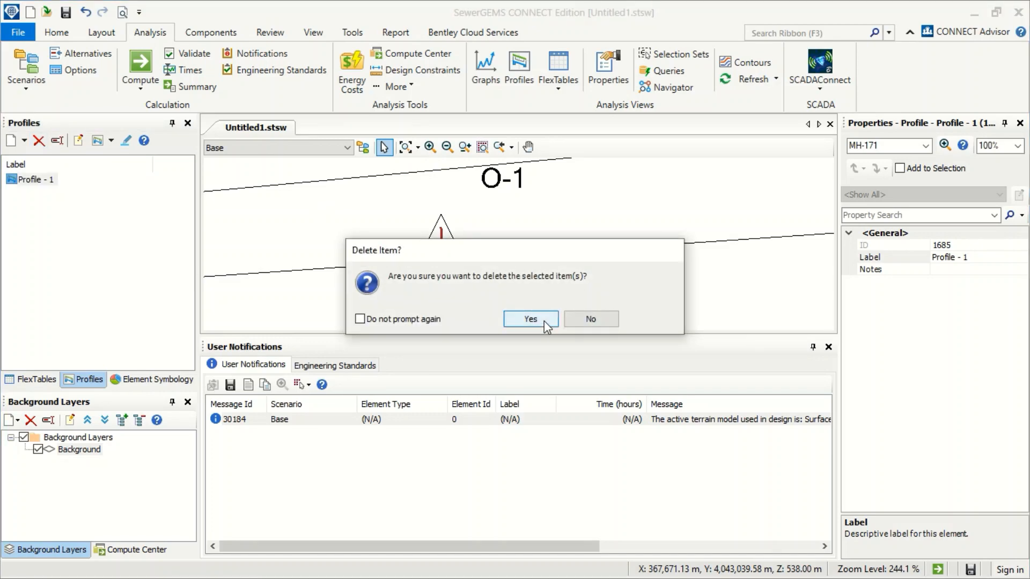
left_click(529, 318)
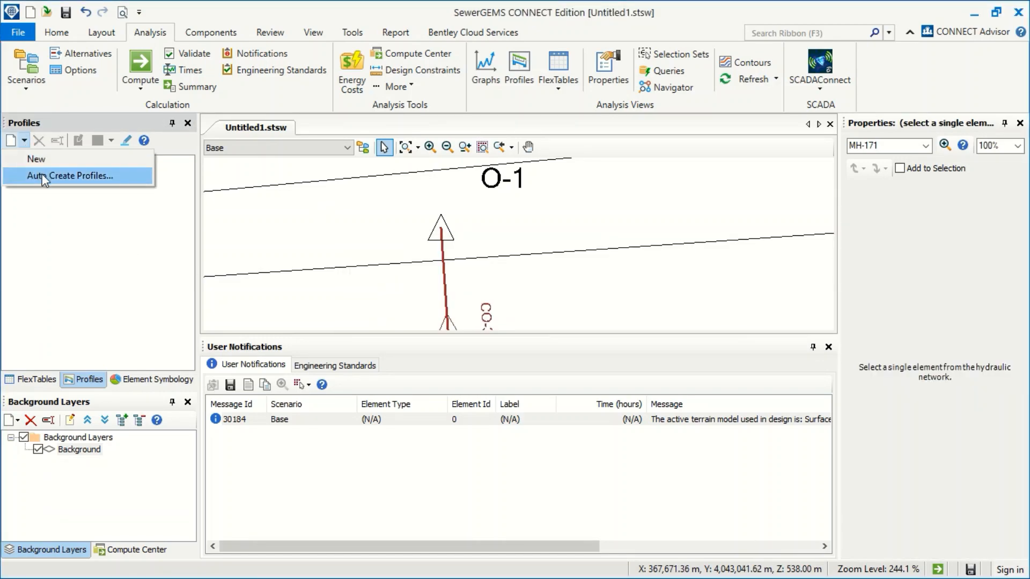
Auto-create profiles for network O-1 with direction Up to Down.
left_click(71, 175)
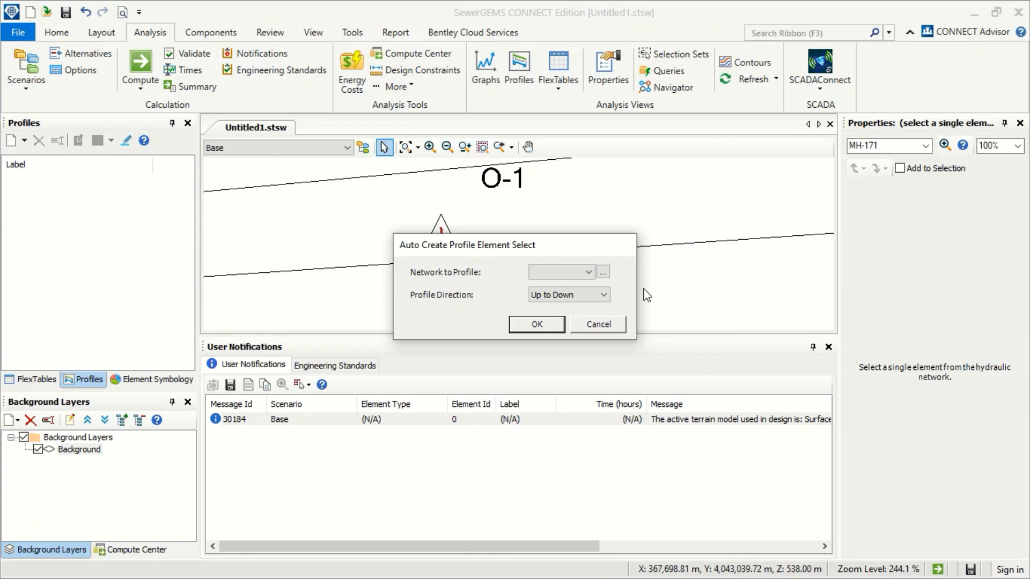
left_click(559, 272)
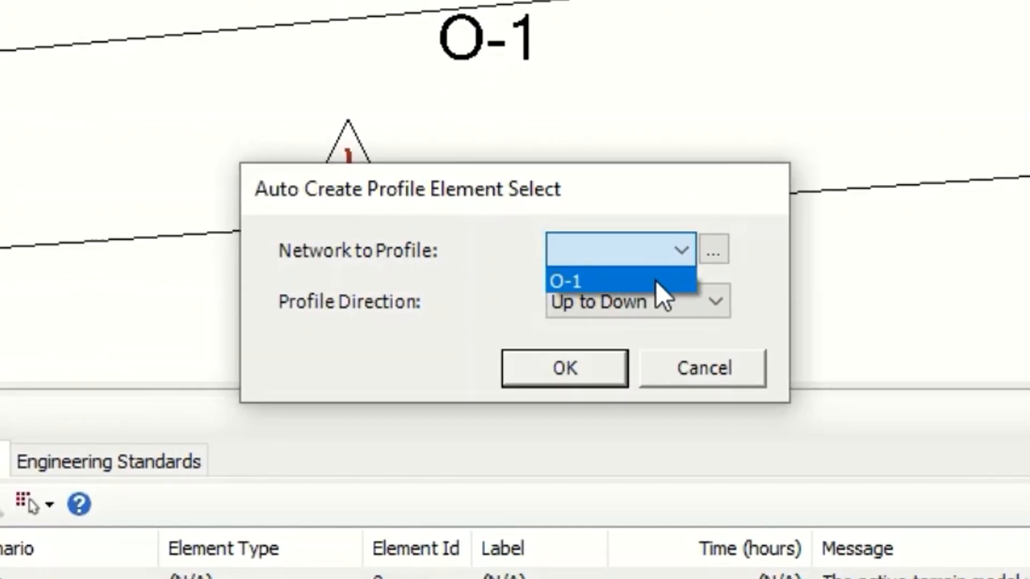
mouse_move(656, 302)
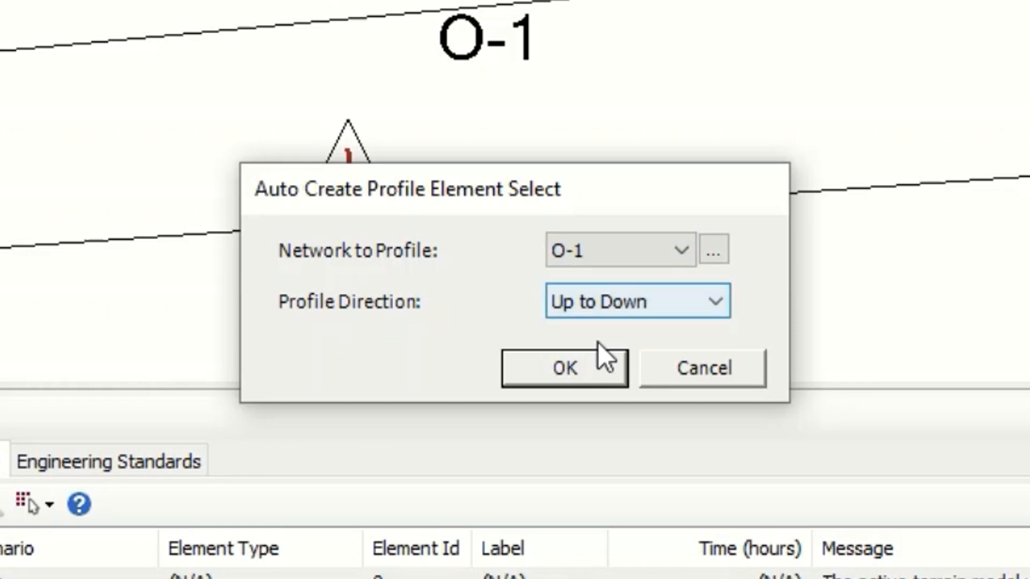
mouse_move(673, 306)
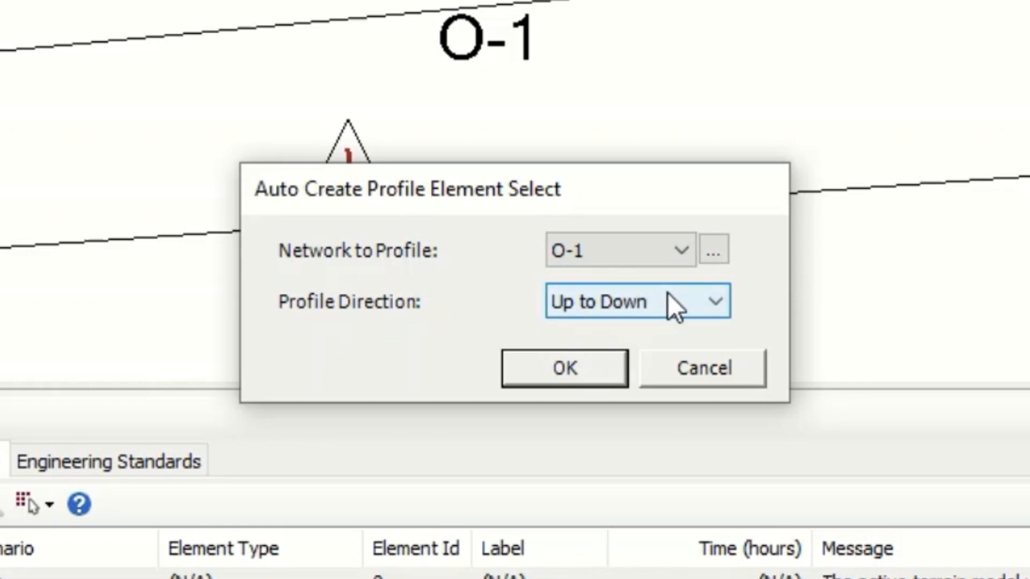
left_click(714, 301)
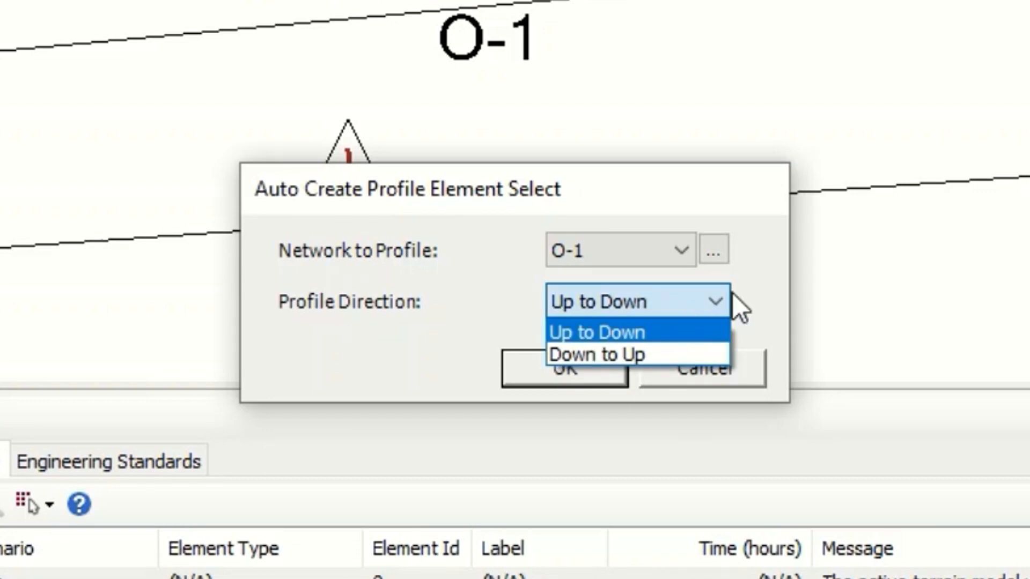
left_click(596, 332)
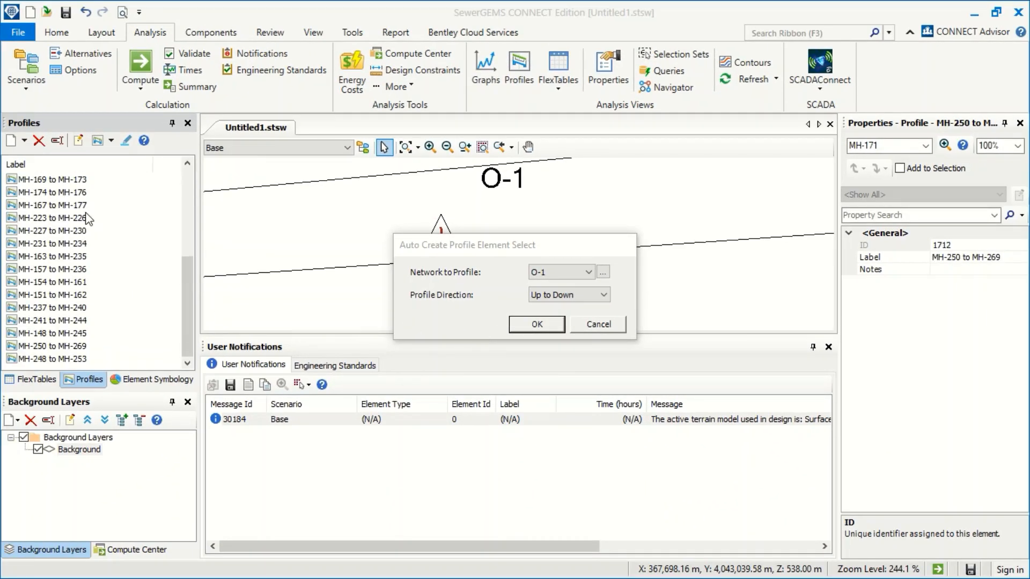
scroll("down", 3)
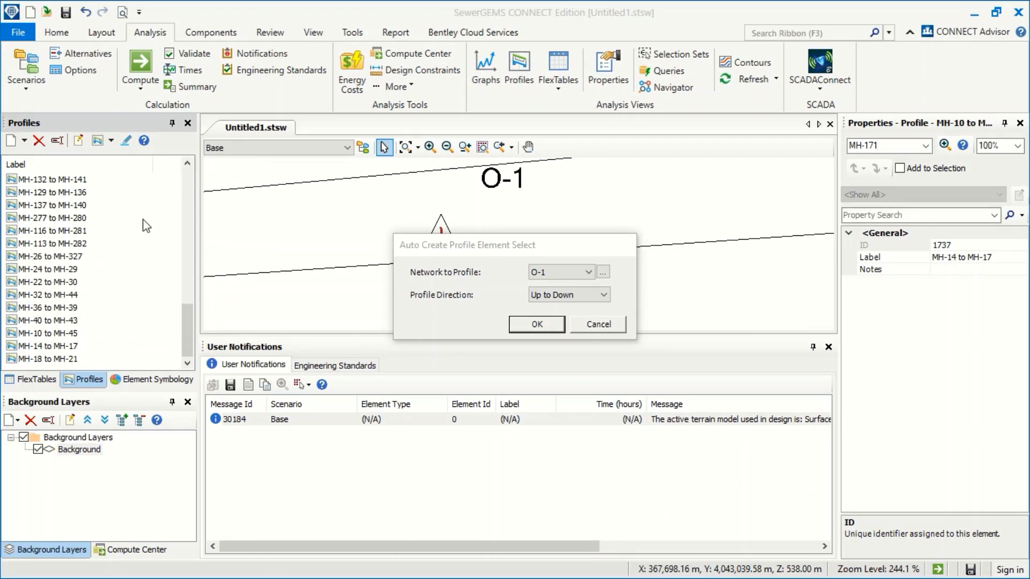
scroll("down", 3)
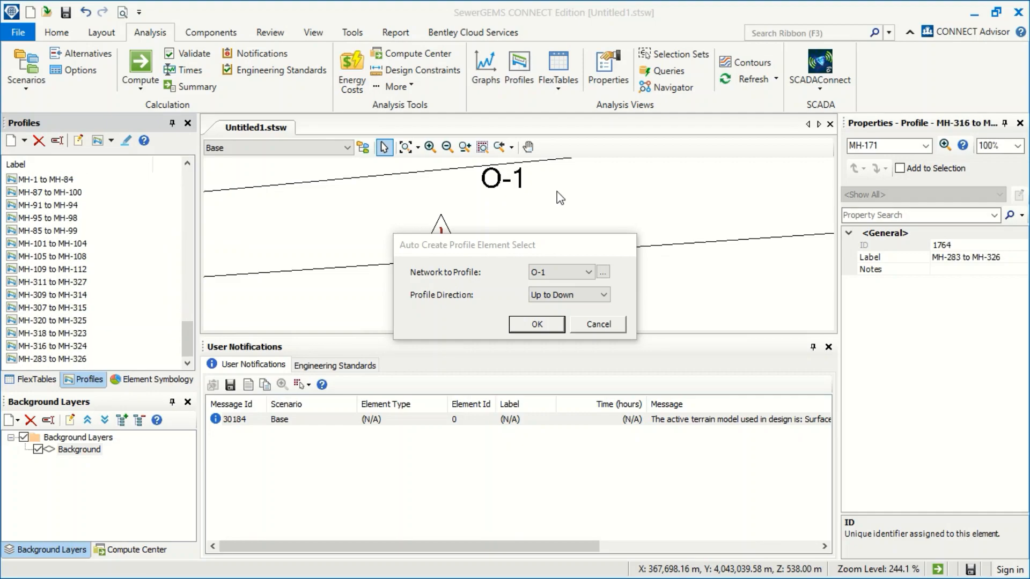
left_click(536, 323)
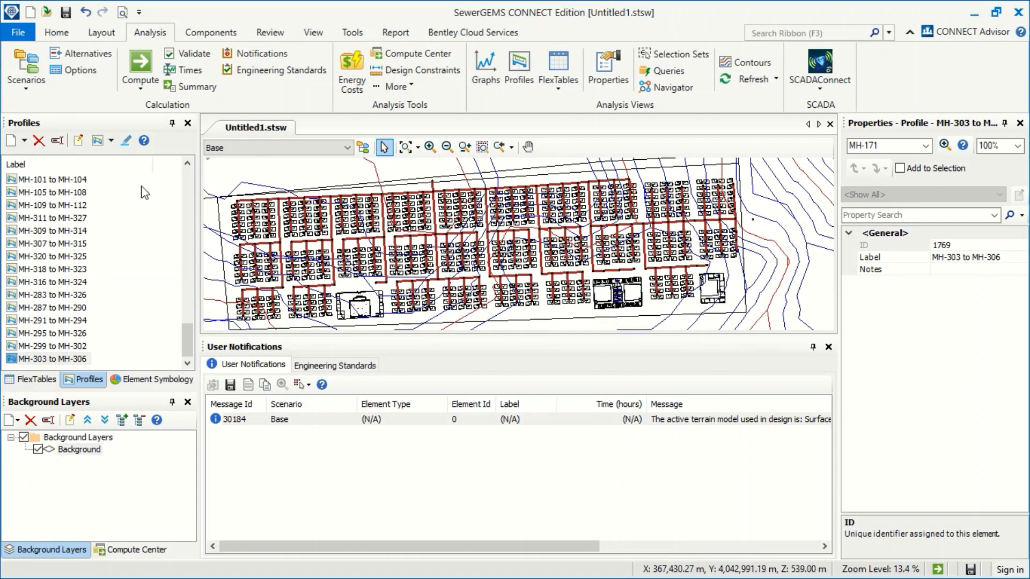
Turn on Highlight Profile and view several routes on the plan, ending with MH-26 to MH-327.
left_click(46, 179)
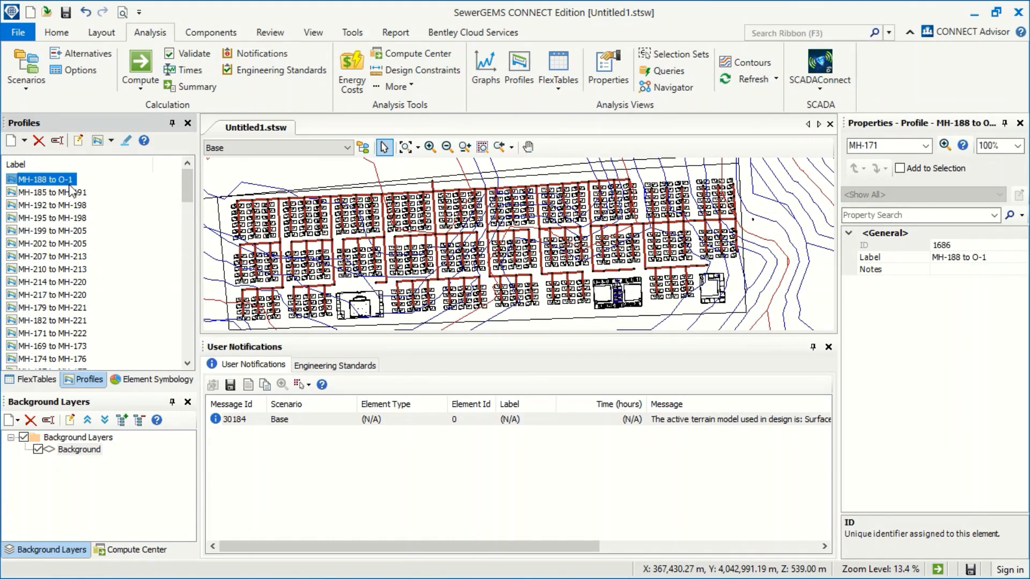
mouse_move(94, 200)
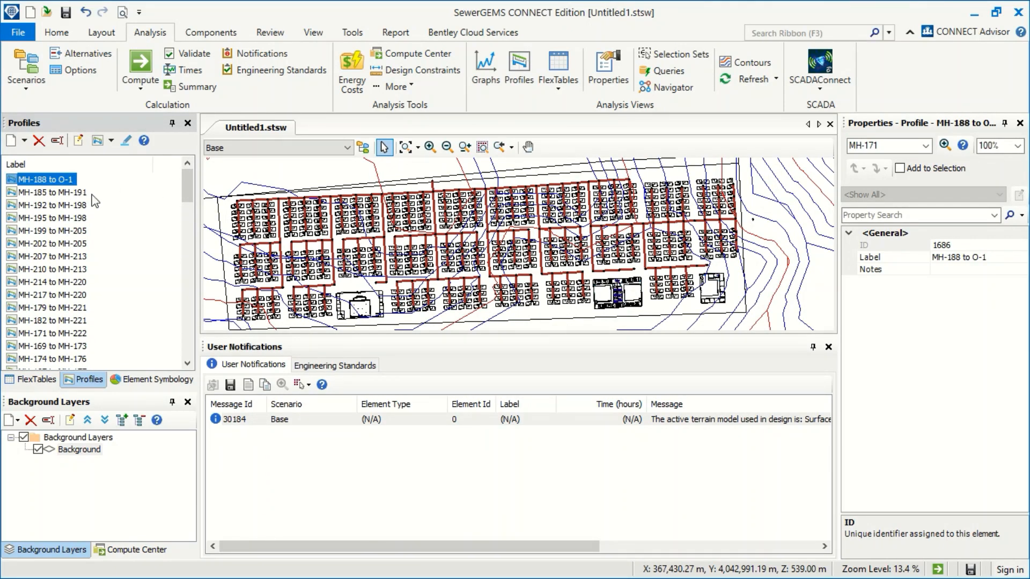
mouse_move(126, 140)
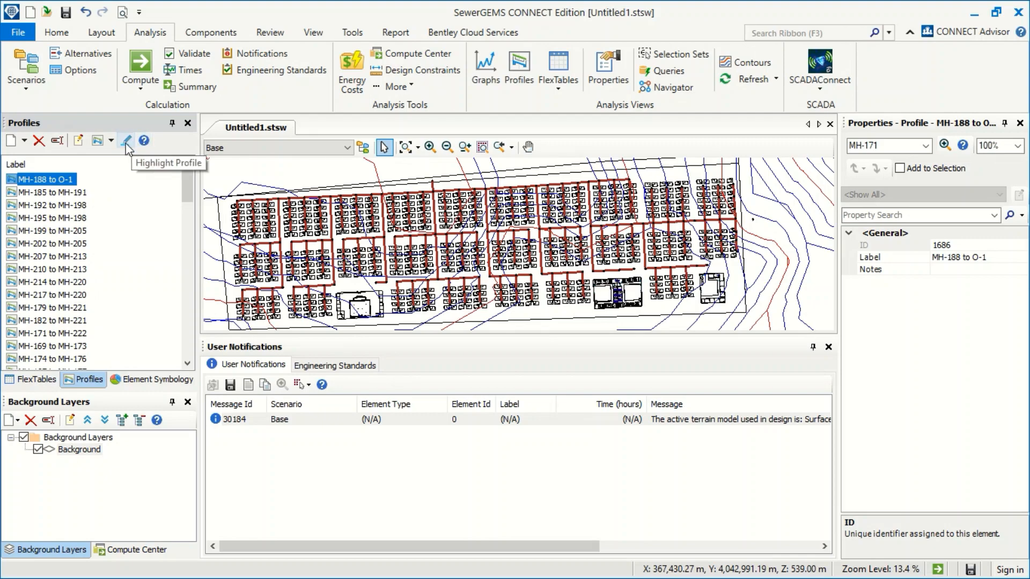
left_click(126, 140)
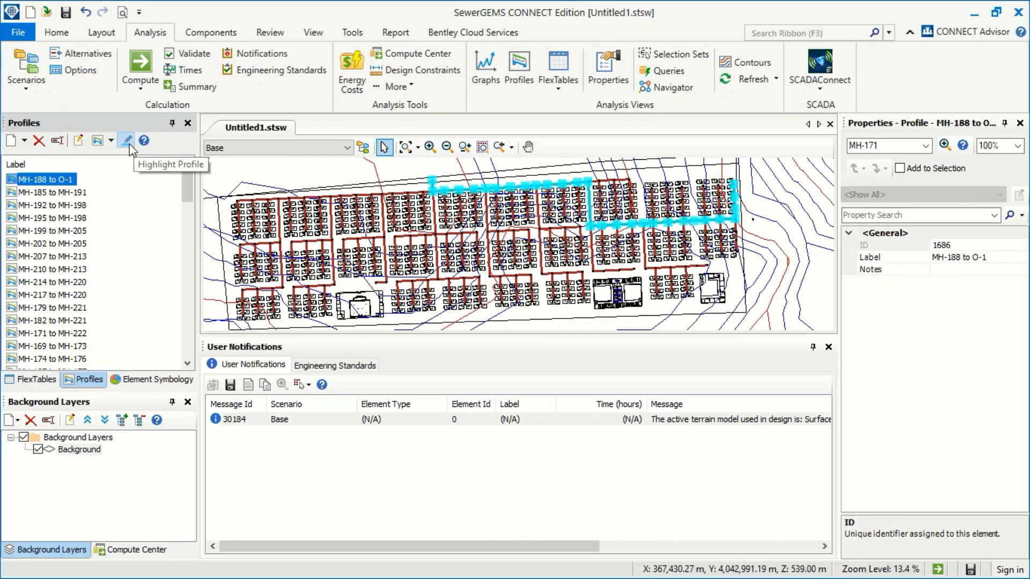
mouse_move(65, 243)
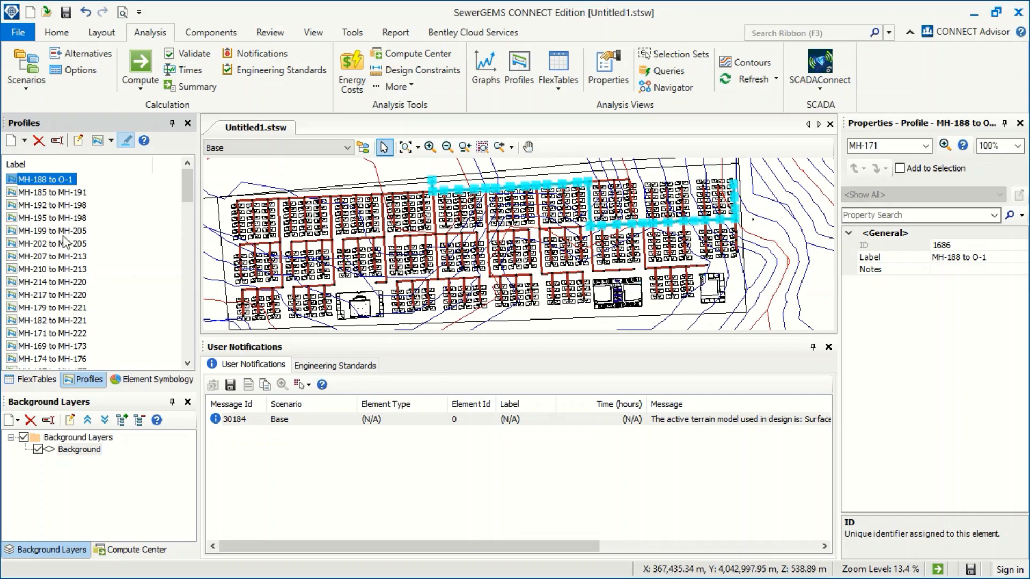
left_click(49, 217)
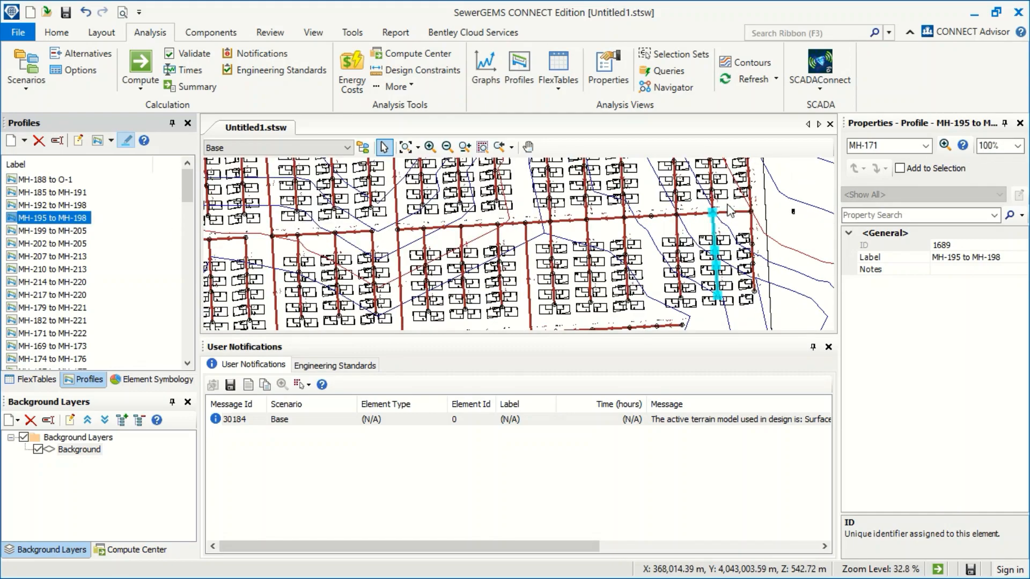
left_click(52, 294)
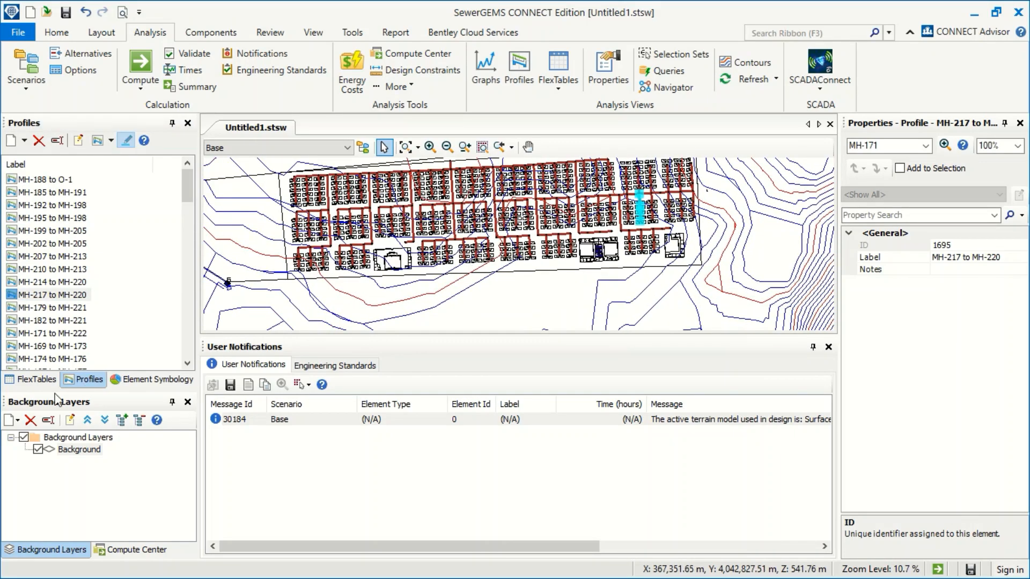
left_click(49, 282)
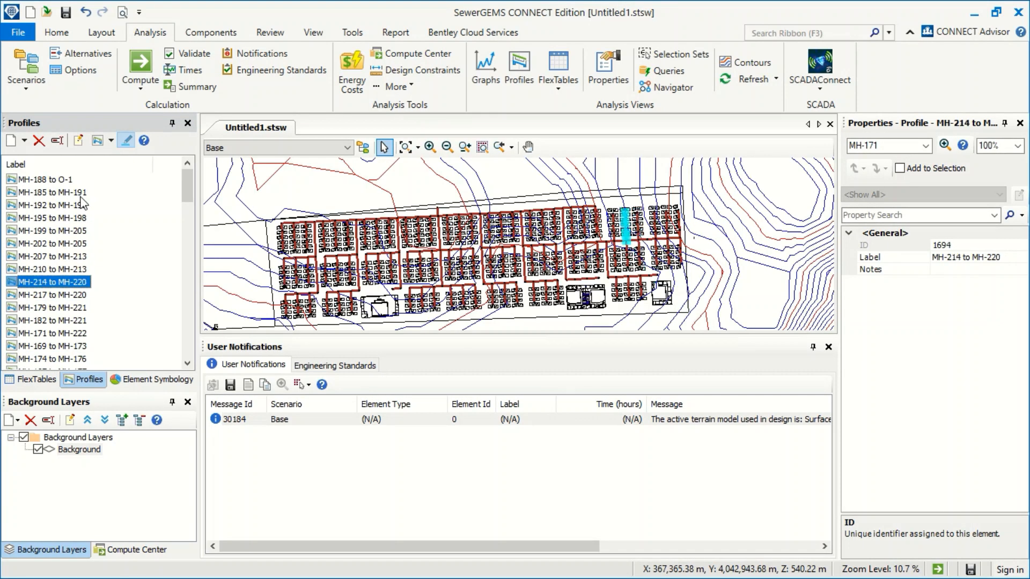
left_click(50, 359)
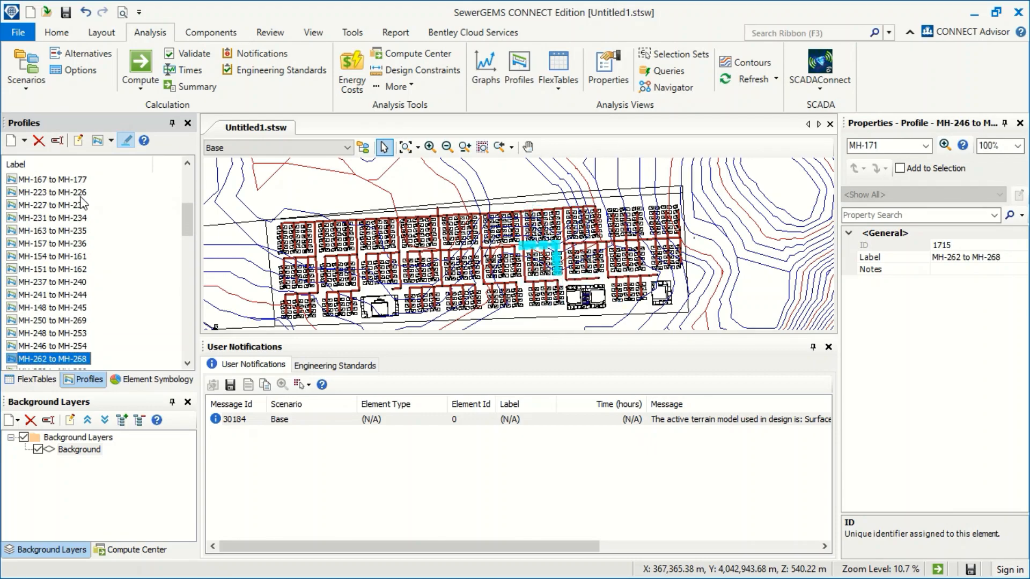
left_click(50, 359)
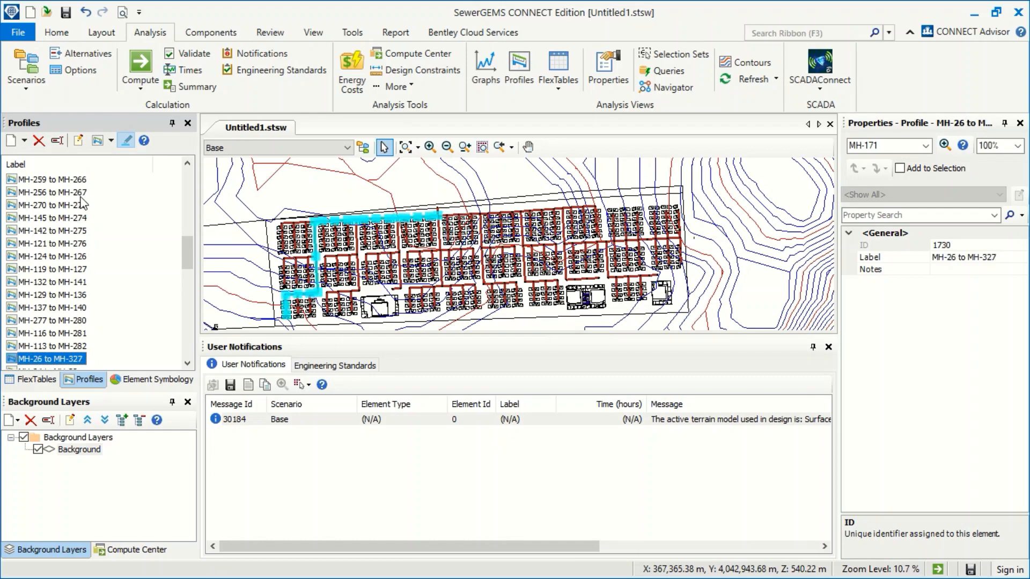
mouse_move(4, 309)
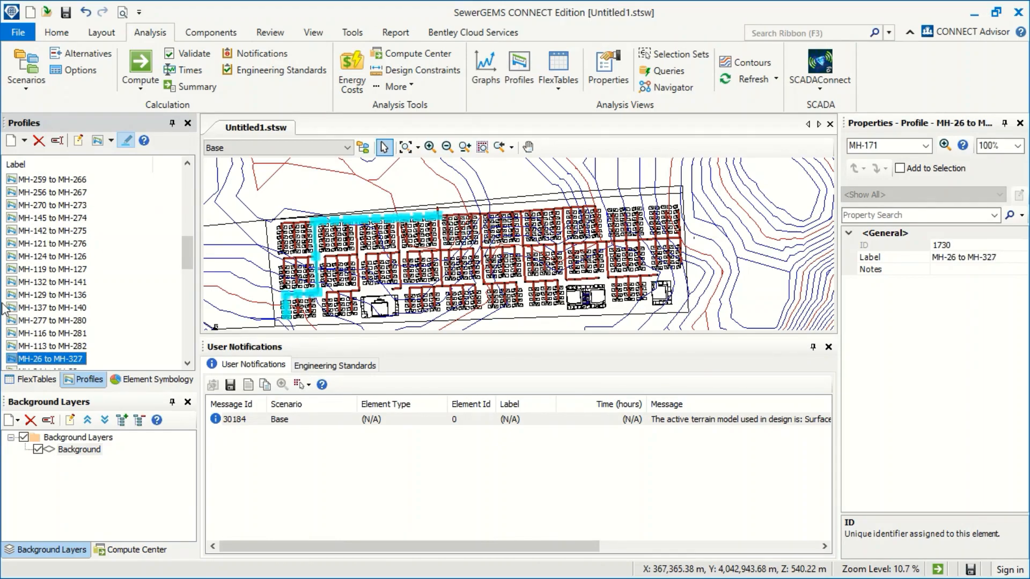
View the engineering profile for the MH-26 to MH-327 route.
right_click(50, 358)
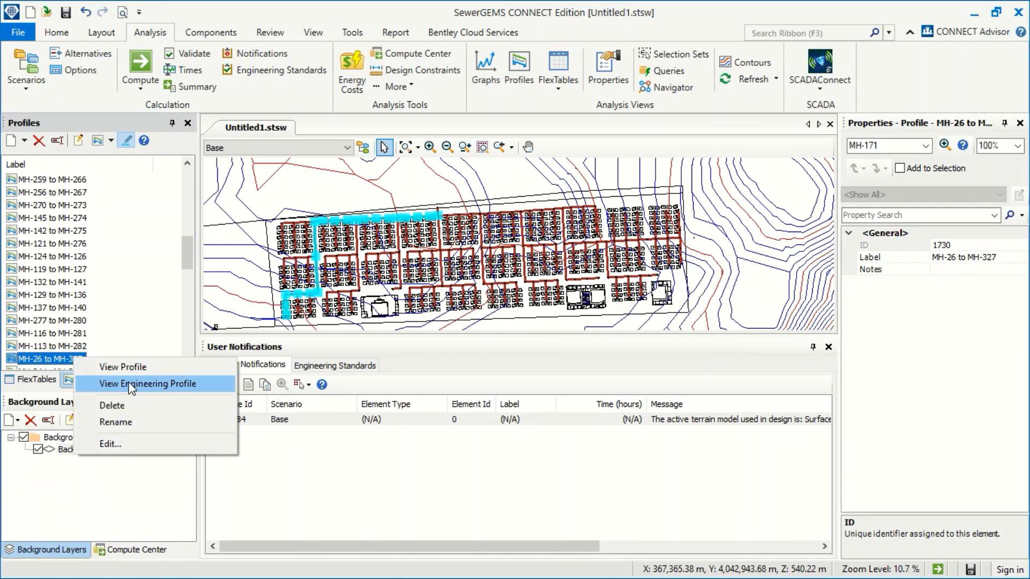
left_click(148, 384)
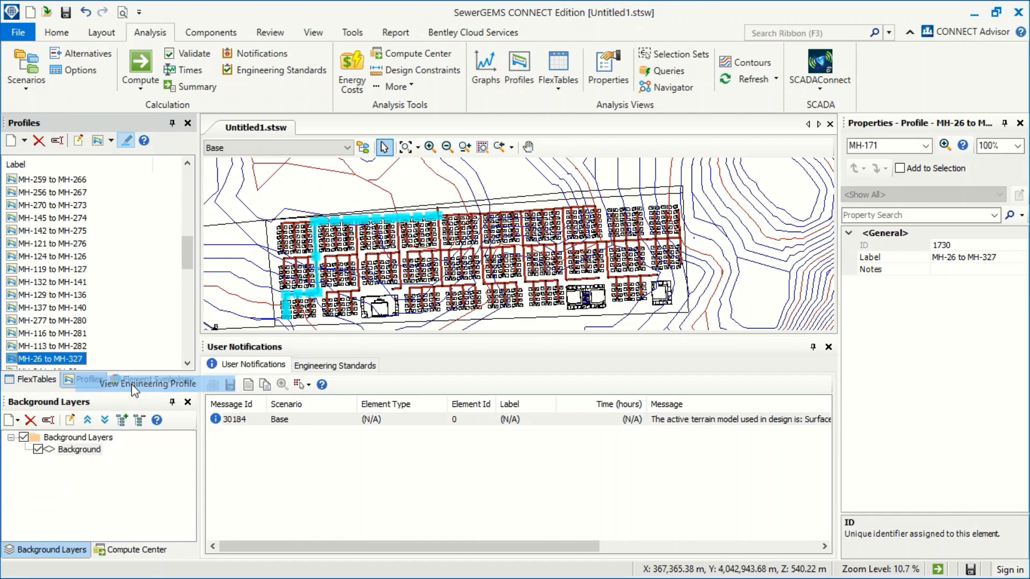
left_click(149, 384)
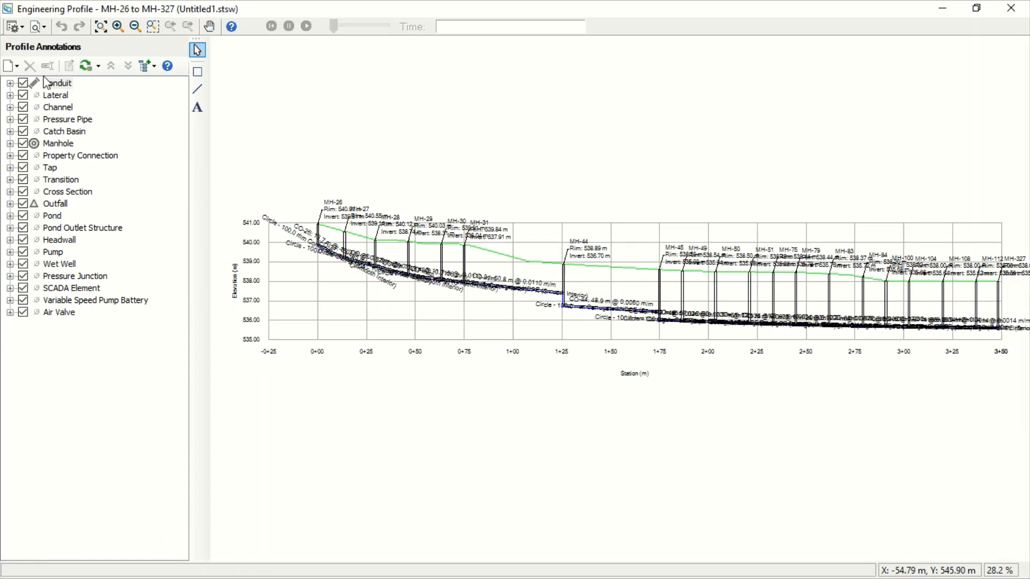
Hide the default Conduit annotation labels and expand the Manhole annotation items.
left_click(11, 82)
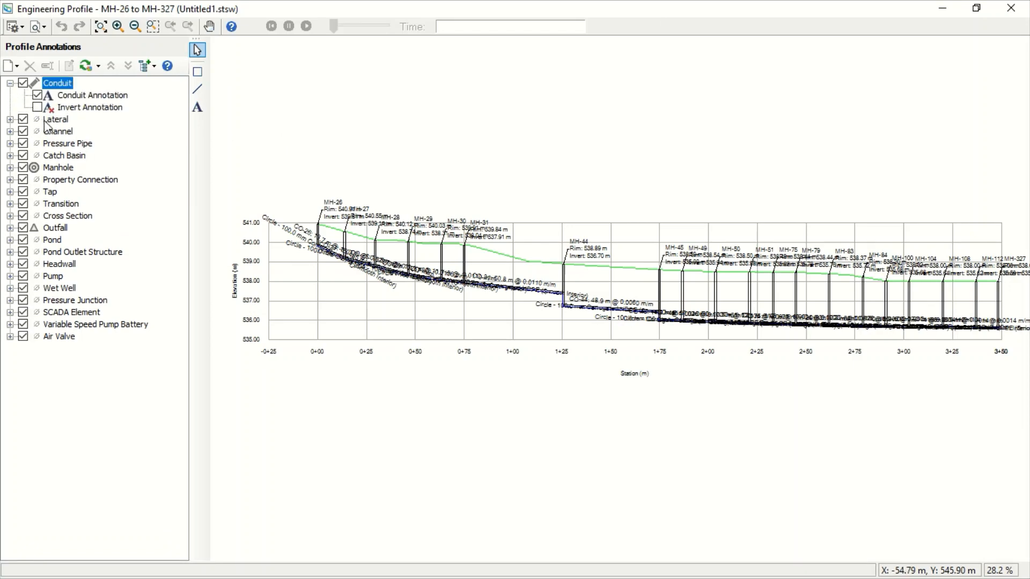
left_click(38, 94)
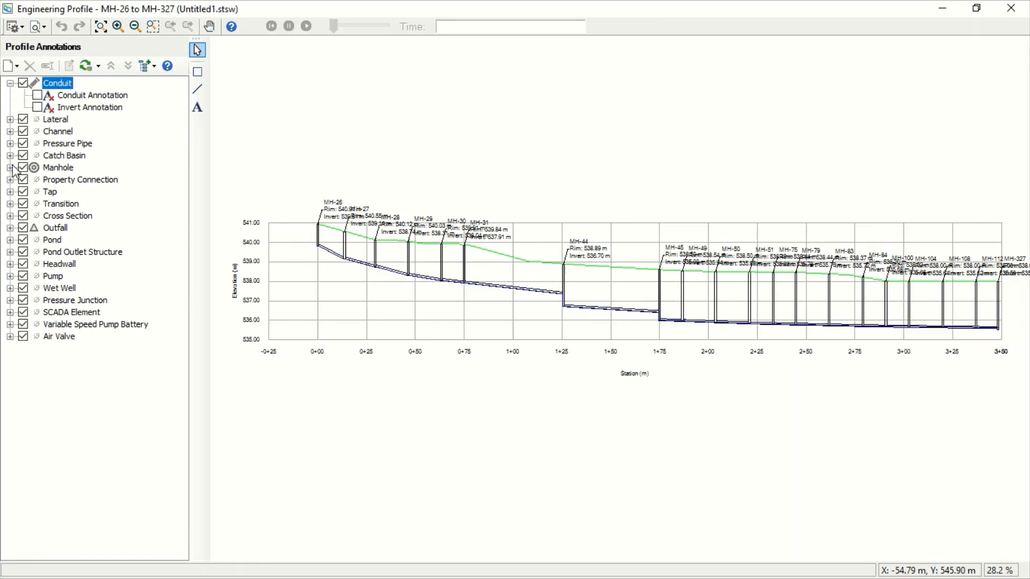
left_click(10, 167)
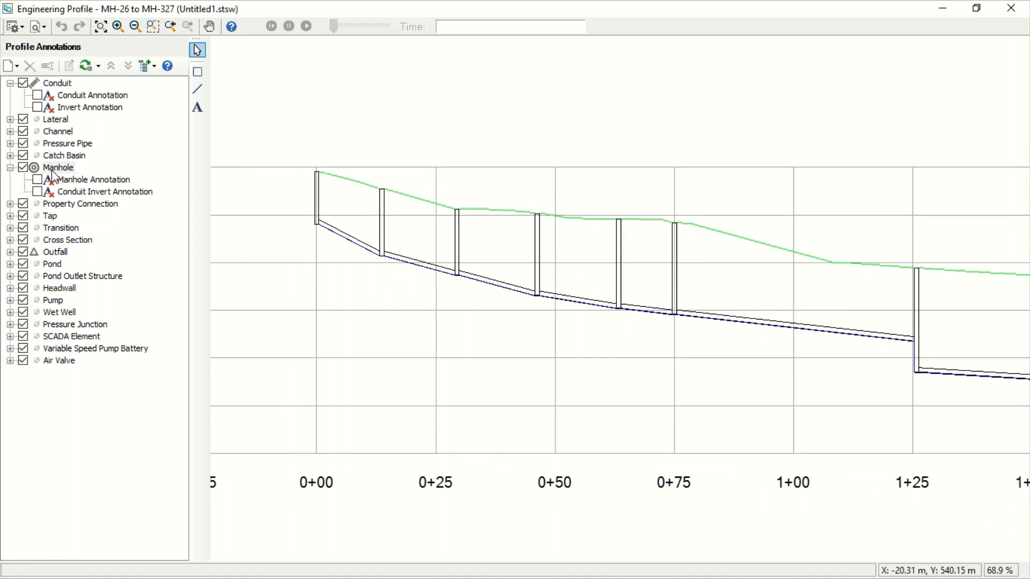
right_click(92, 95)
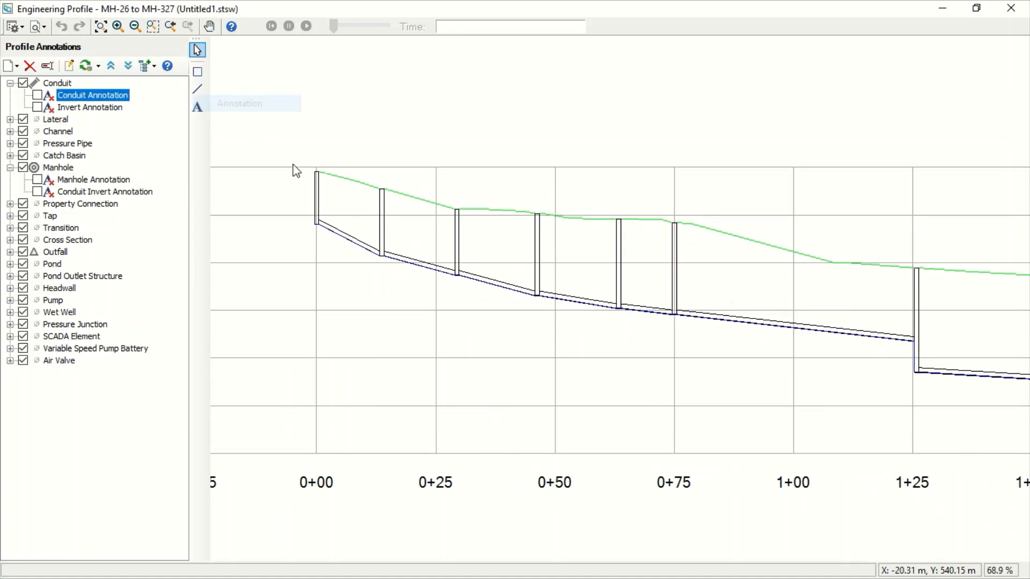
Set the conduit annotation field to Diameter with prefix 'D=' at half height and apply it.
left_click(622, 182)
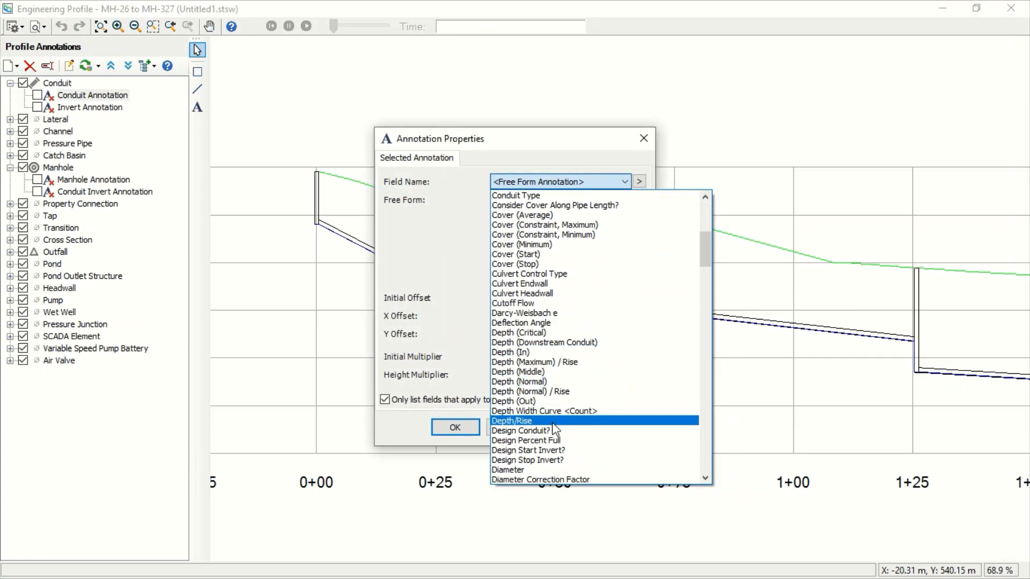
left_click(508, 469)
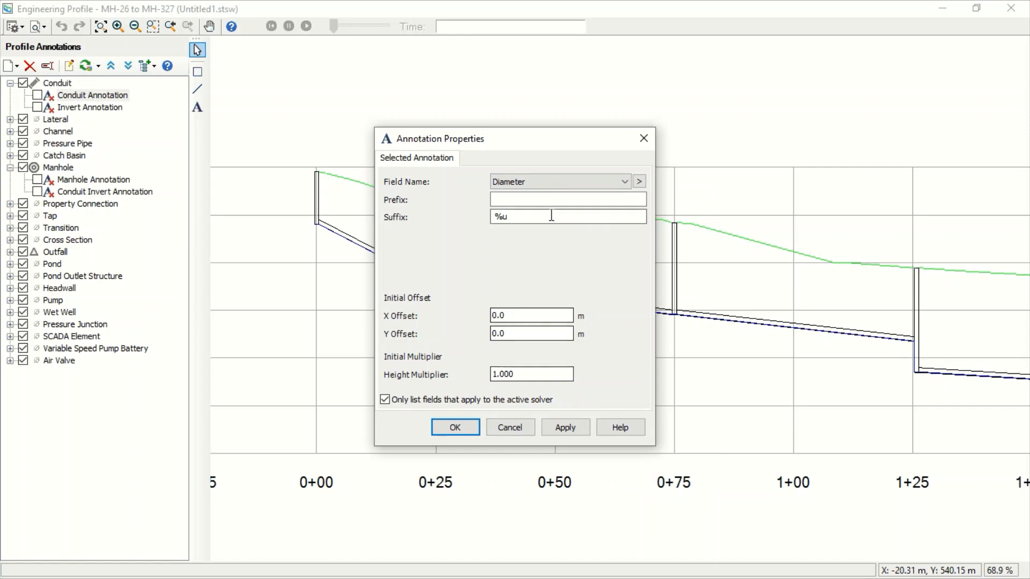
left_click(566, 199)
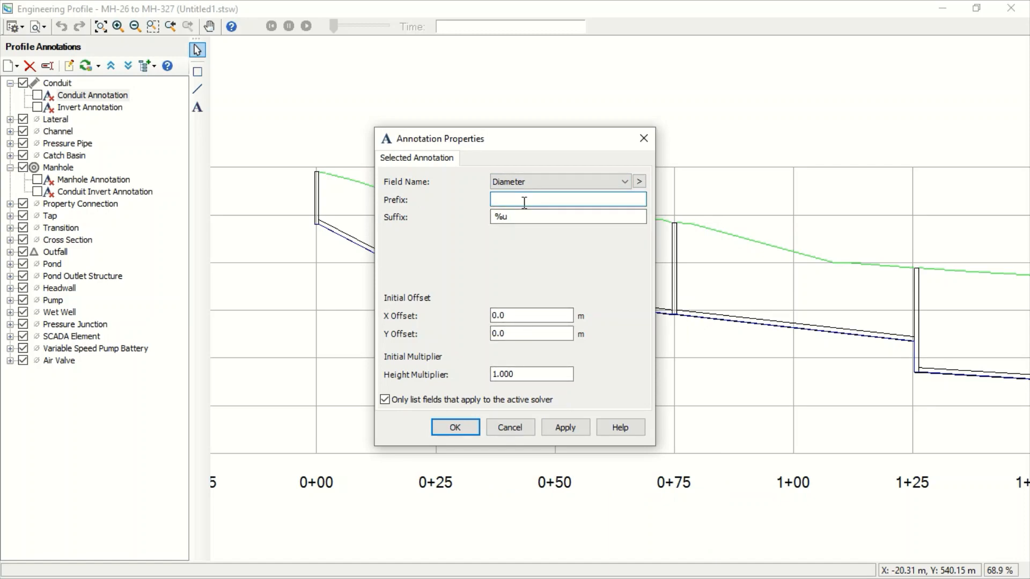
type("D=")
left_click(531, 374)
type("0.5")
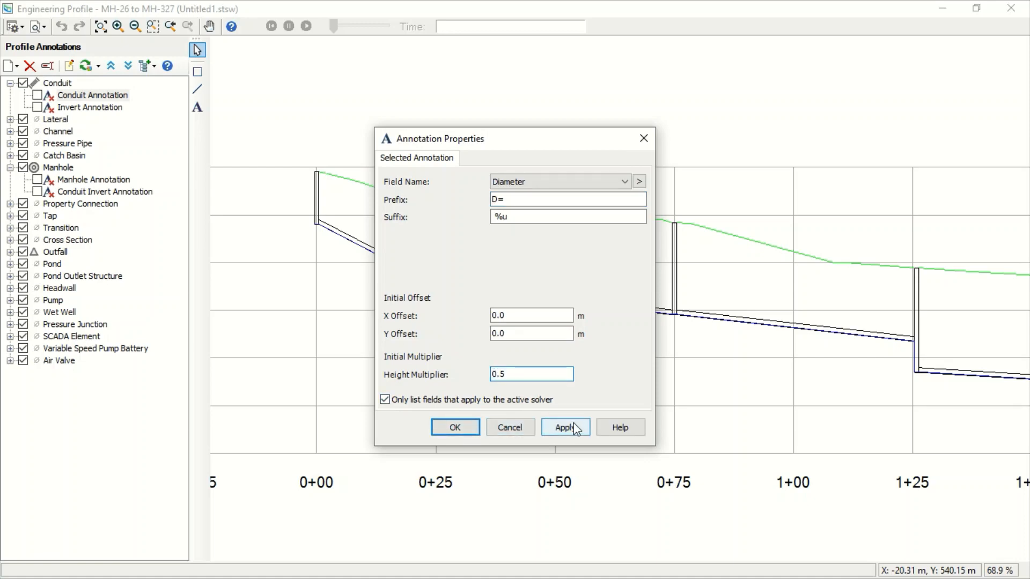
left_click(563, 427)
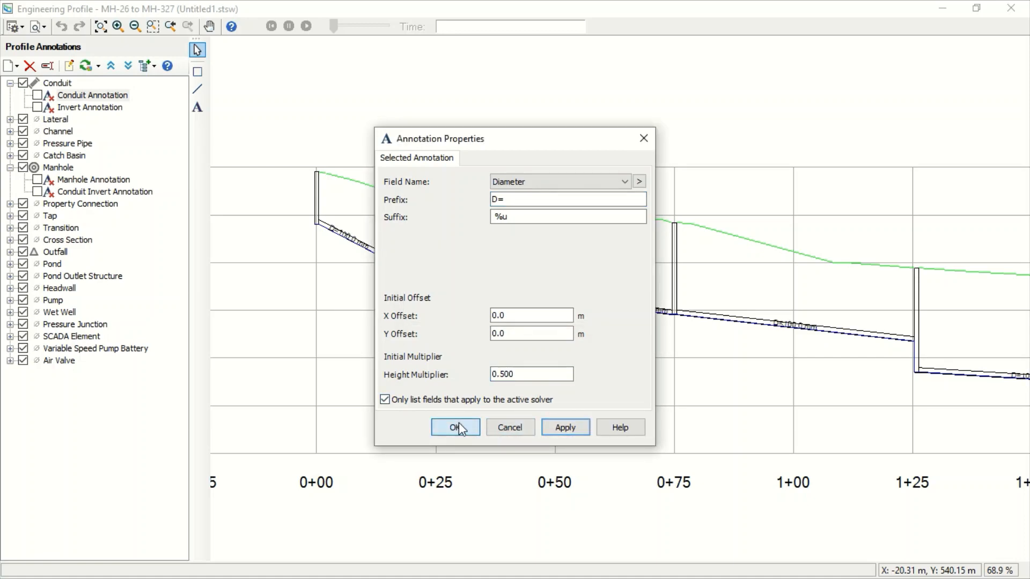
left_click(455, 427)
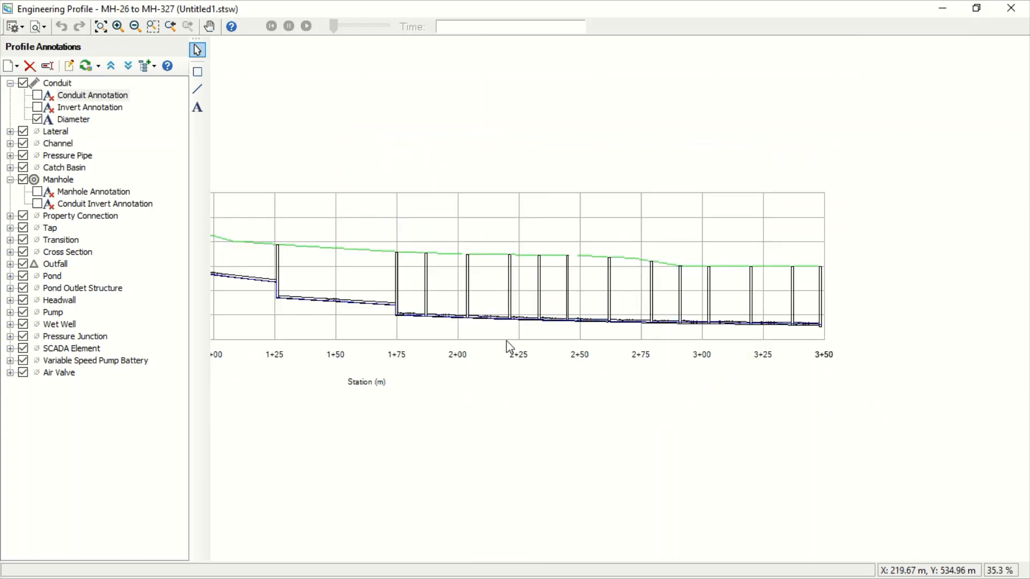
scroll("up", 3)
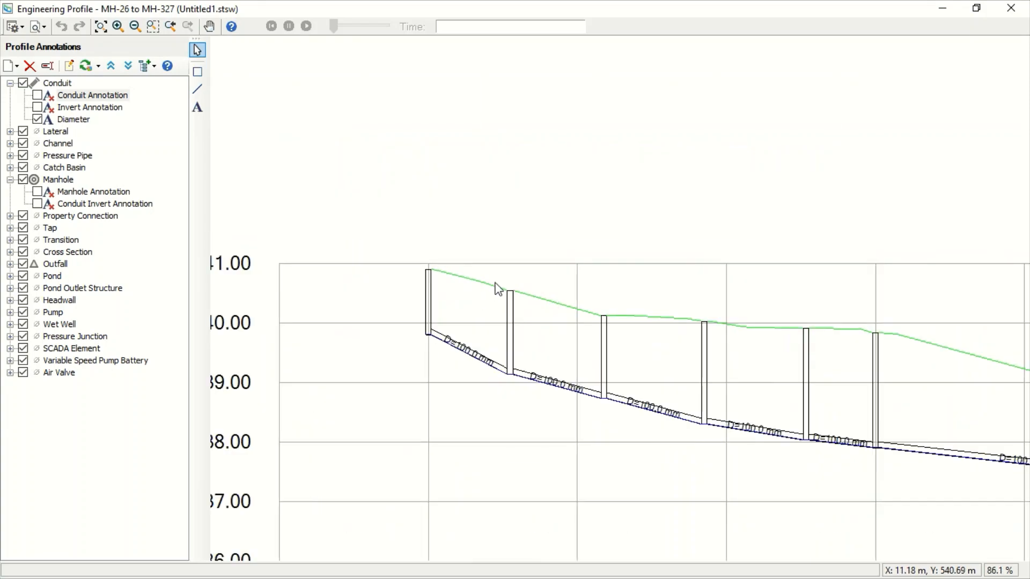
Add a Slope (Calculated) conduit annotation with prefix 'S=', Y offset -2.0 and height multiplier 0.5.
scroll("up", 3)
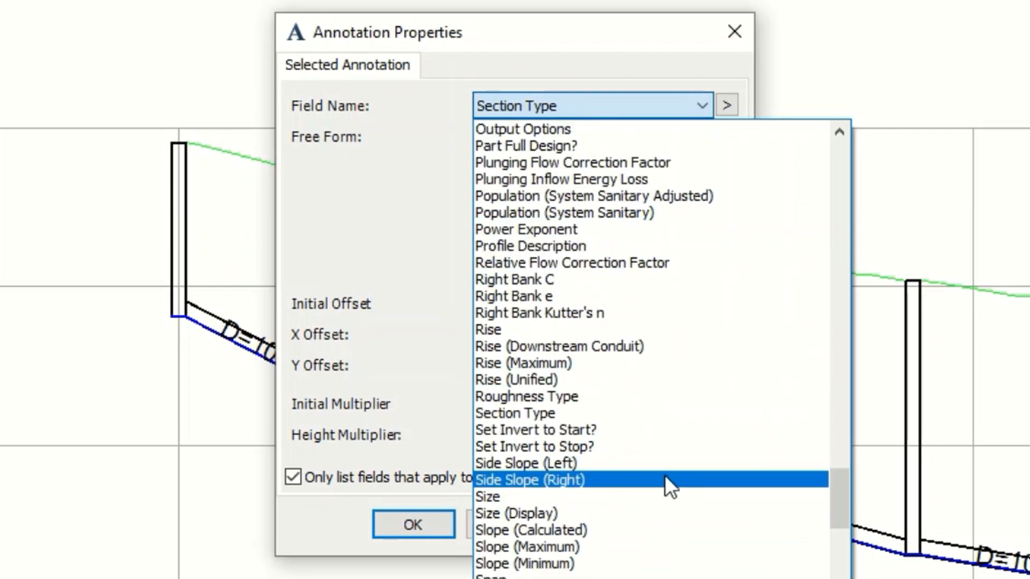
left_click(529, 530)
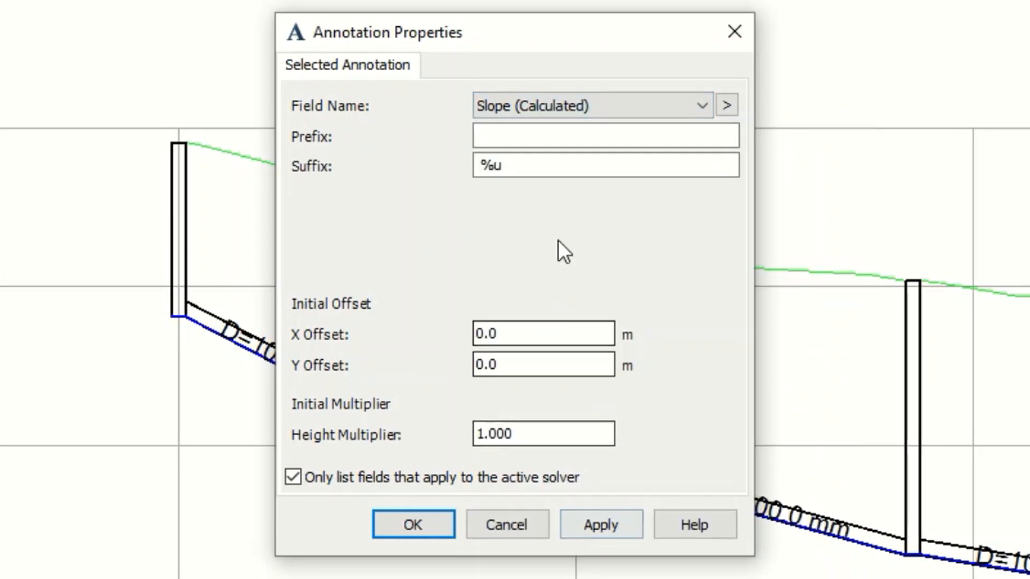
left_click(604, 135)
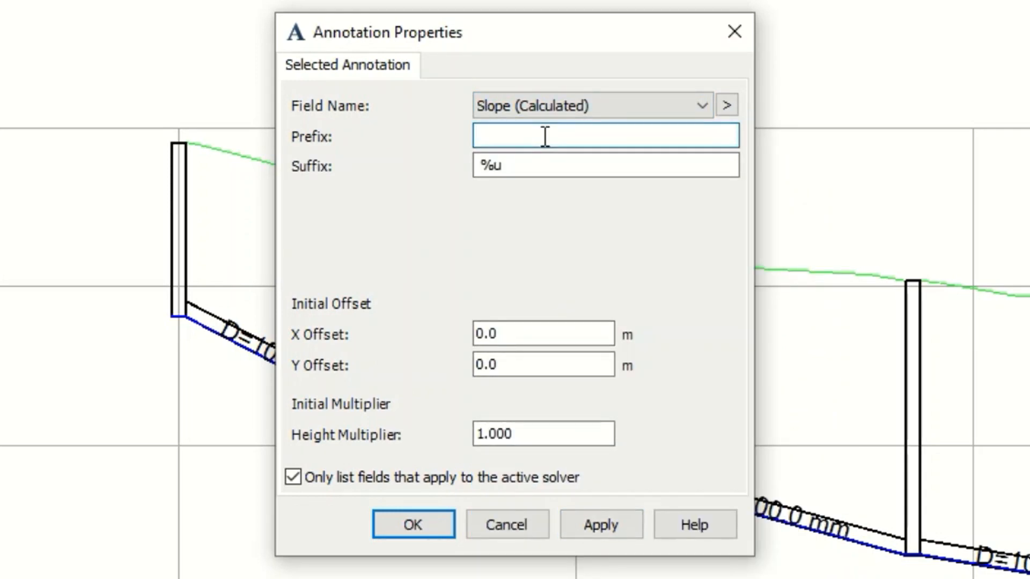
type("S=")
left_click(543, 434)
type("0.5")
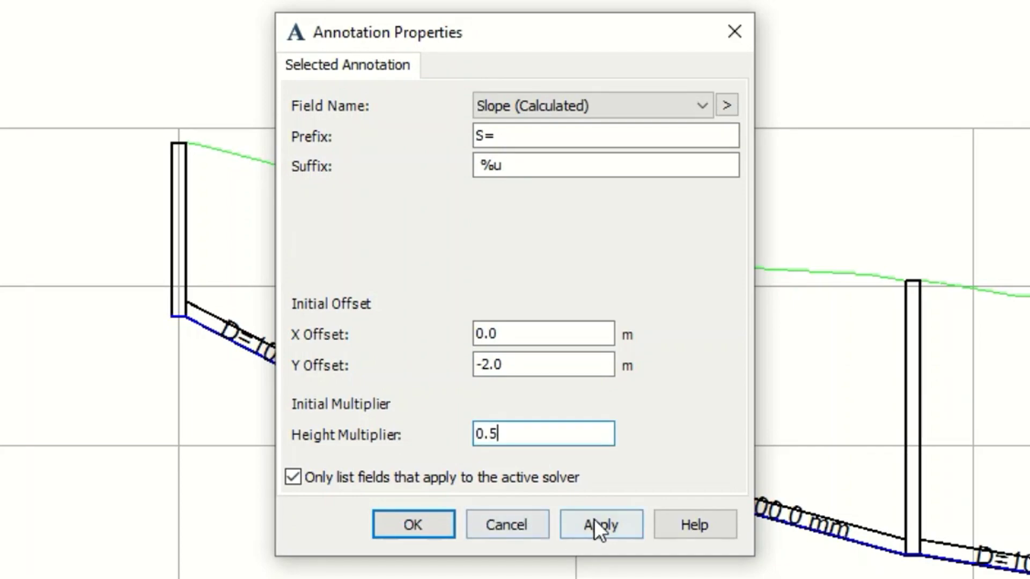
left_click(599, 524)
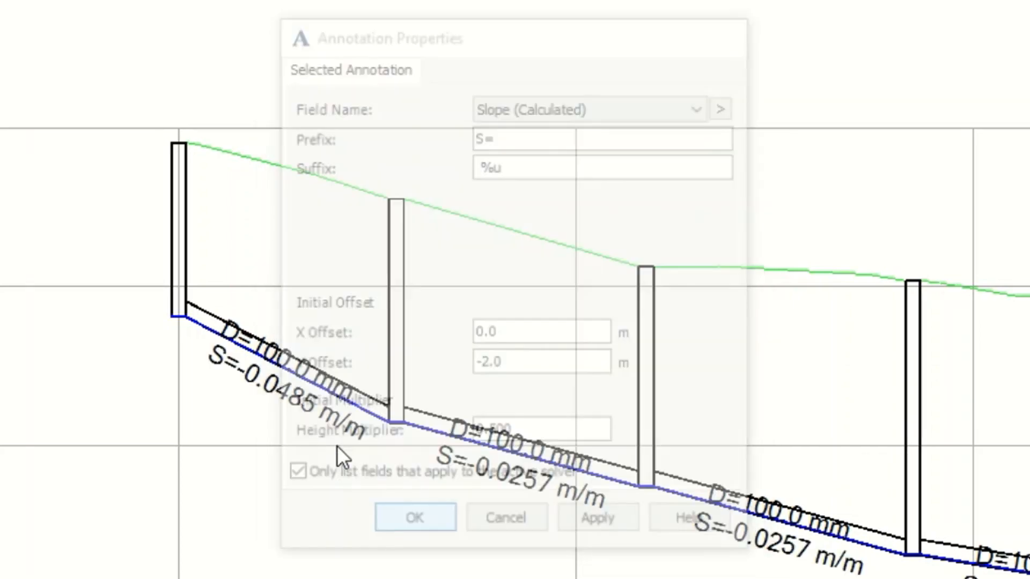
left_click(414, 517)
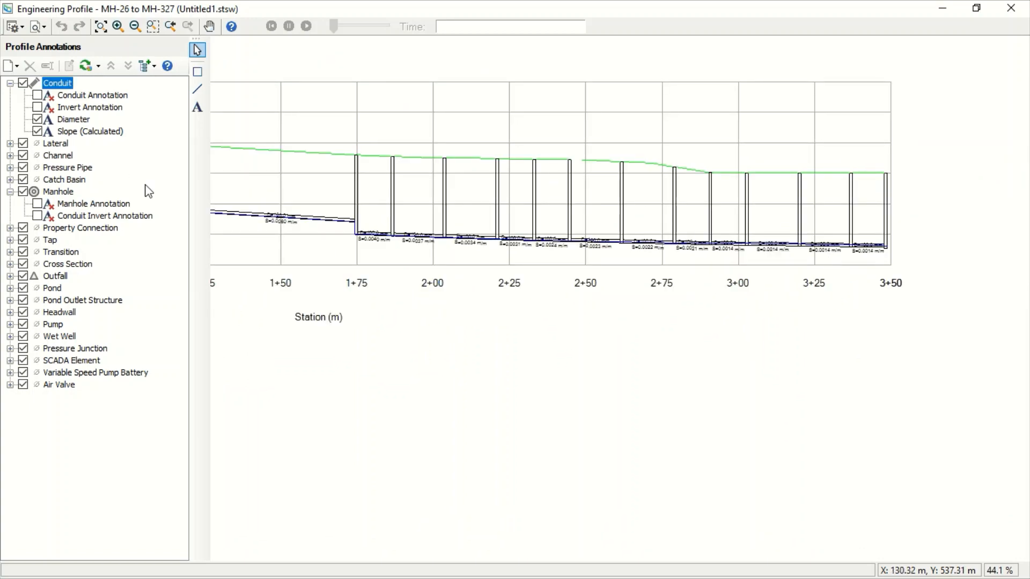
Create a new conduit annotation on Flow with prefix 'F=' and Y offset -4.0.
left_click(93, 94)
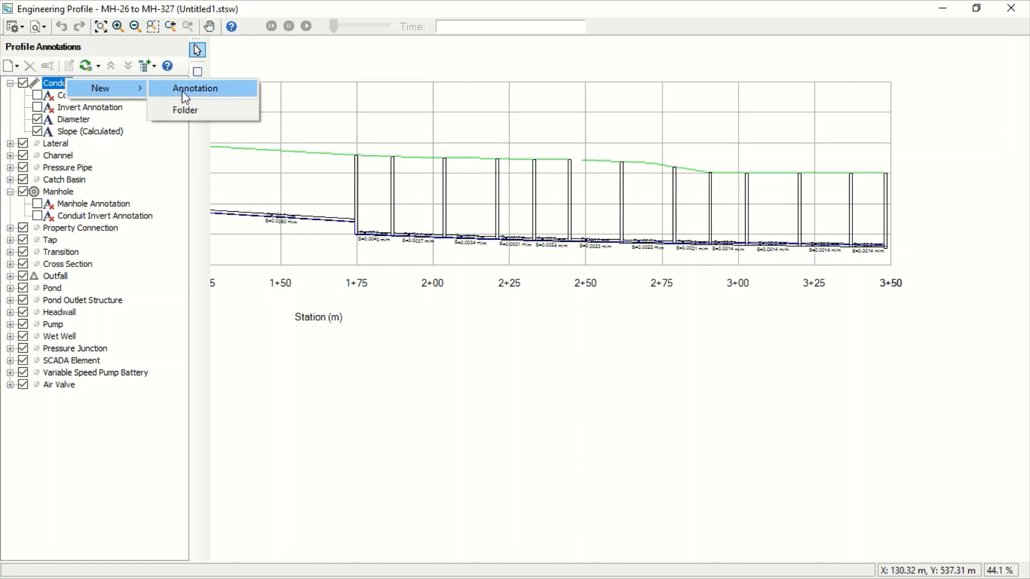
left_click(194, 88)
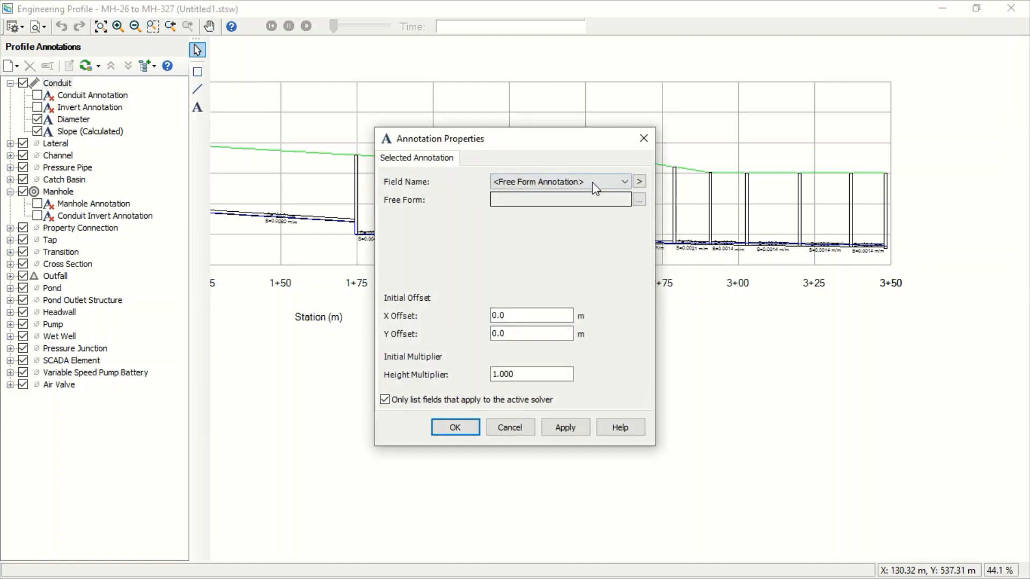
left_click(622, 181)
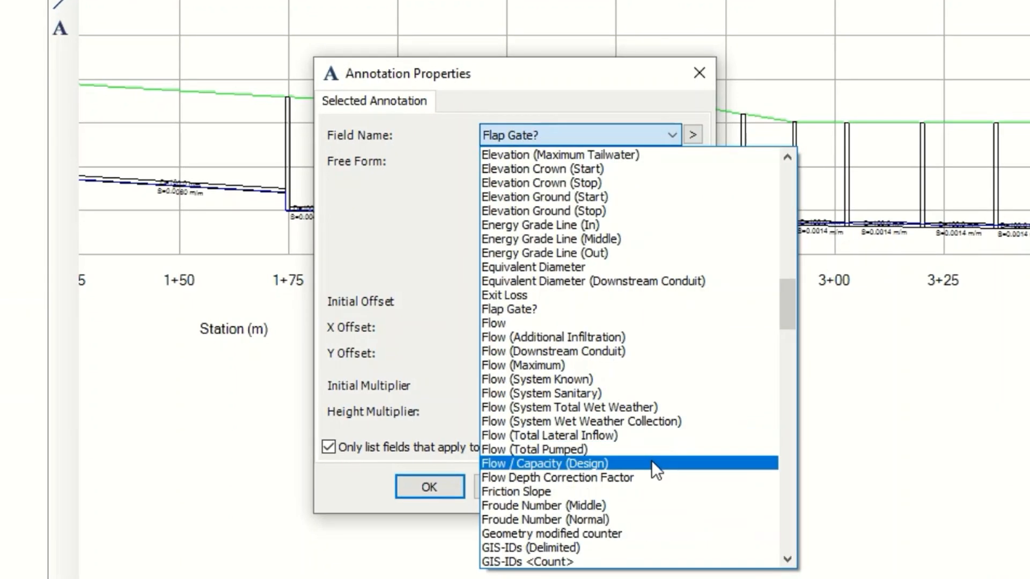
left_click(493, 322)
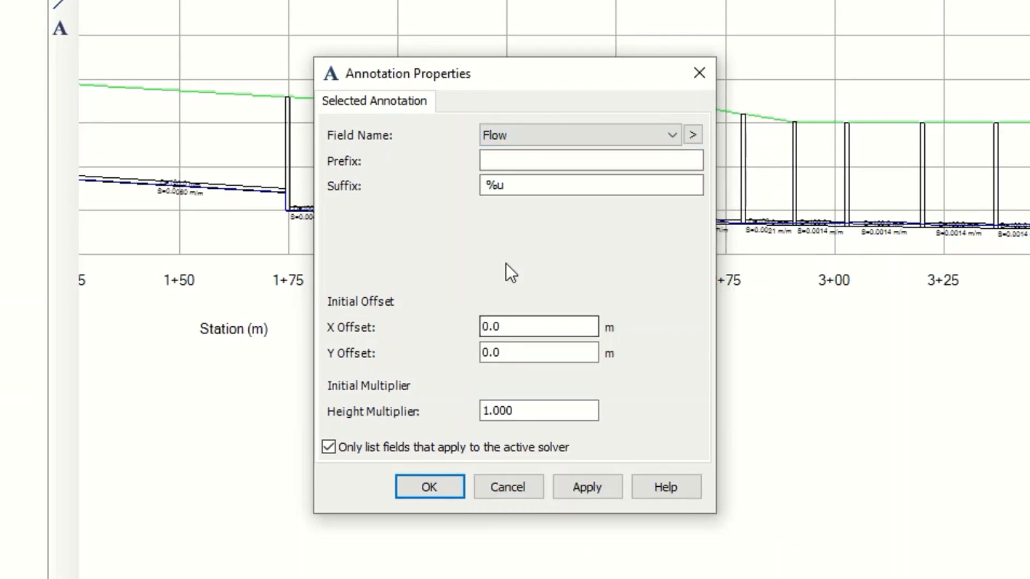
type("F")
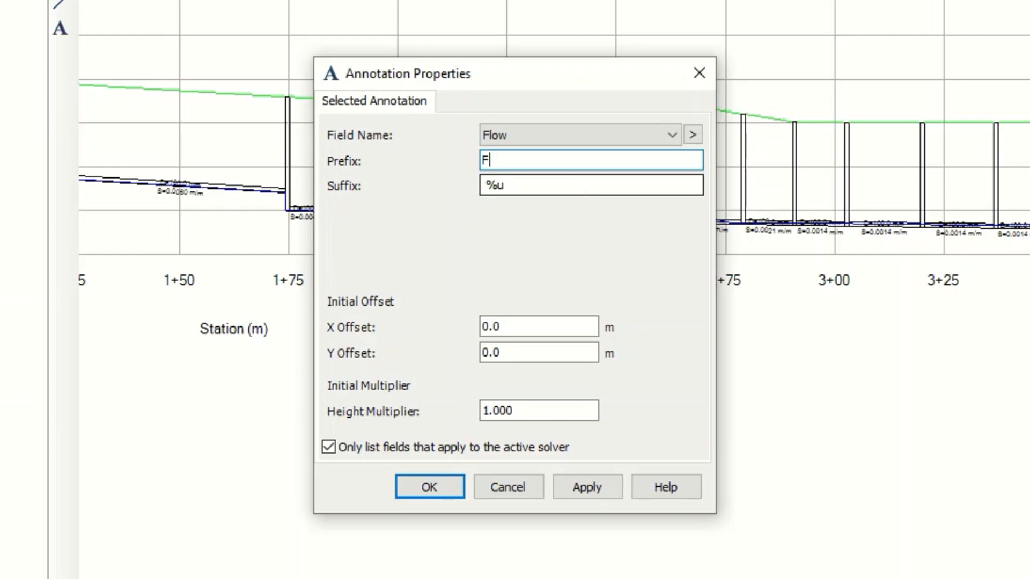
type("=")
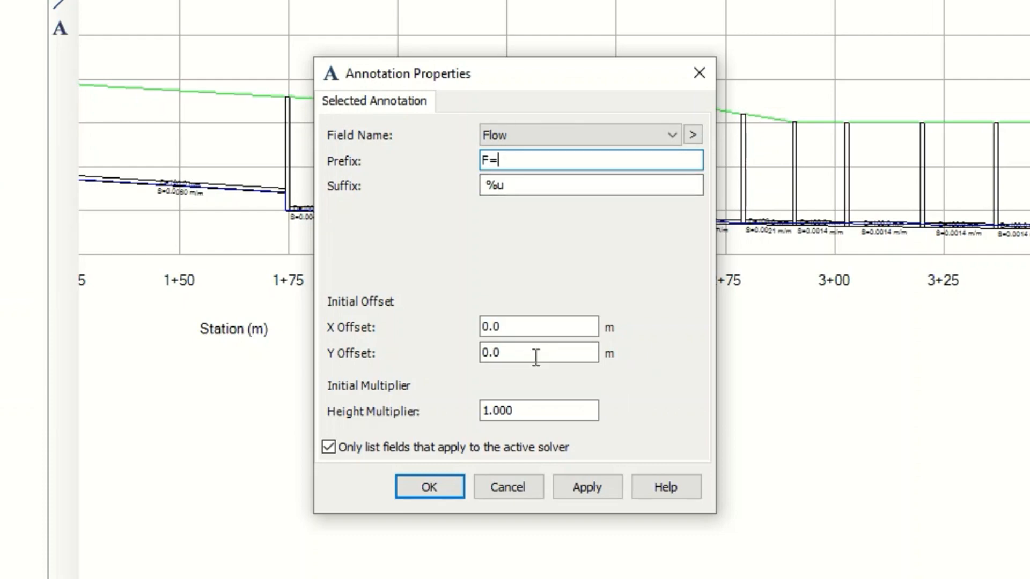
type("-4")
left_click(538, 410)
type("0")
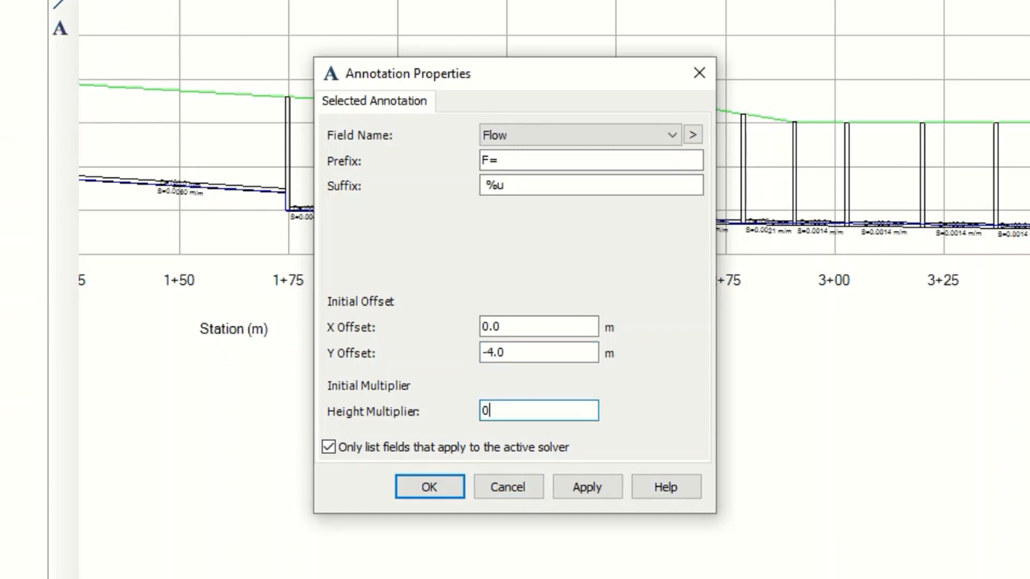
left_click(586, 486)
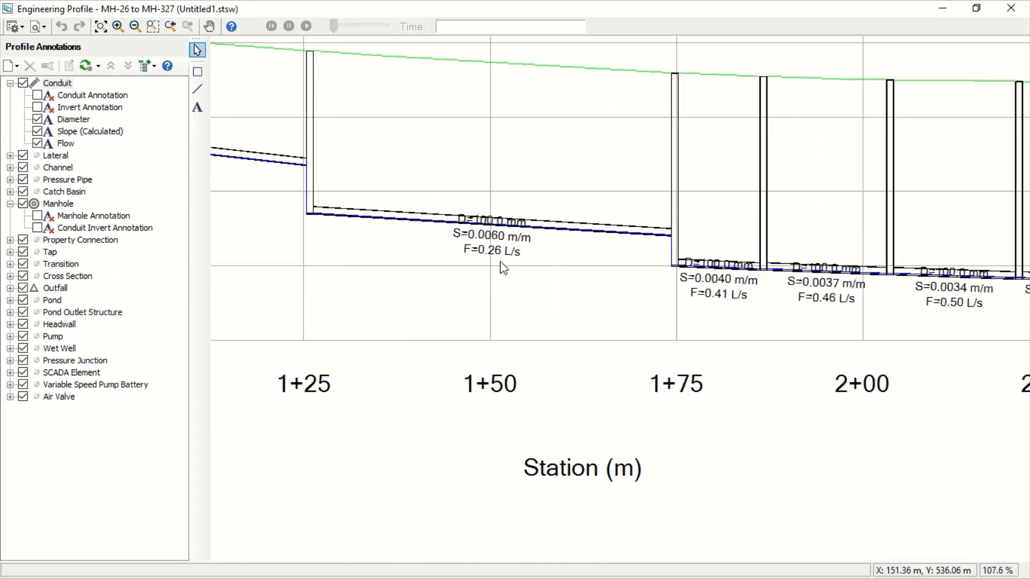
scroll("up", 3)
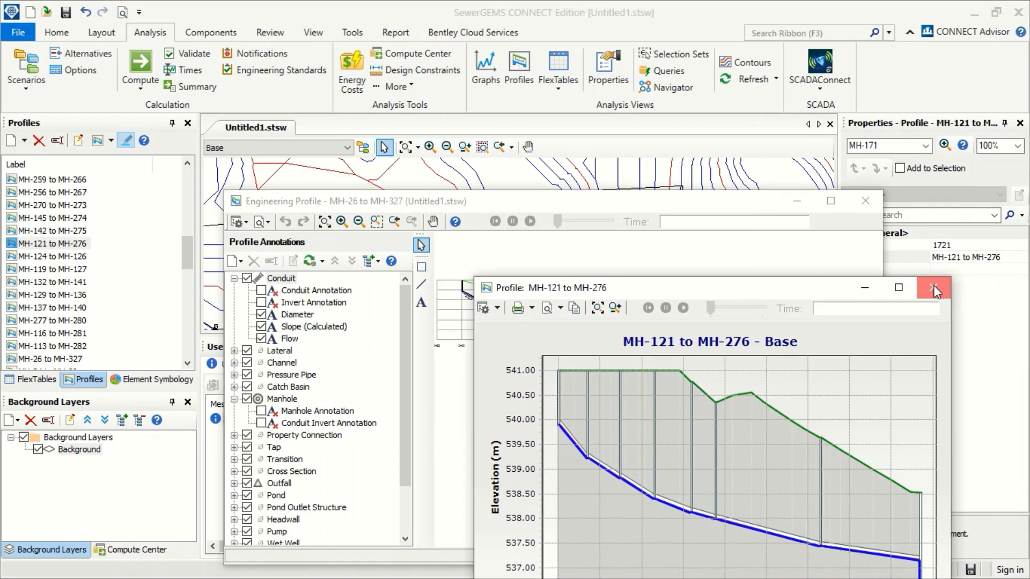
Close the MH-121 to MH-276 and engineering profile windows, then view the MH-303 to MH-306 profile.
left_click(933, 290)
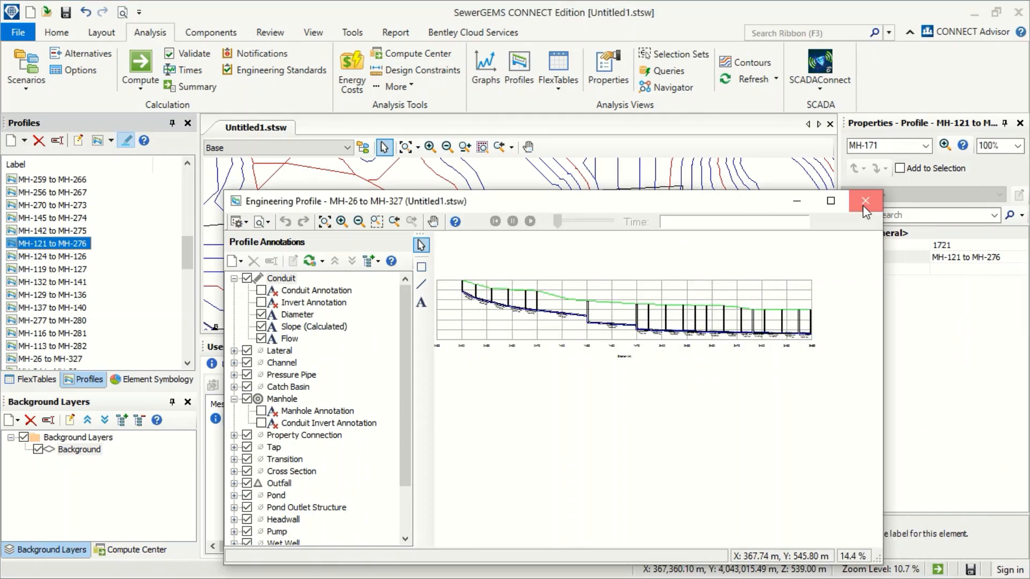
left_click(864, 201)
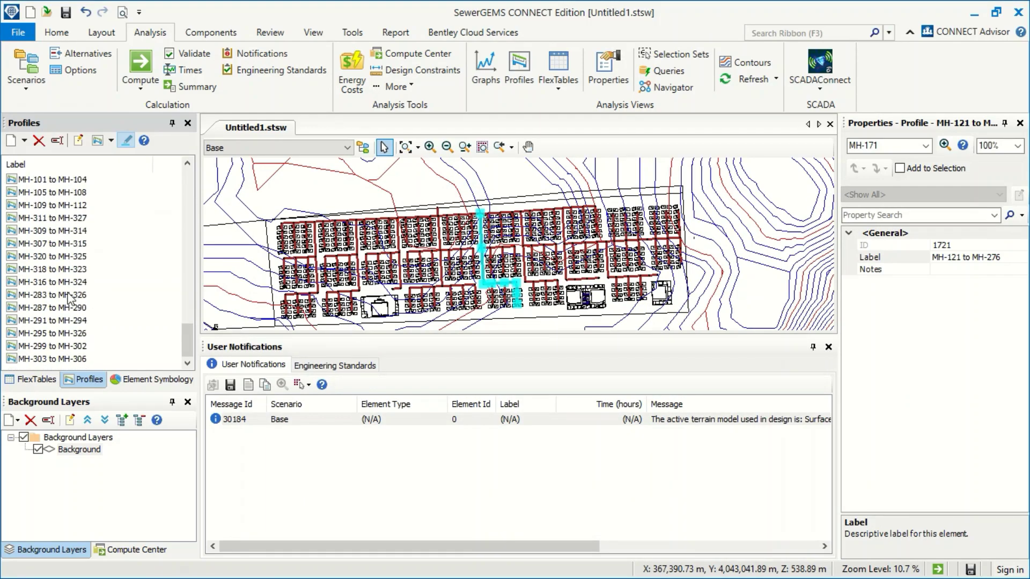
left_click(52, 359)
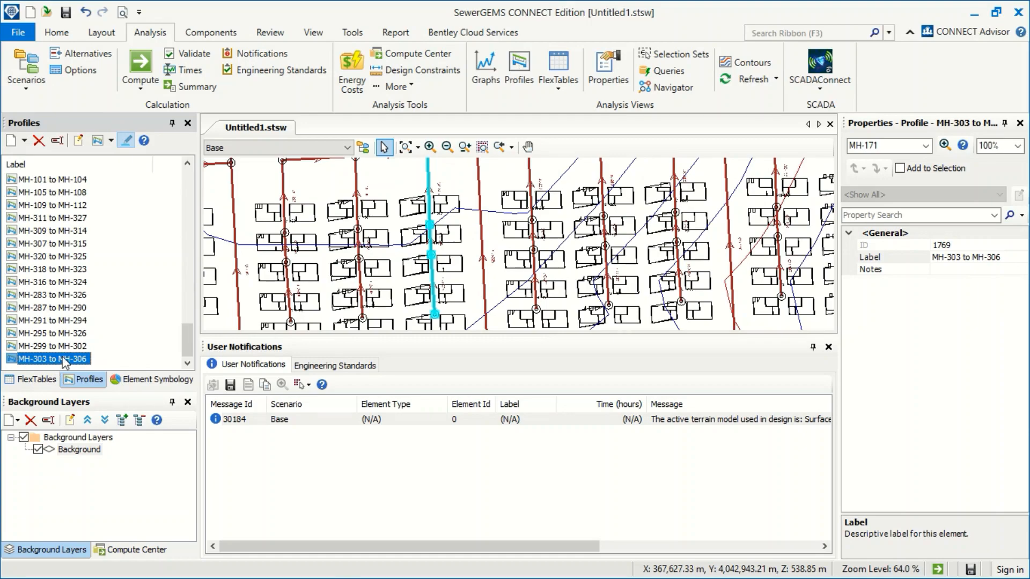
double_click(49, 359)
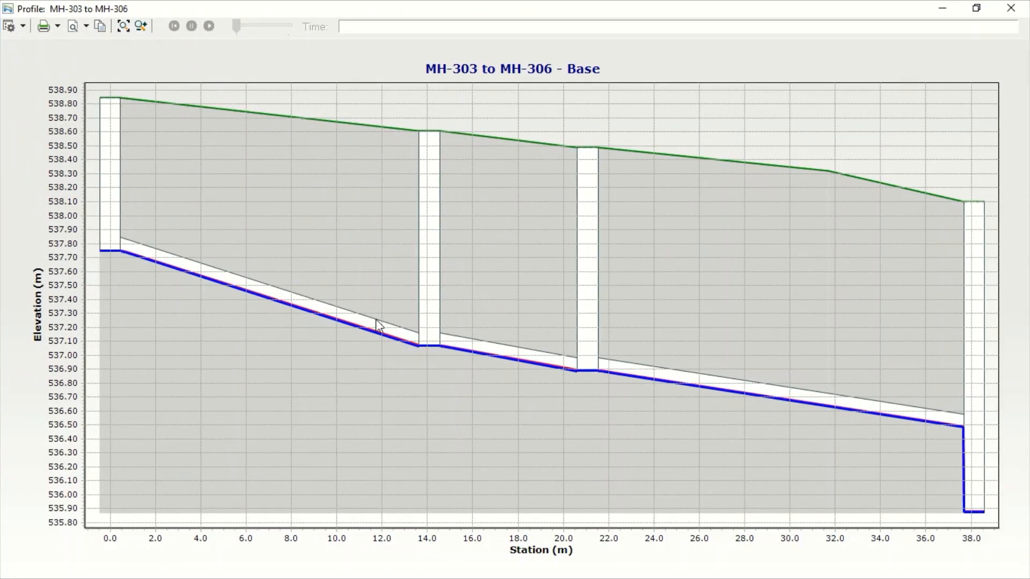
mouse_move(84, 258)
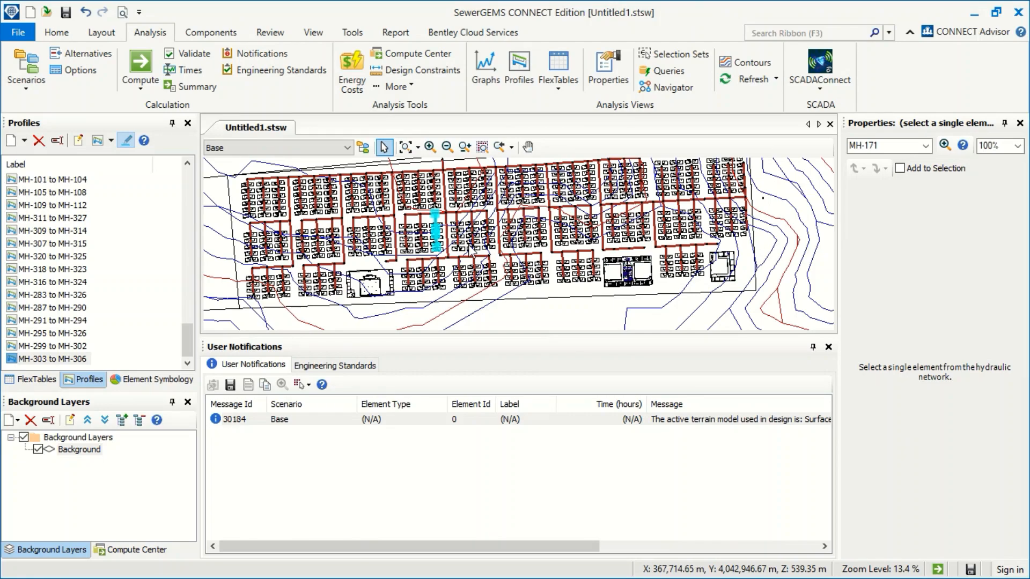
View the MH-188 to O-1 engineering profile maximized and start a new manhole annotation.
left_click(43, 179)
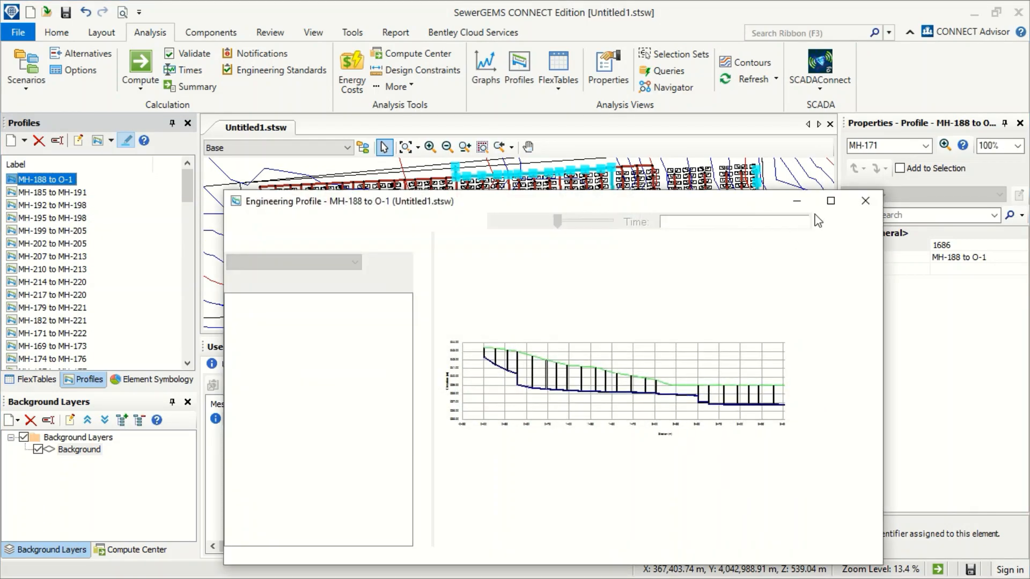
left_click(829, 201)
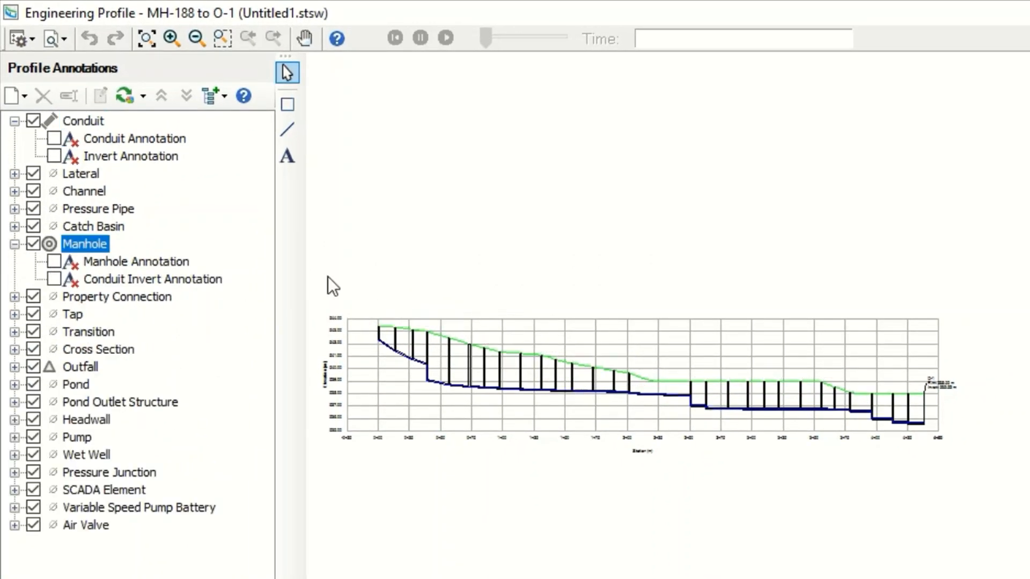
right_click(84, 243)
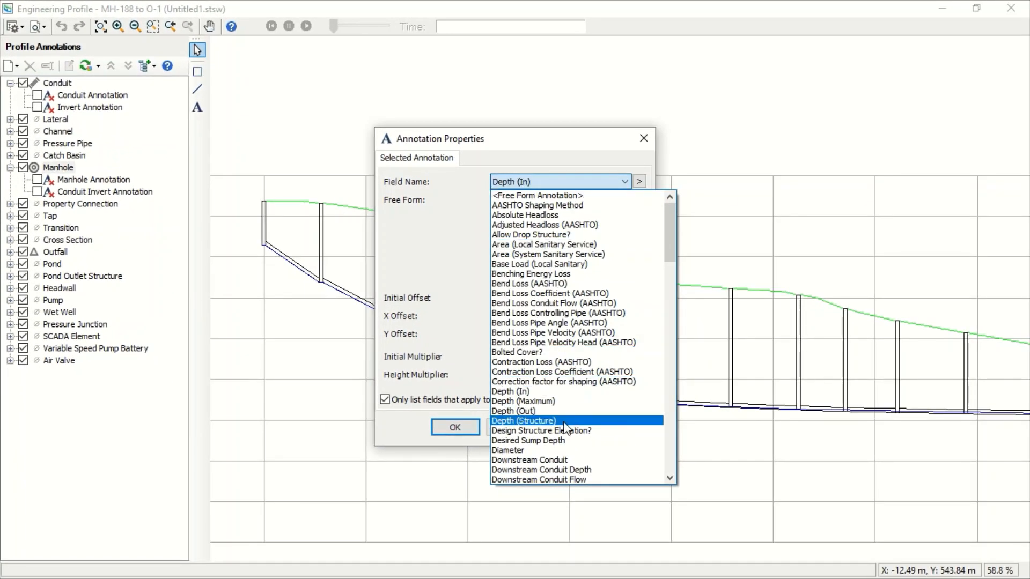
Set the manhole annotation field to Depth (Structure) with prefix 'd='.
left_click(523, 421)
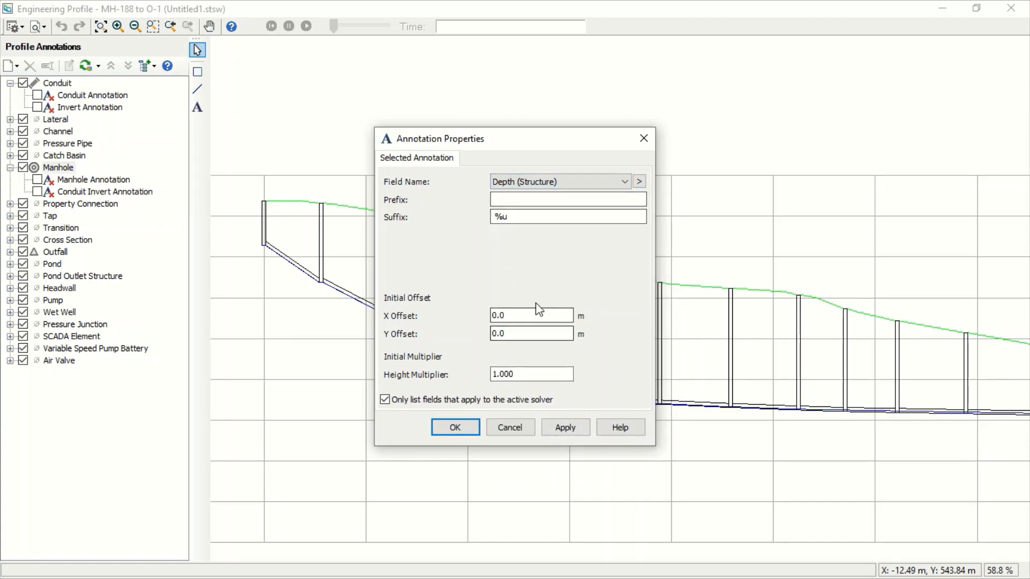
type("d")
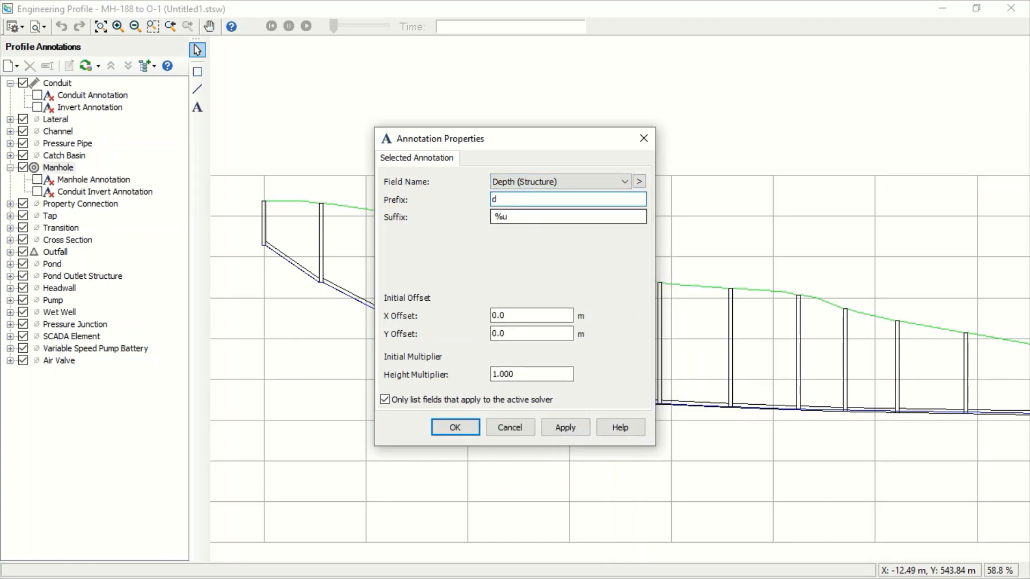
type("=")
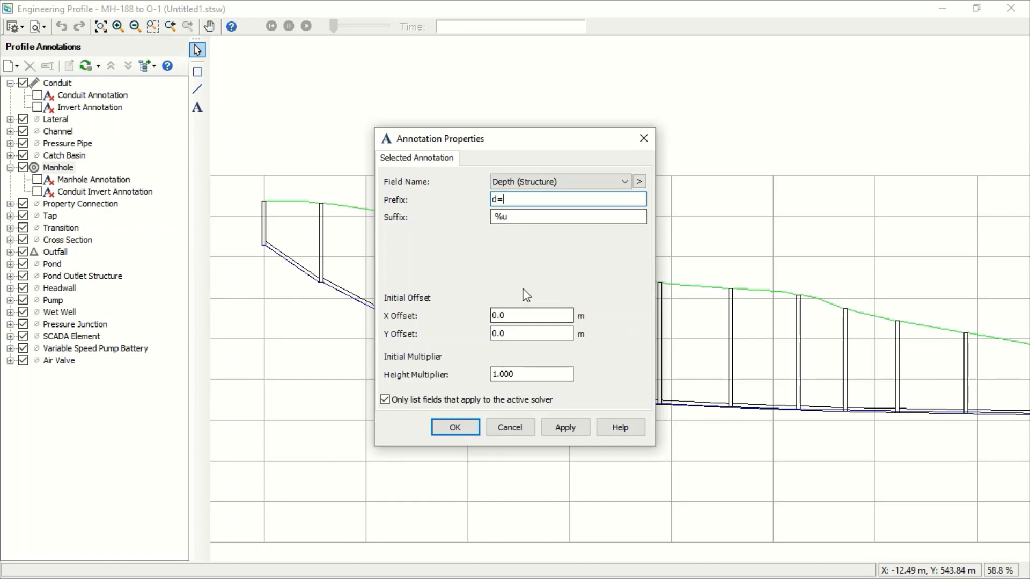